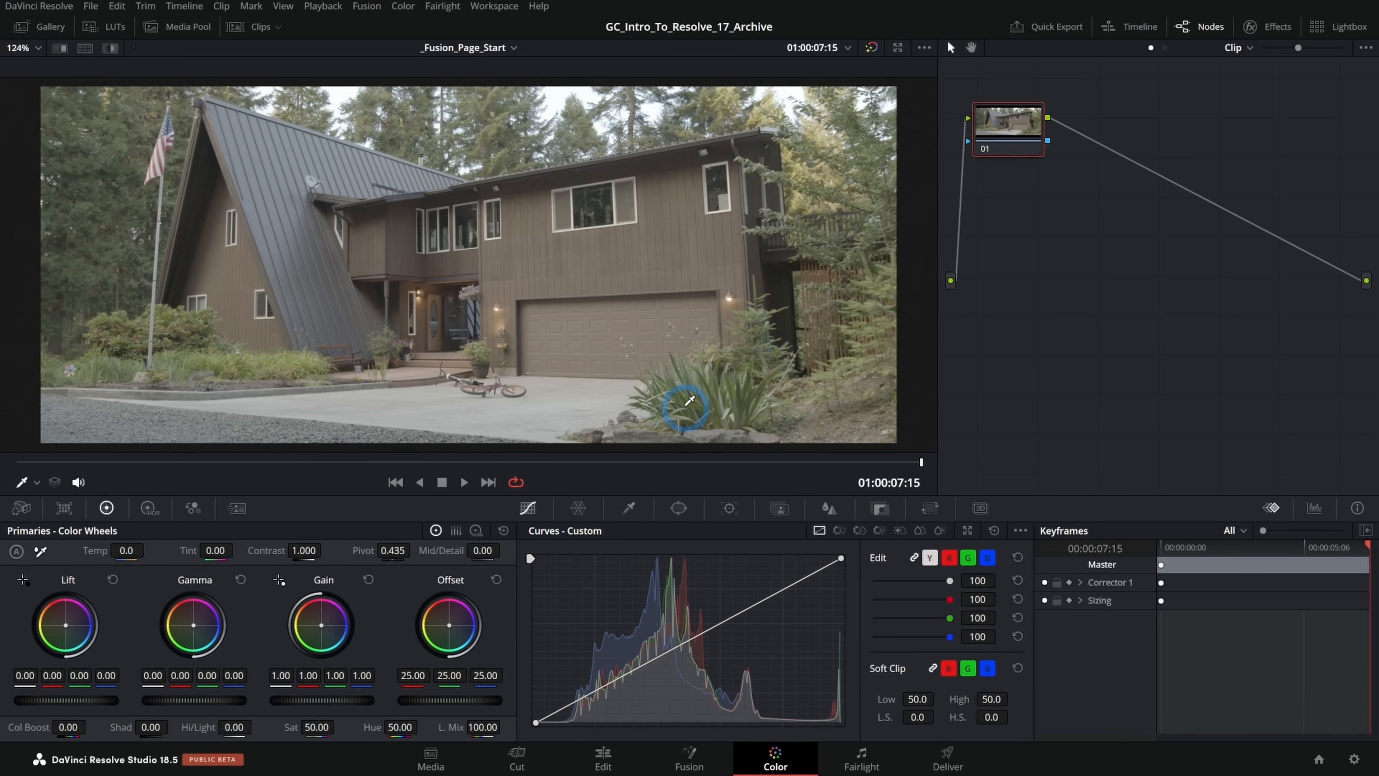
mouse_move(790, 335)
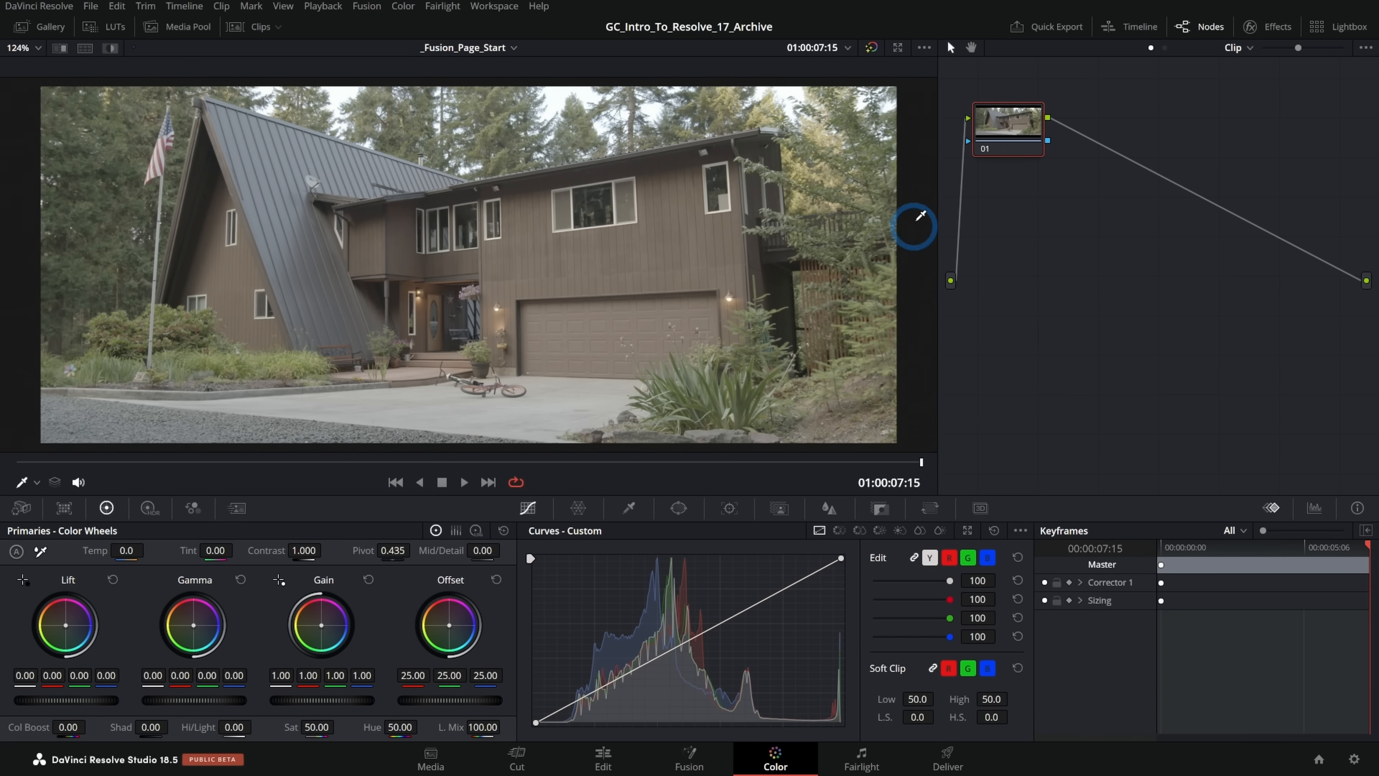
mouse_move(772, 303)
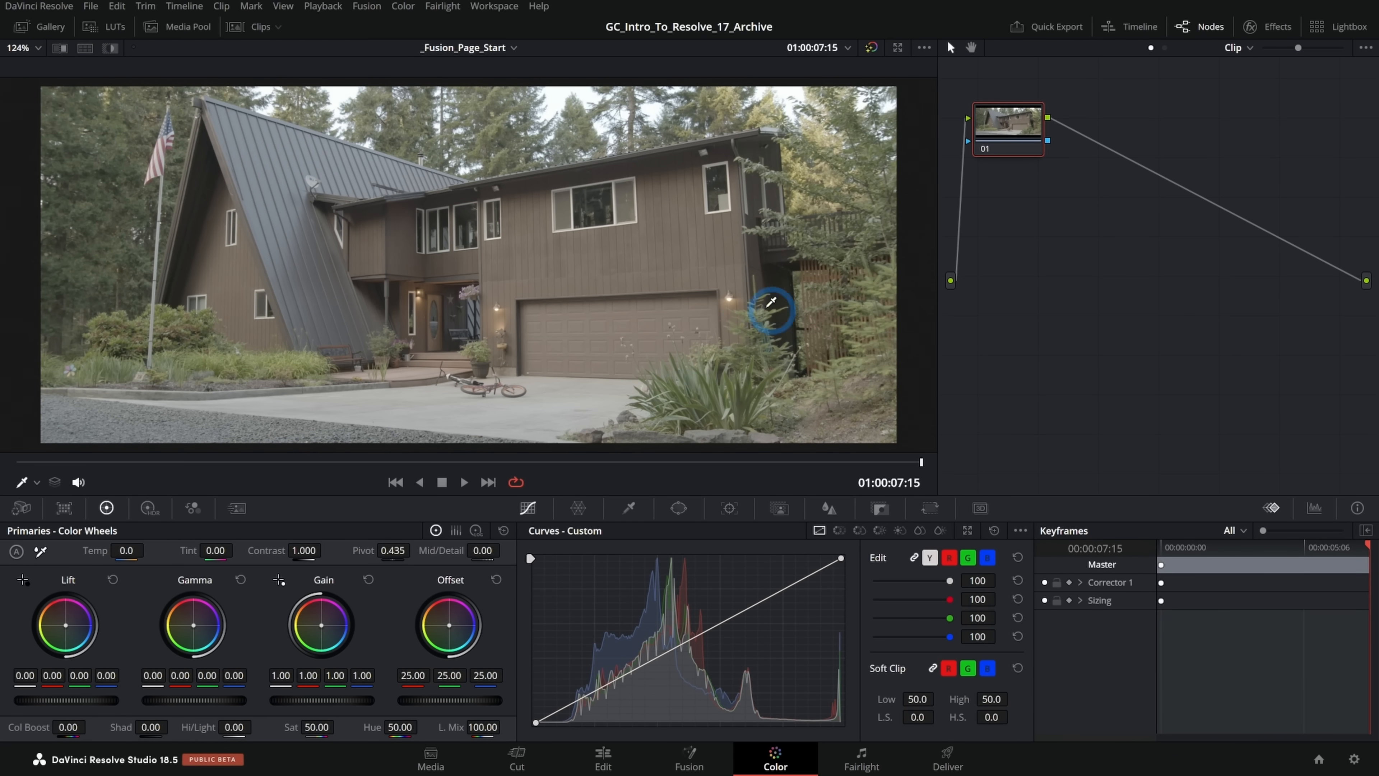
mouse_move(633, 323)
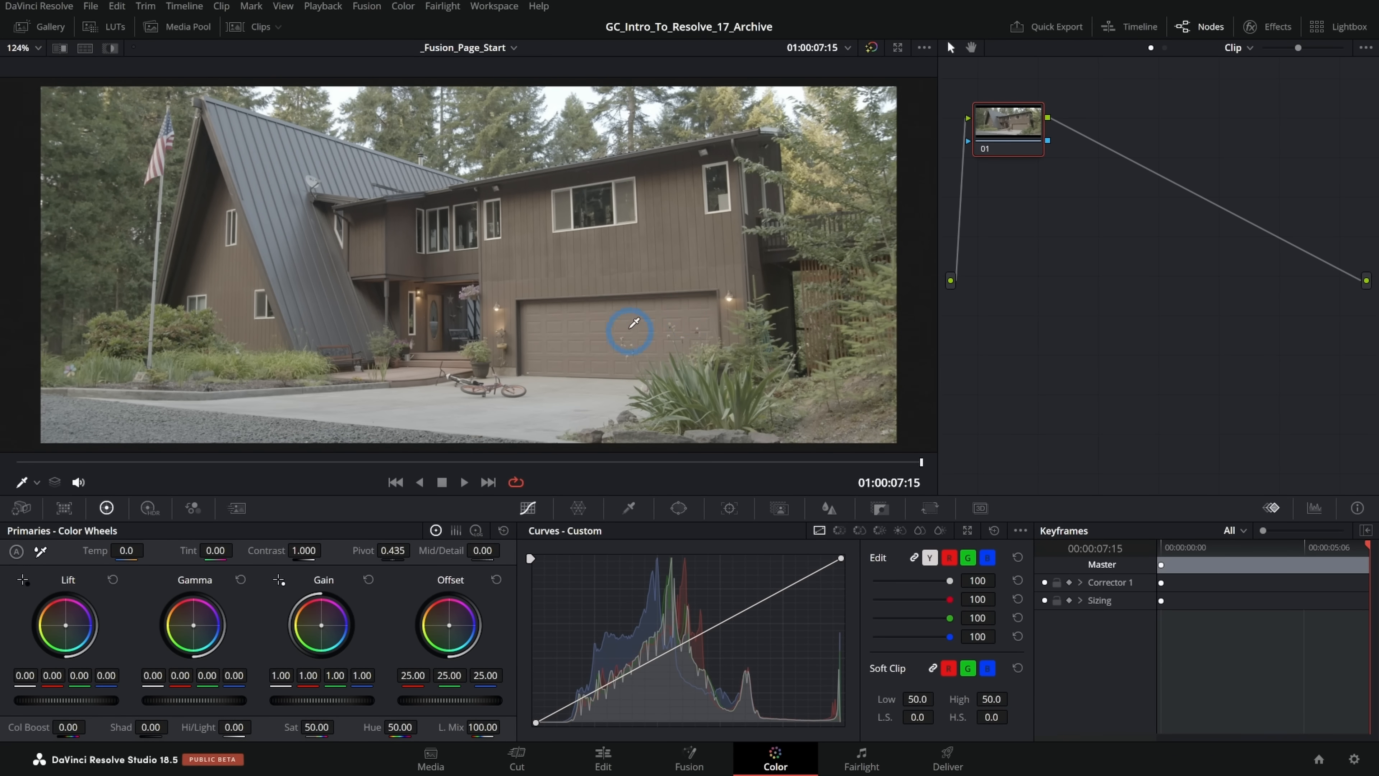
mouse_move(566, 345)
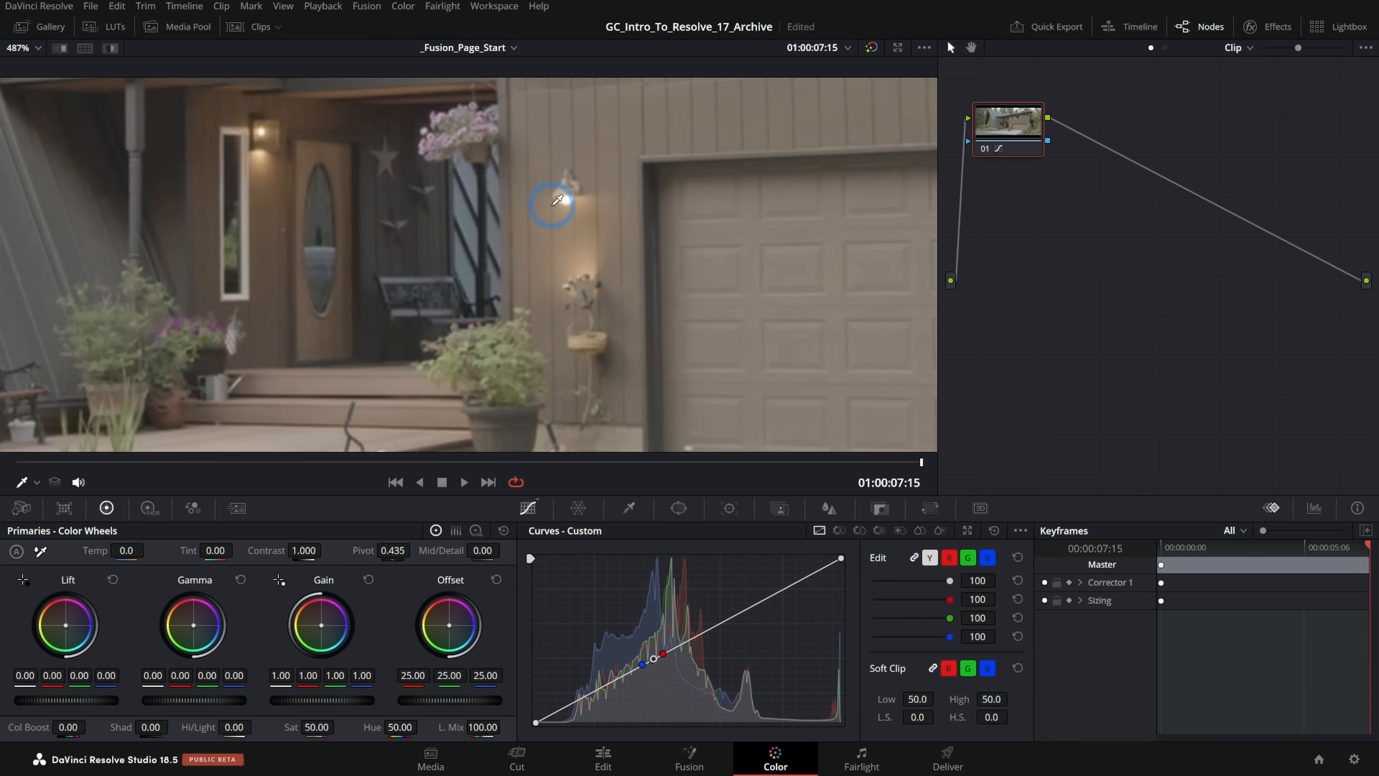
mouse_move(556, 180)
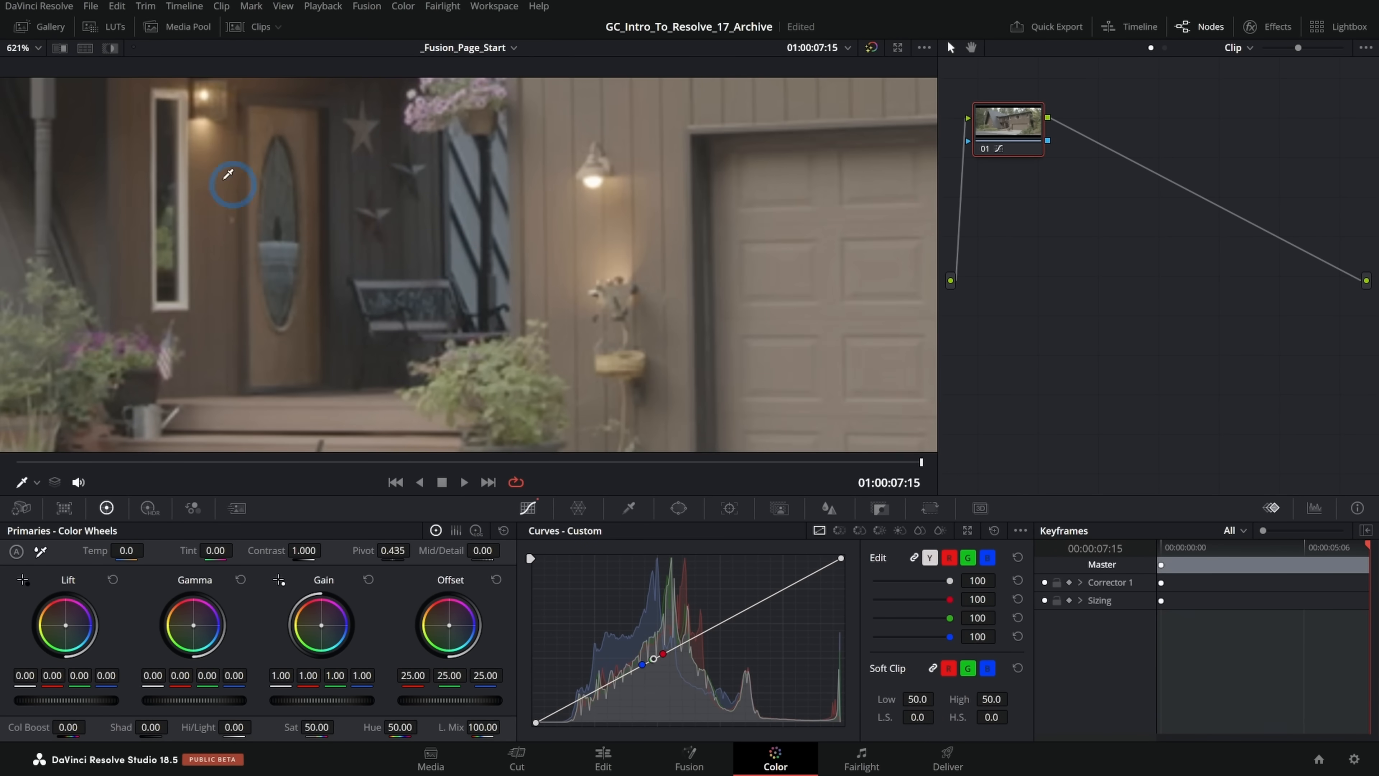
mouse_move(622, 266)
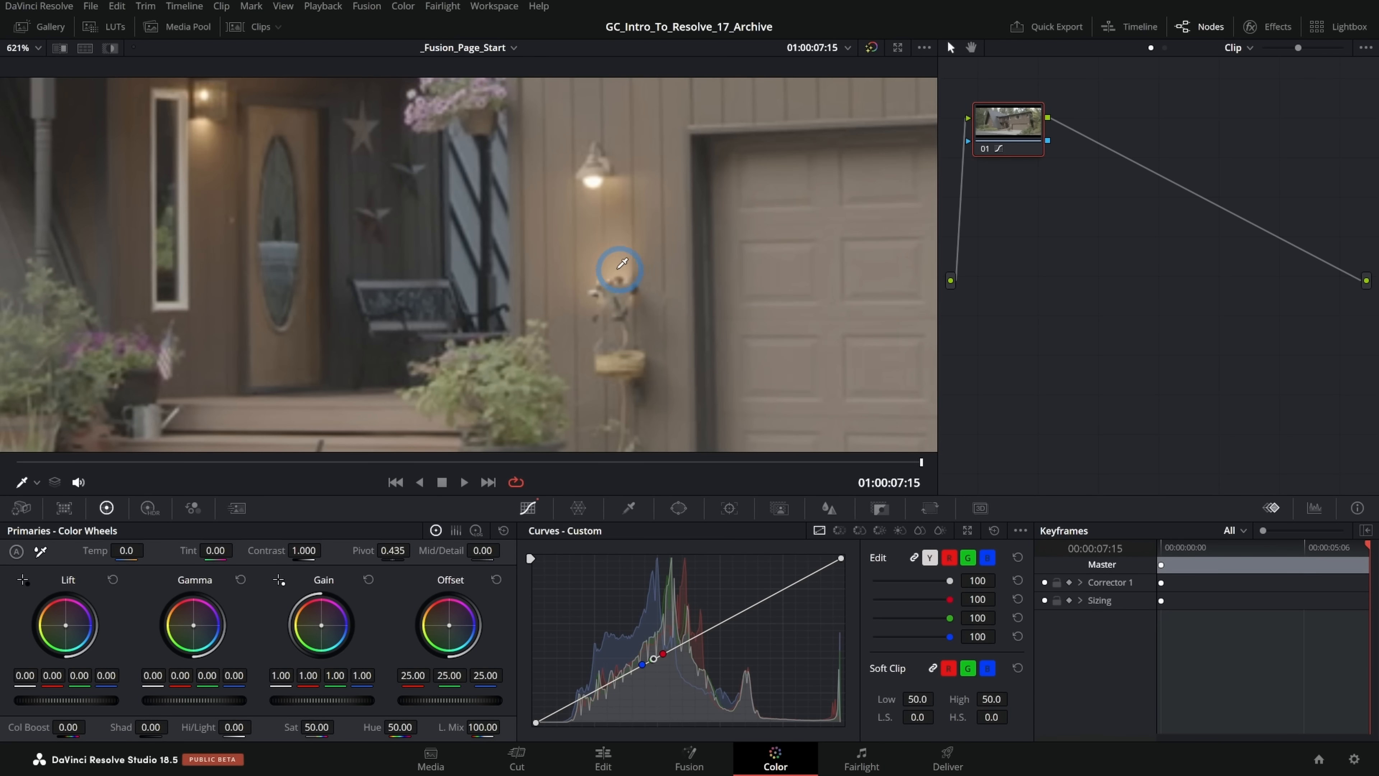
mouse_move(814, 223)
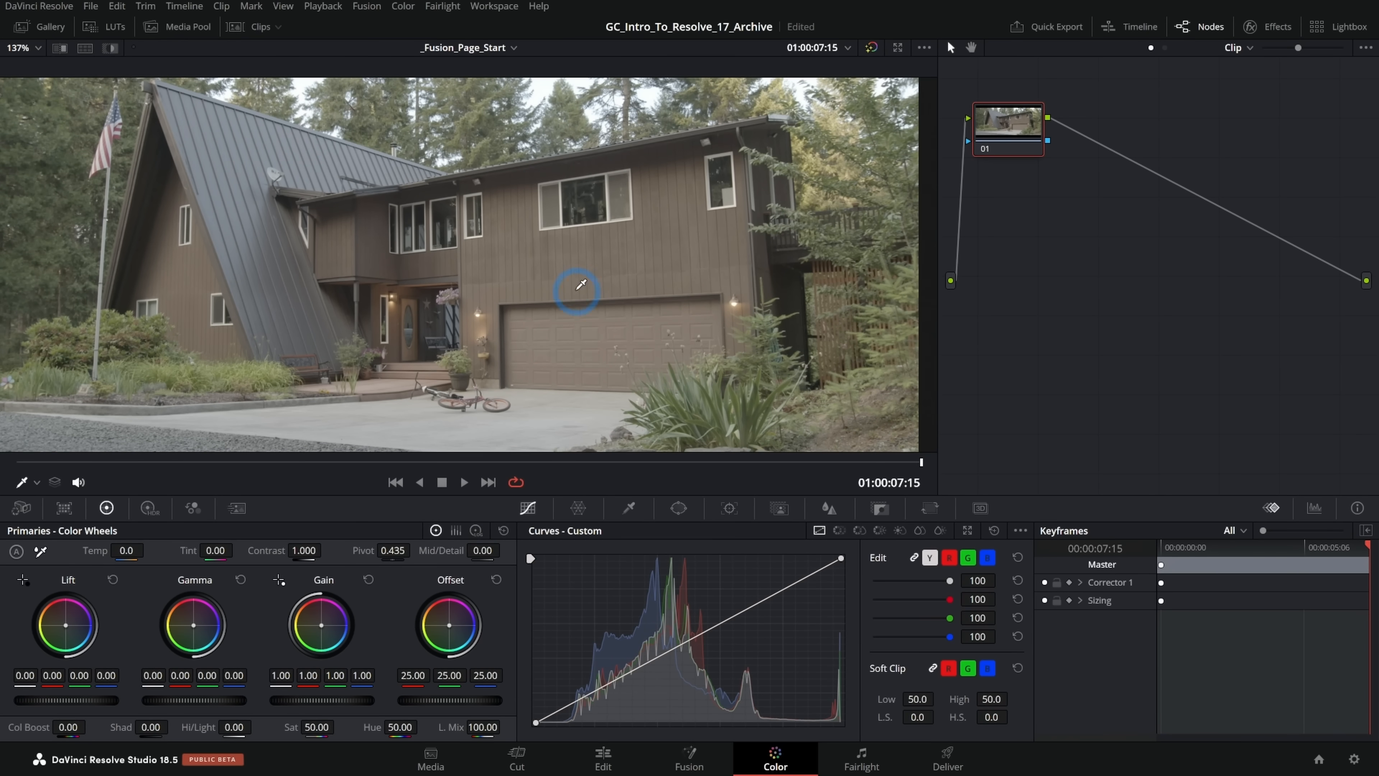
mouse_move(613, 411)
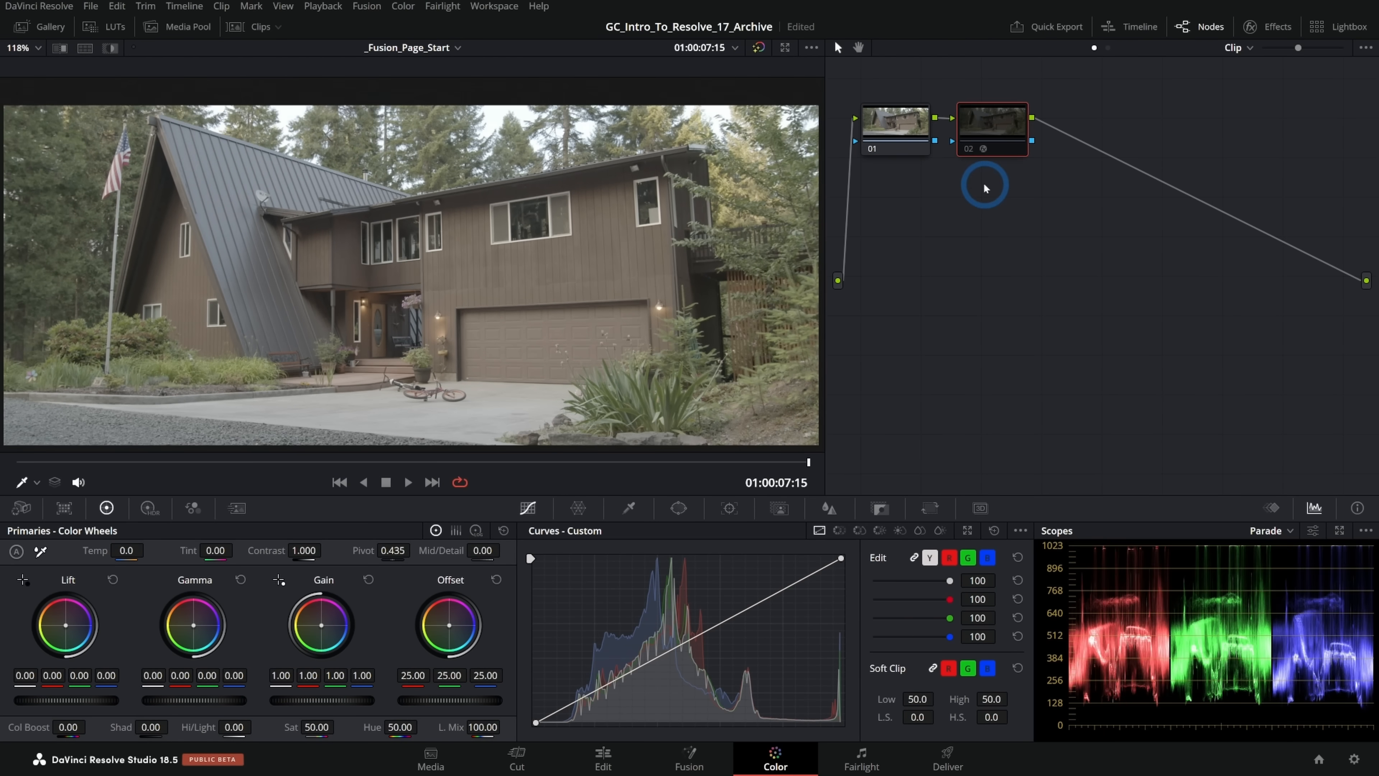
Step: Apply a Color Space Transform to node 02 and label it CST
click(991, 136)
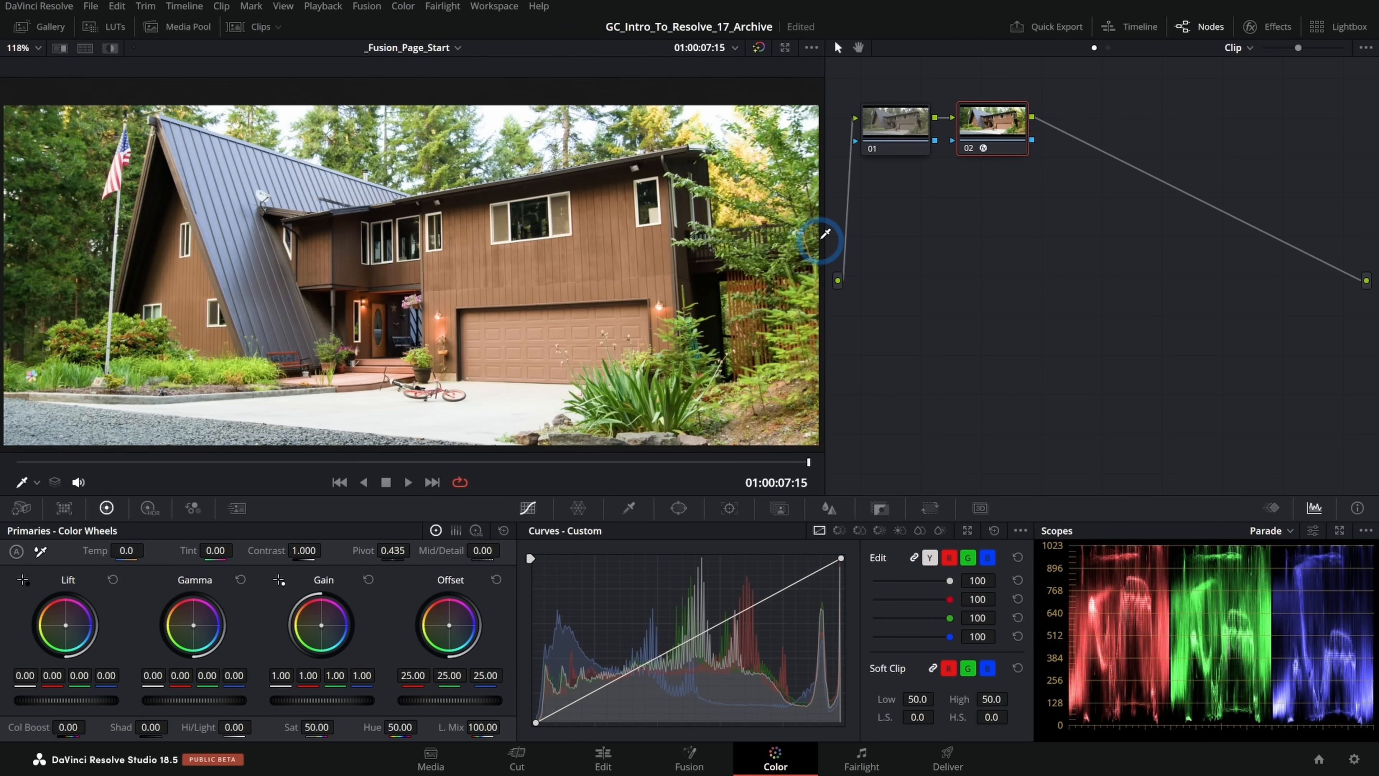
right_click(1209, 174)
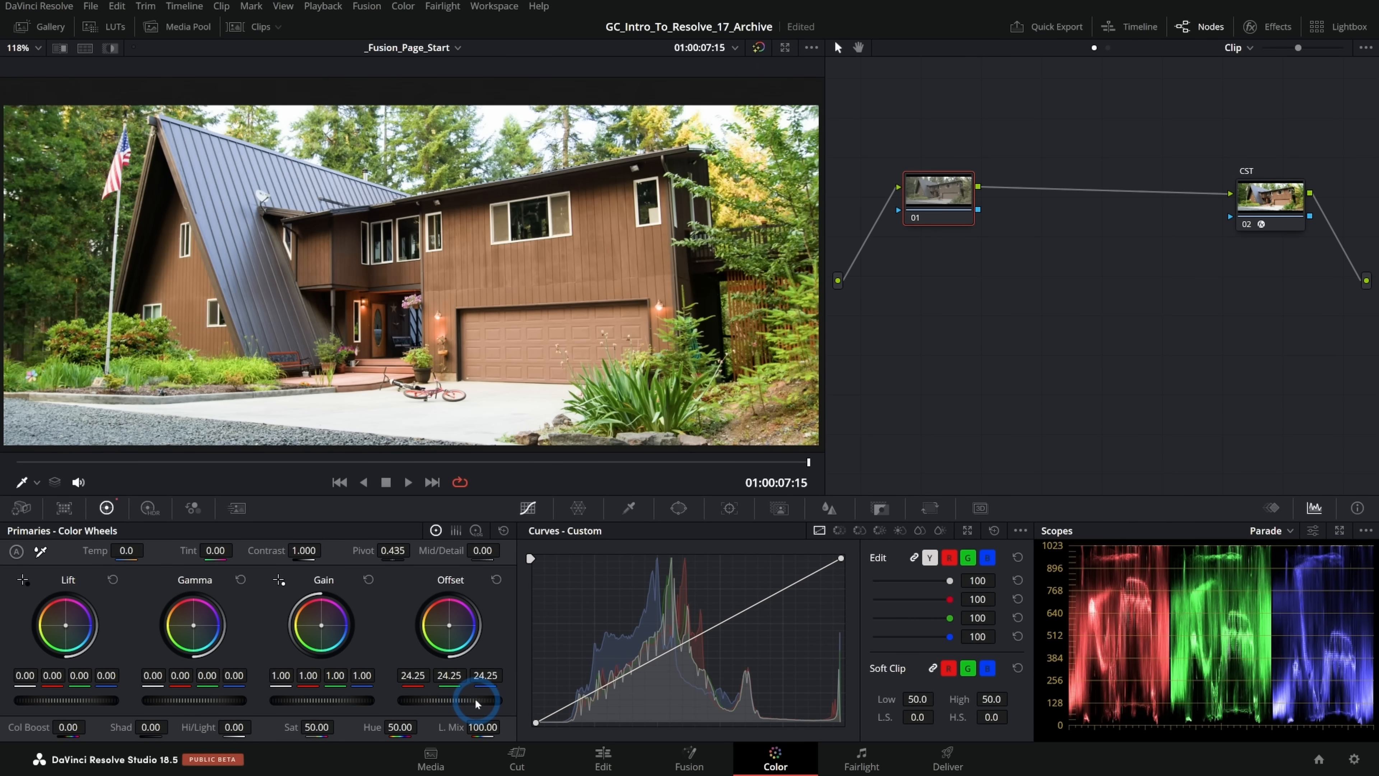
Step: Darken node 01 by lowering Offset, Gain and Sat, and push the Offset wheel toward blue
drag(474, 699, 377, 699)
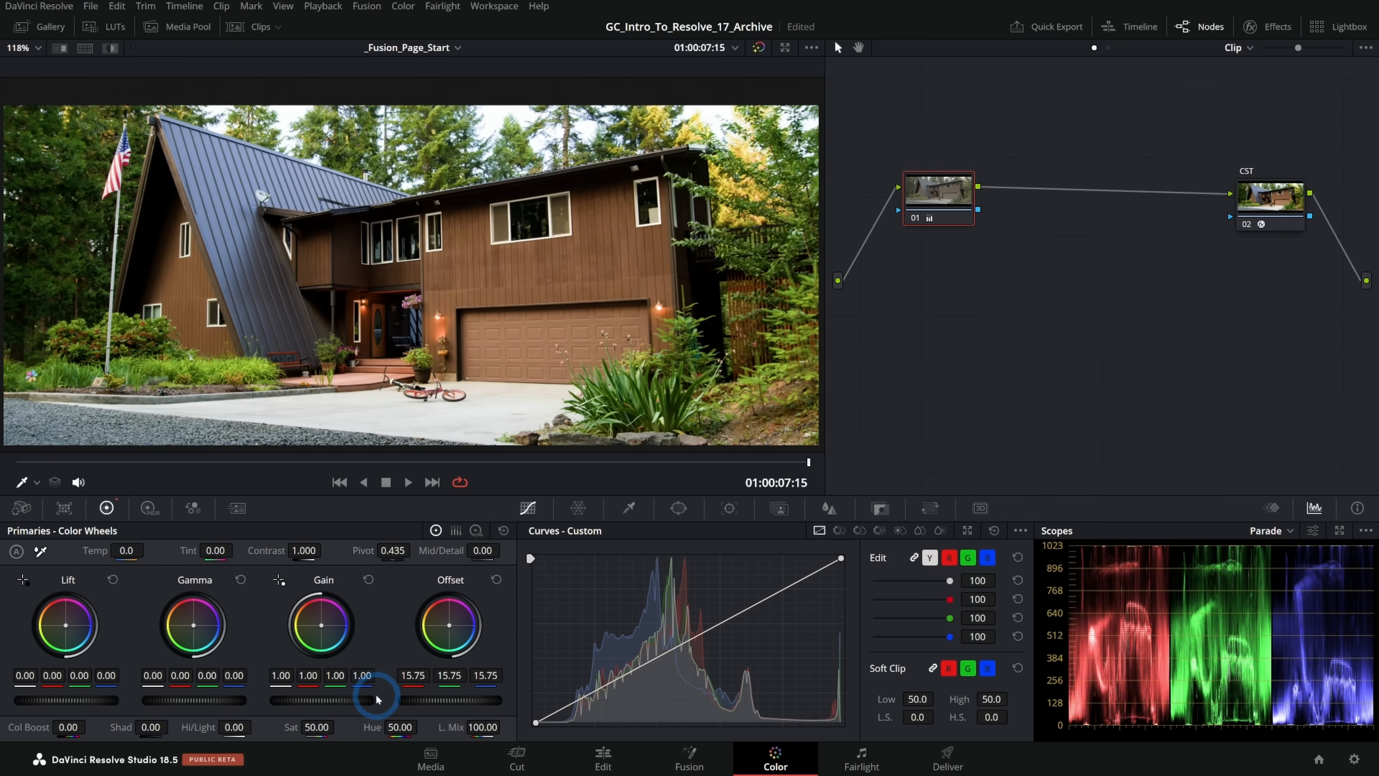
drag(377, 697, 364, 699)
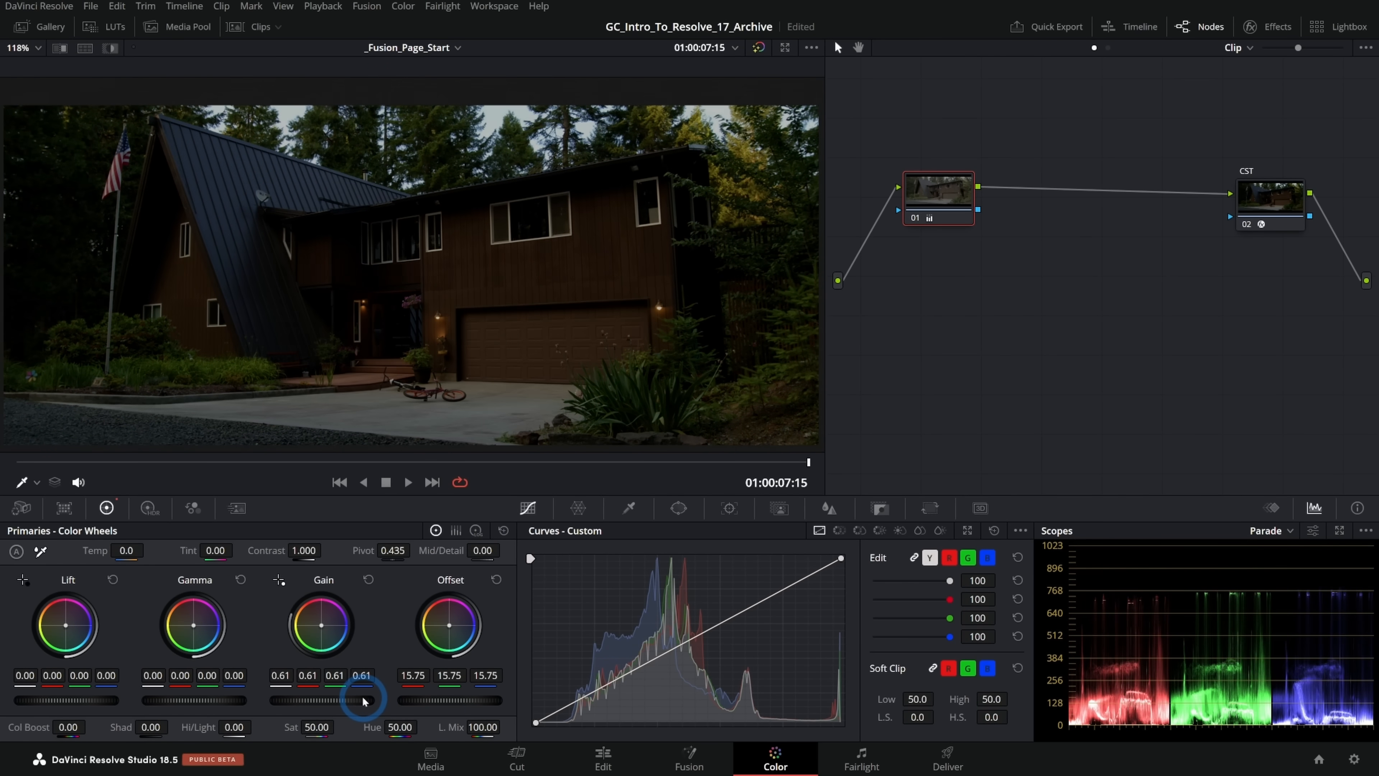
drag(360, 700, 318, 700)
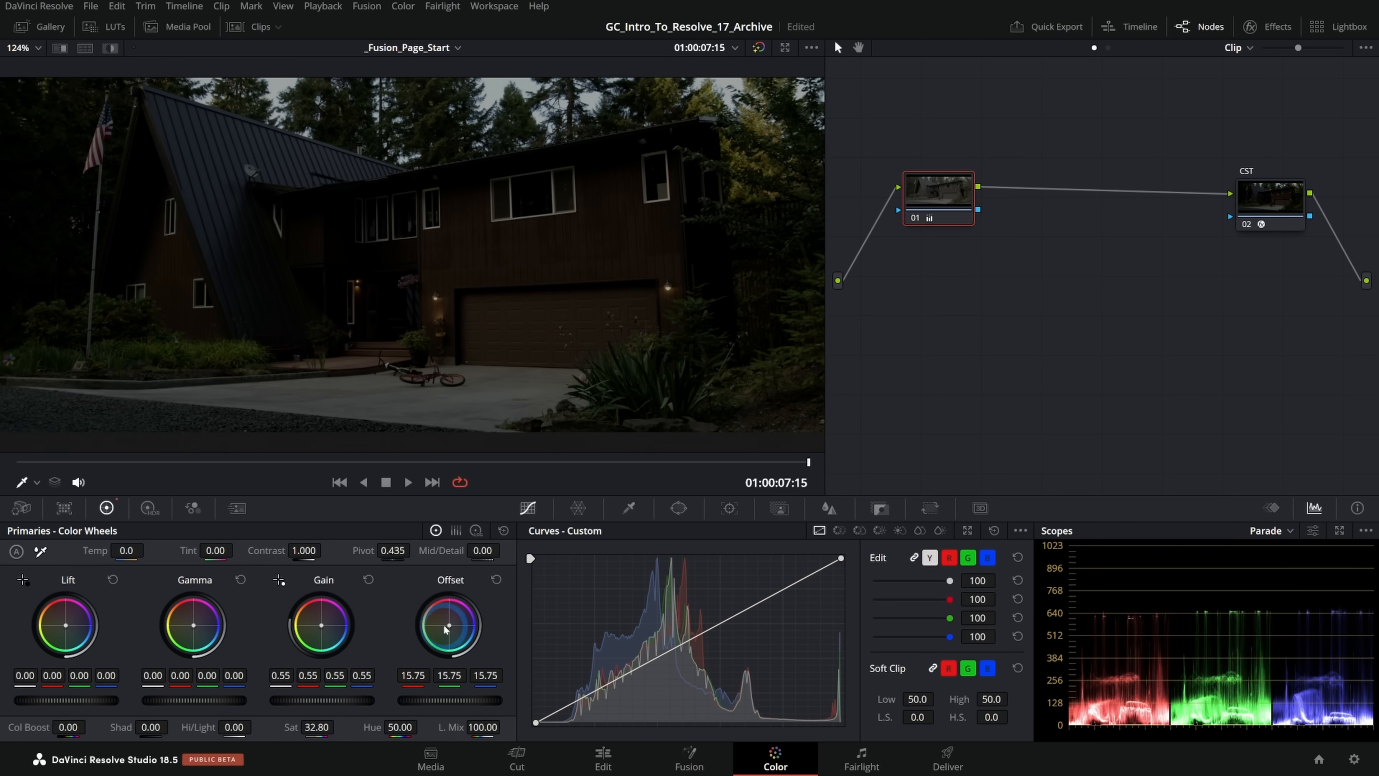
drag(458, 625, 466, 616)
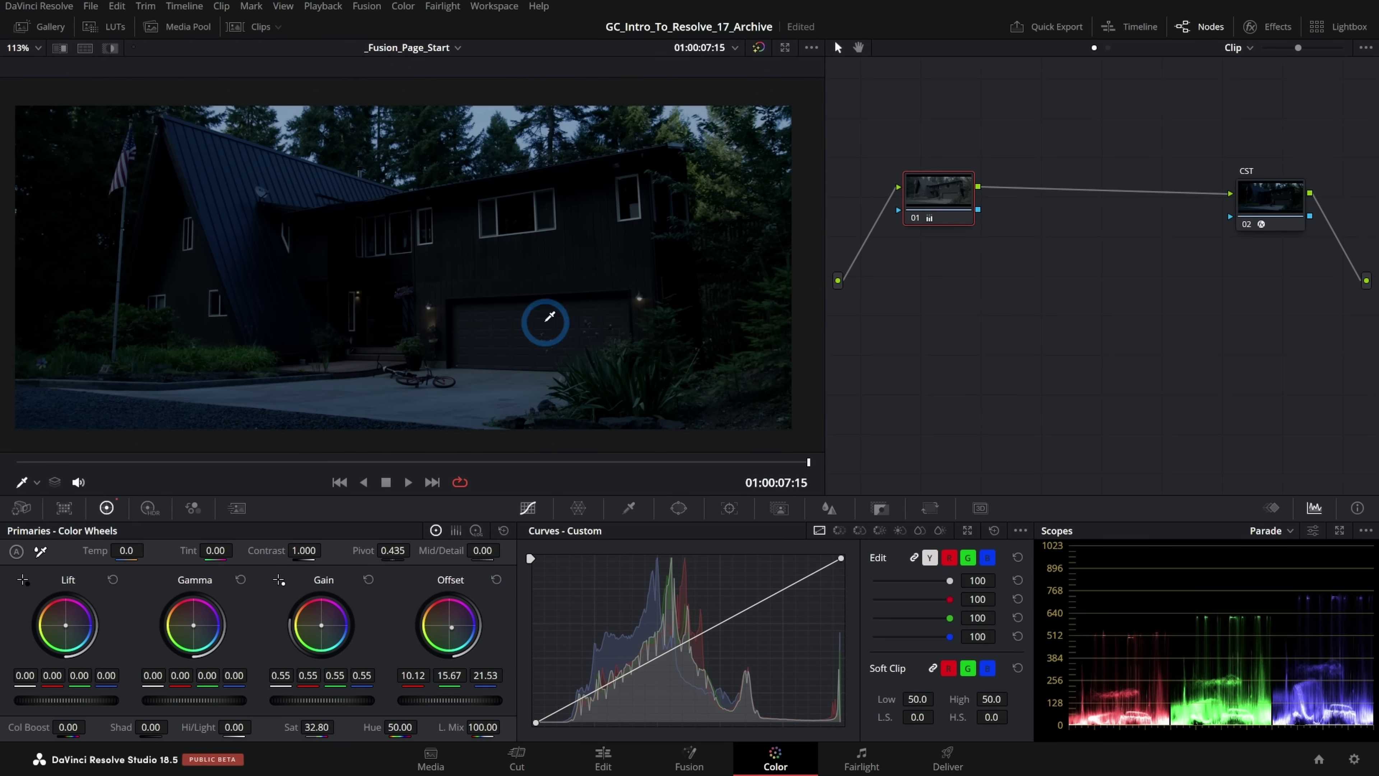
mouse_move(307, 390)
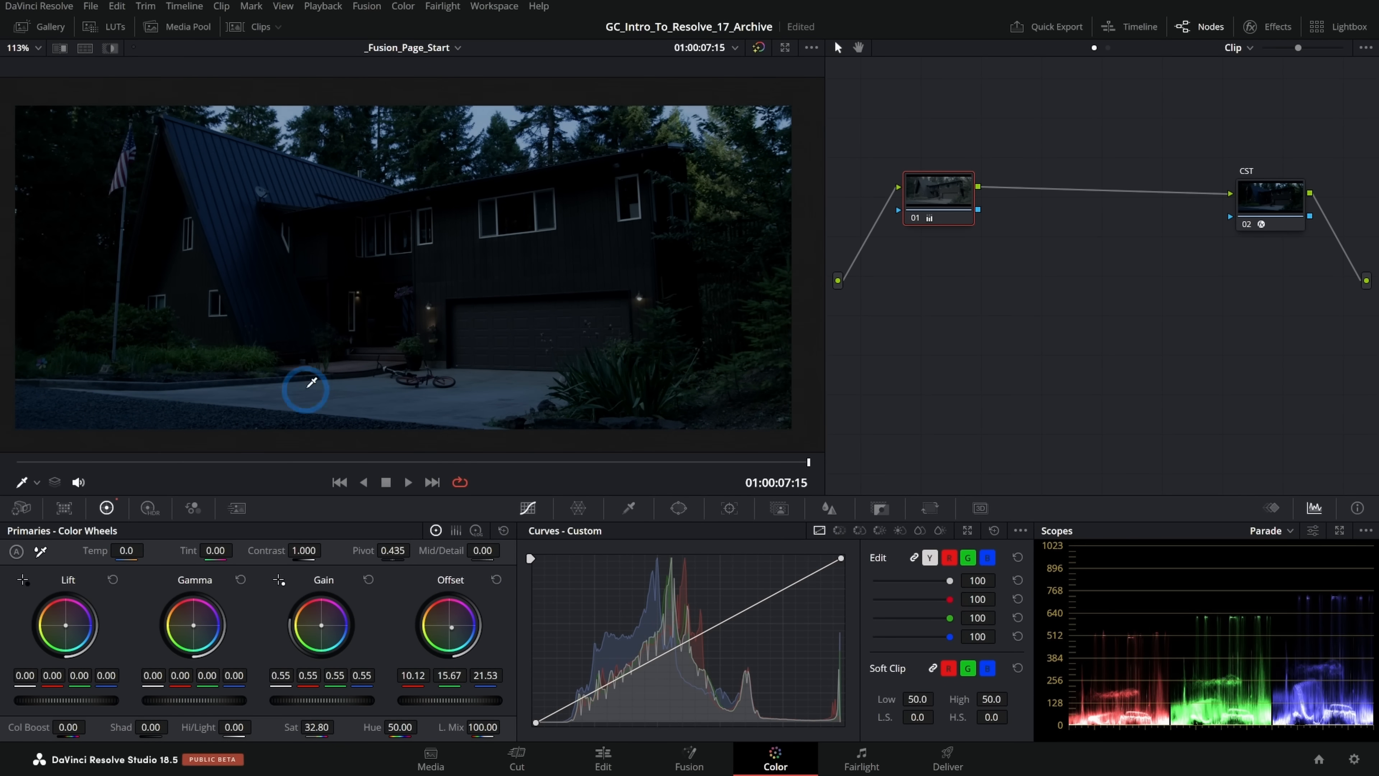
mouse_move(521, 327)
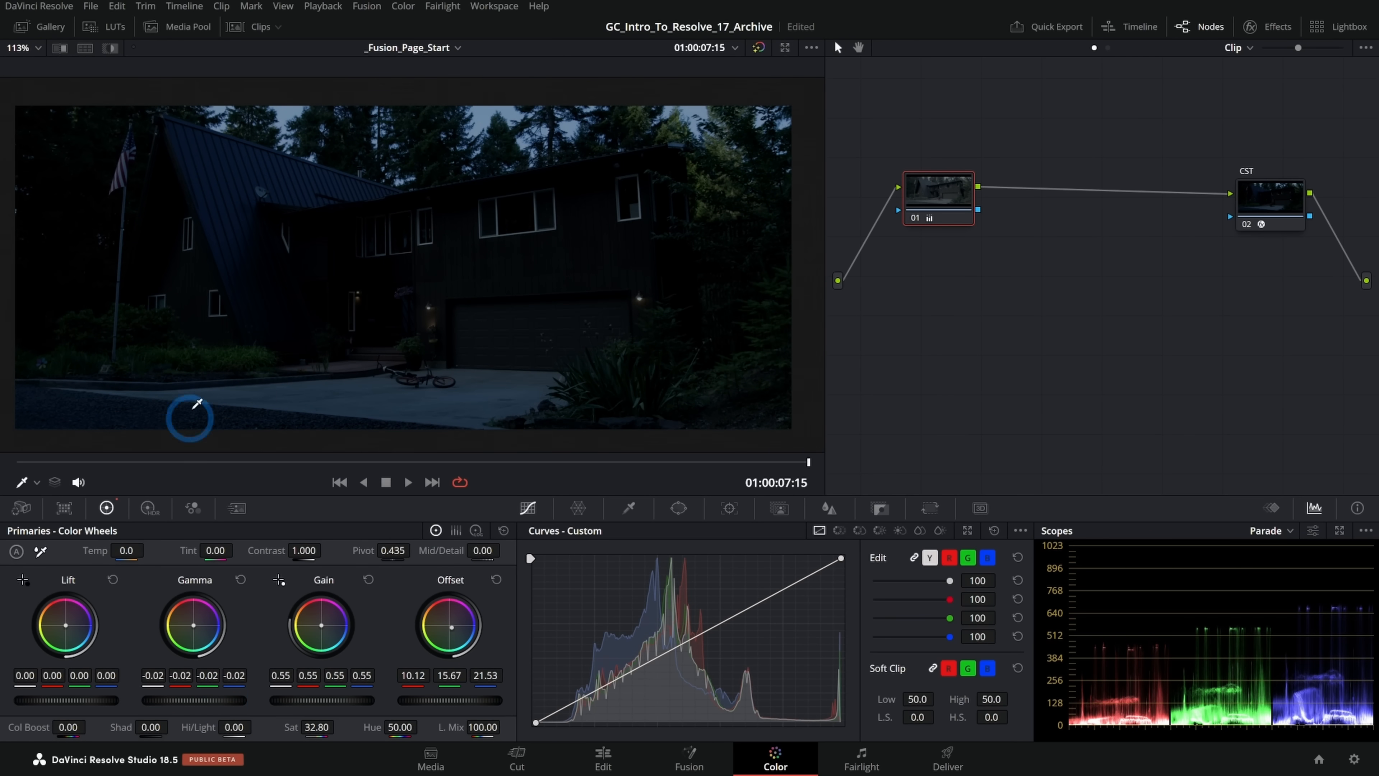
mouse_move(430, 299)
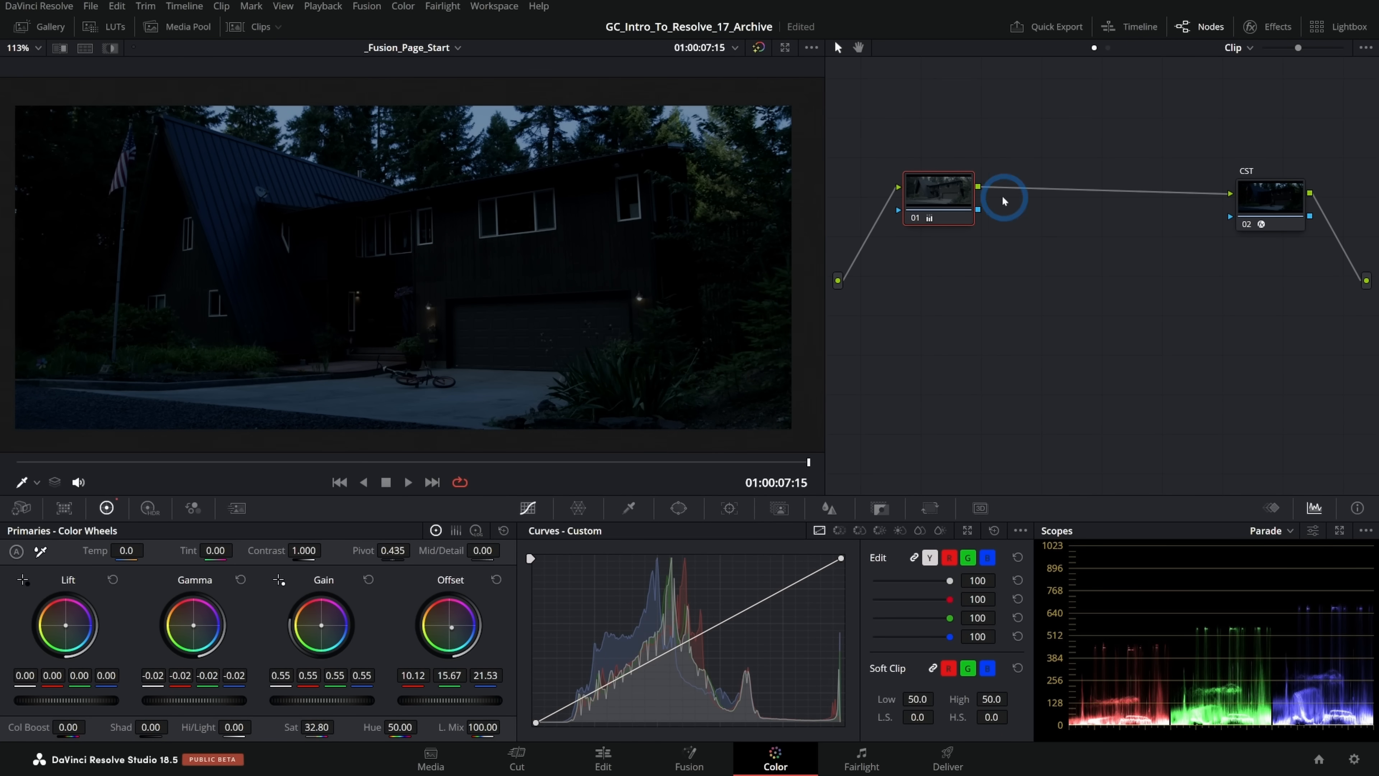
Step: Add a serial node, label PRIM and SKY, trace a Curve window over the sky and darken it
right_click(1027, 186)
text(SK)
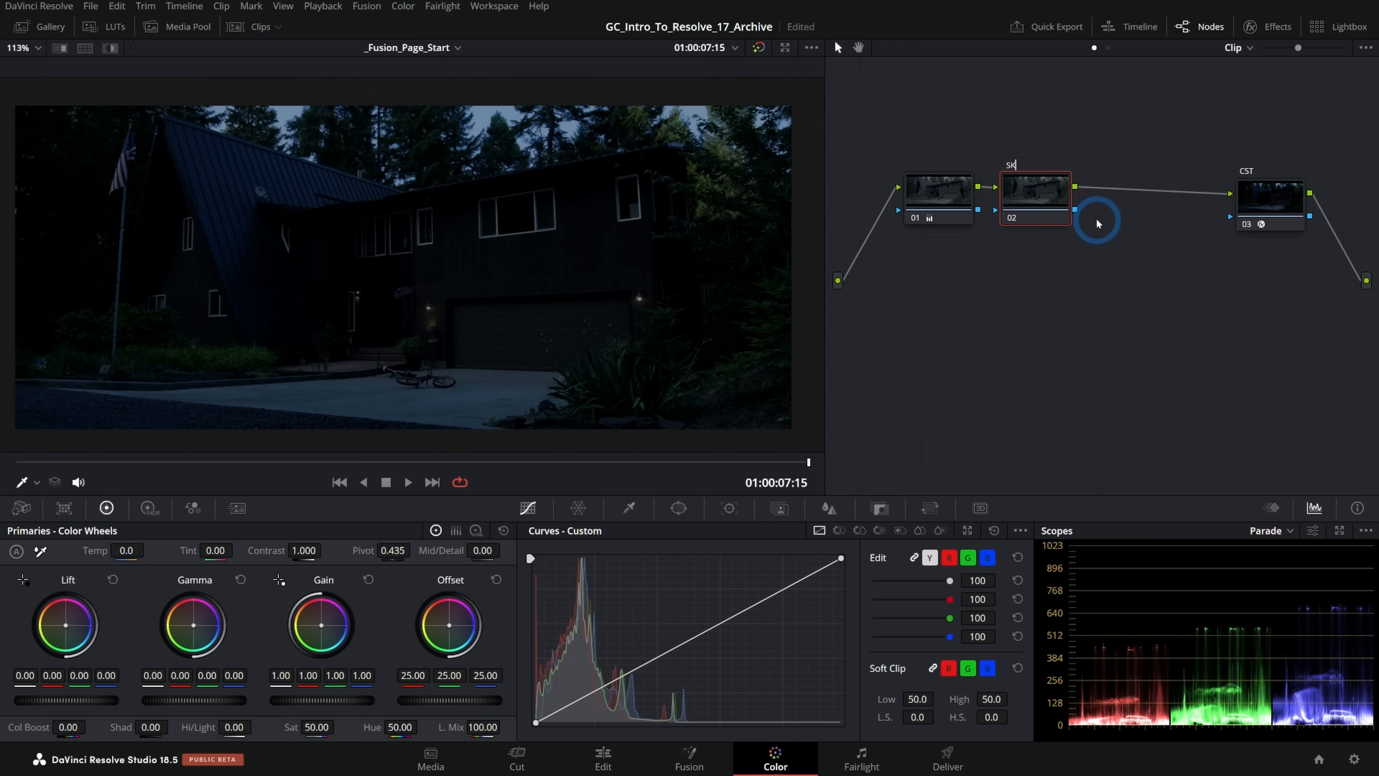
click(937, 196)
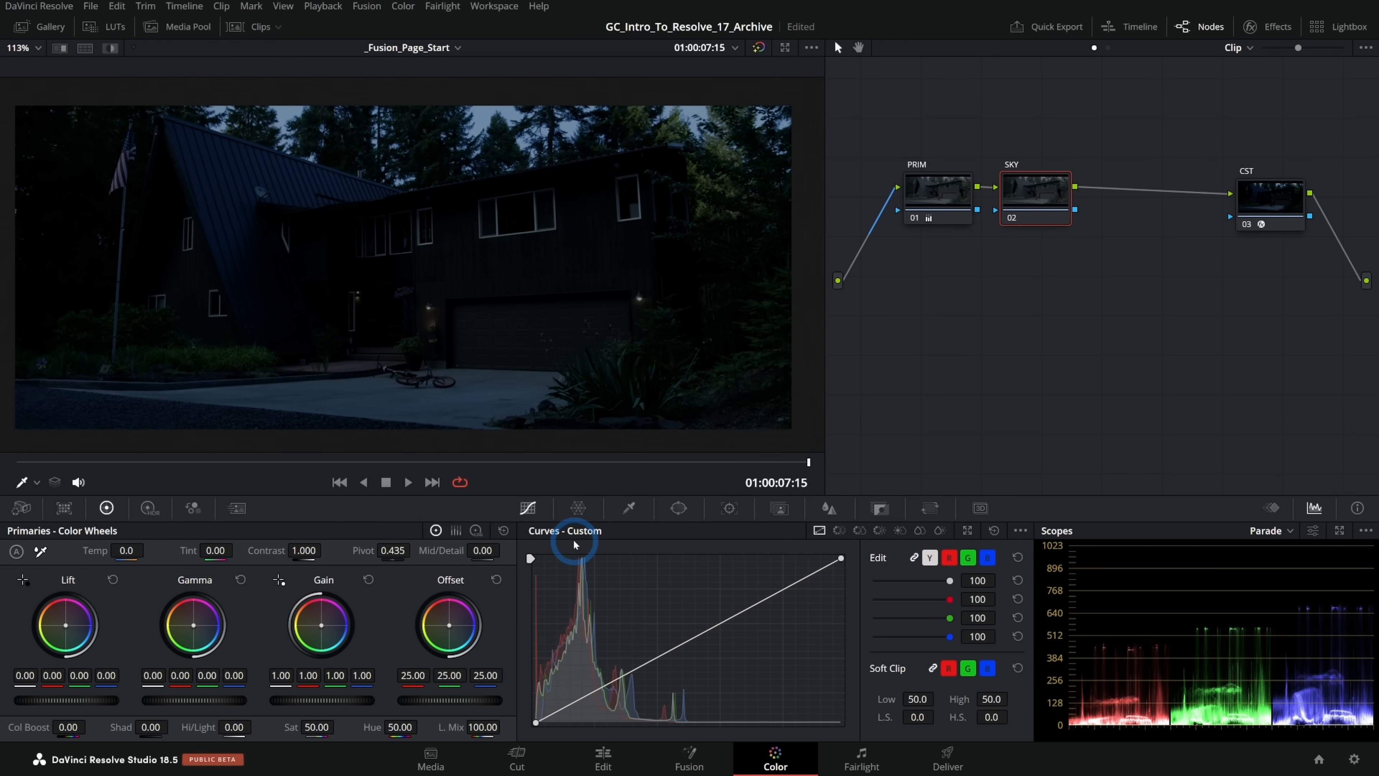
mouse_move(529, 411)
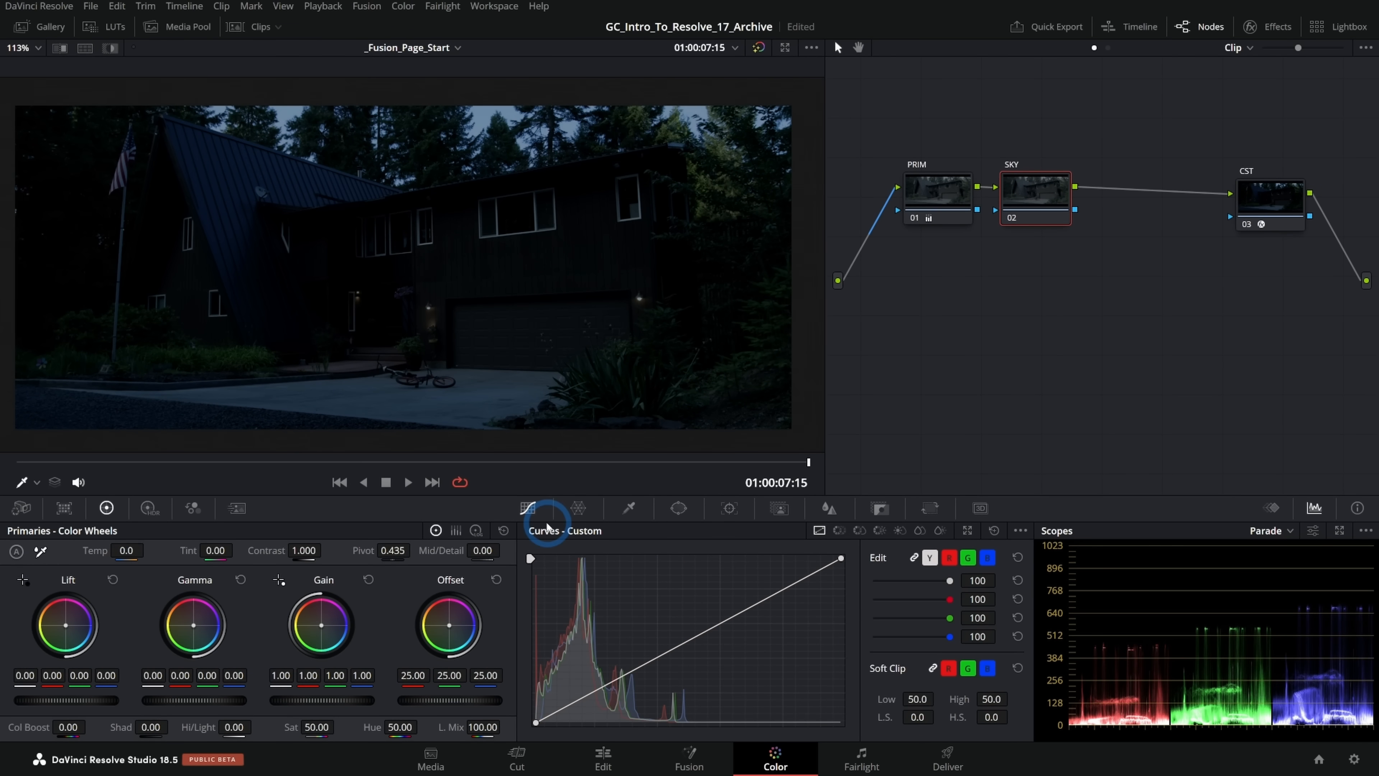
click(678, 508)
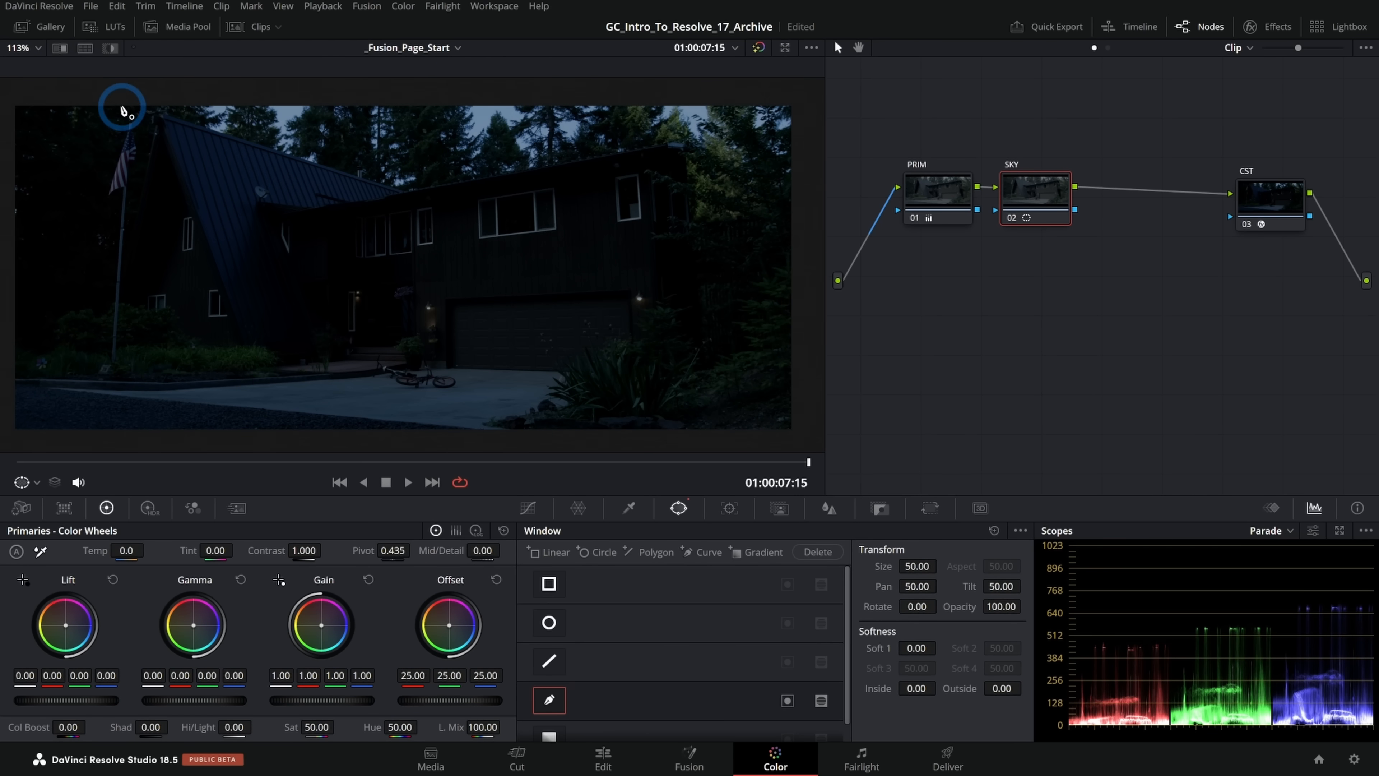
drag(121, 107, 548, 167)
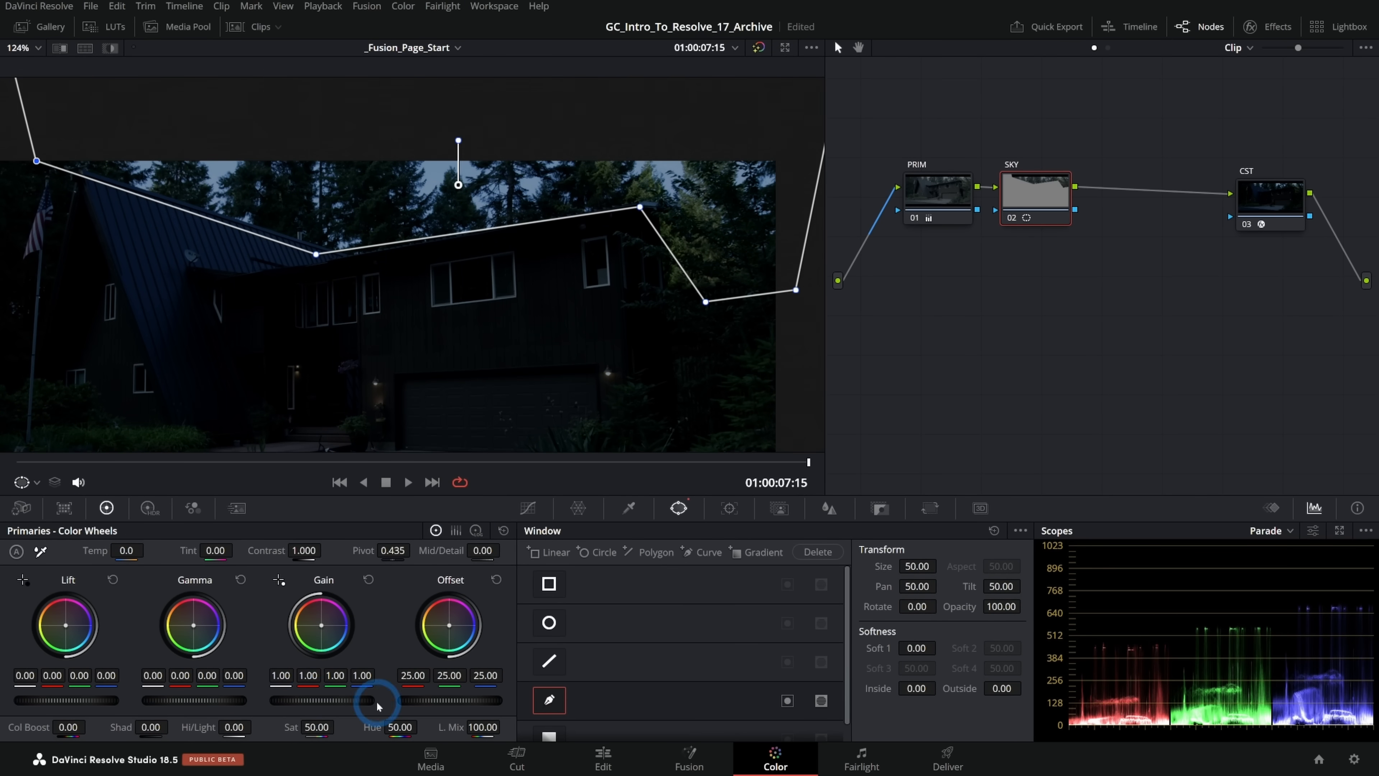
drag(379, 704, 336, 704)
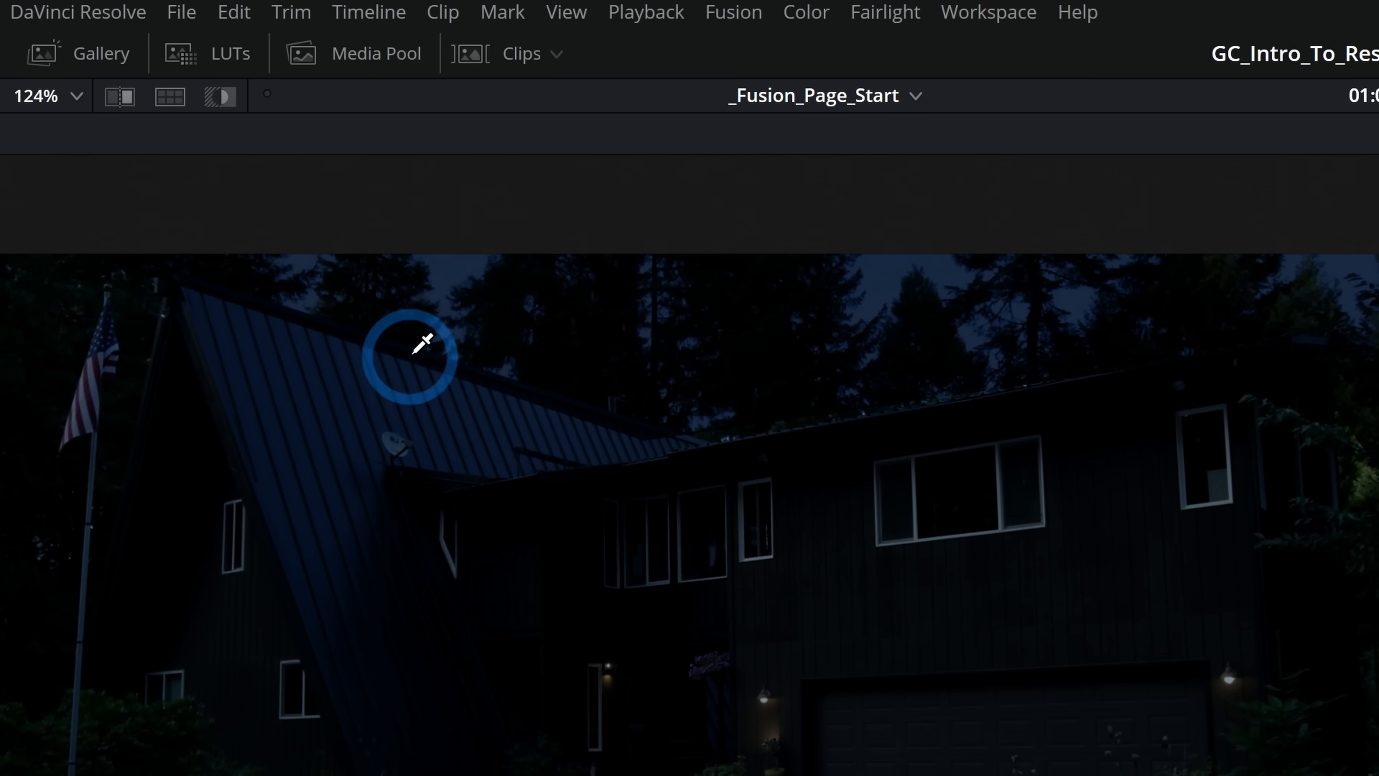
Step: Refit the sky outline points to the roof and treeline and feather its outer edge to 3.02
click(774, 767)
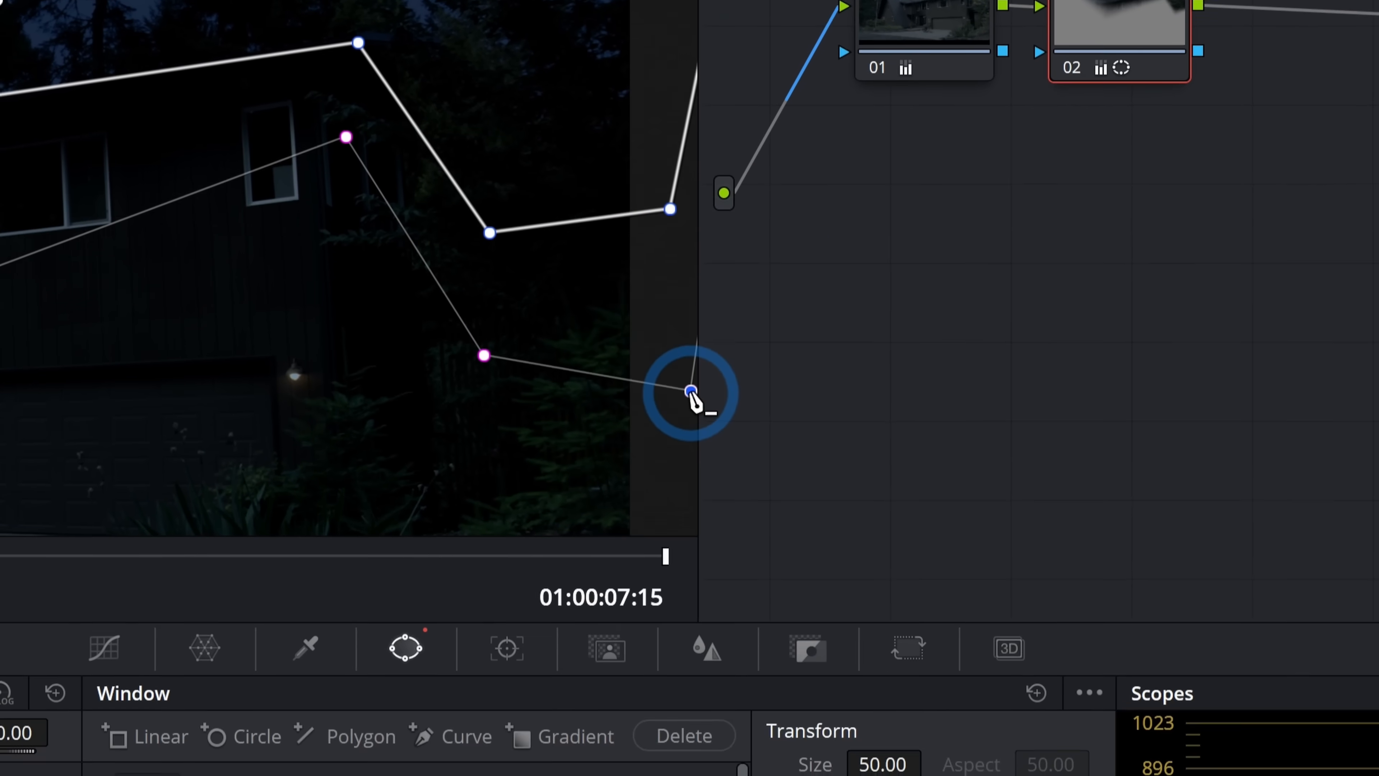
click(562, 508)
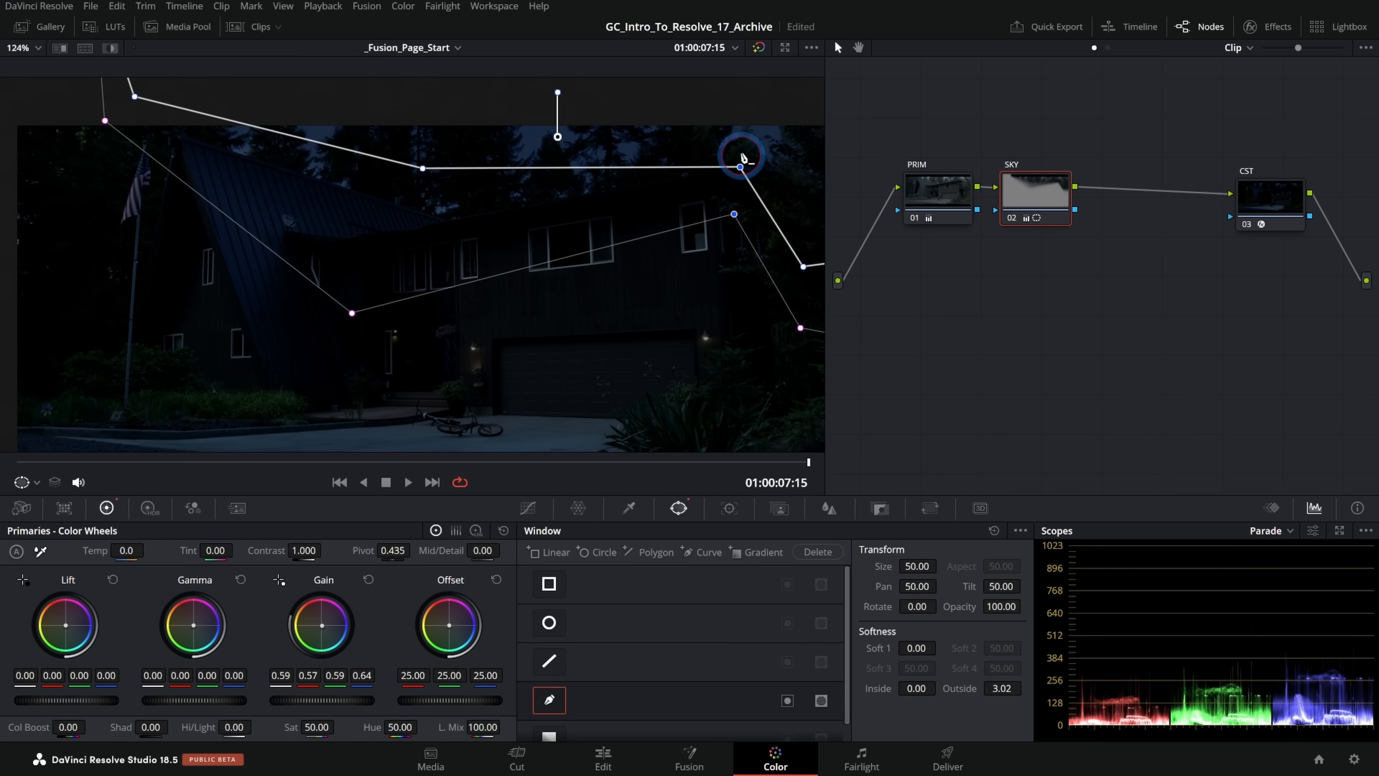
drag(741, 165, 426, 176)
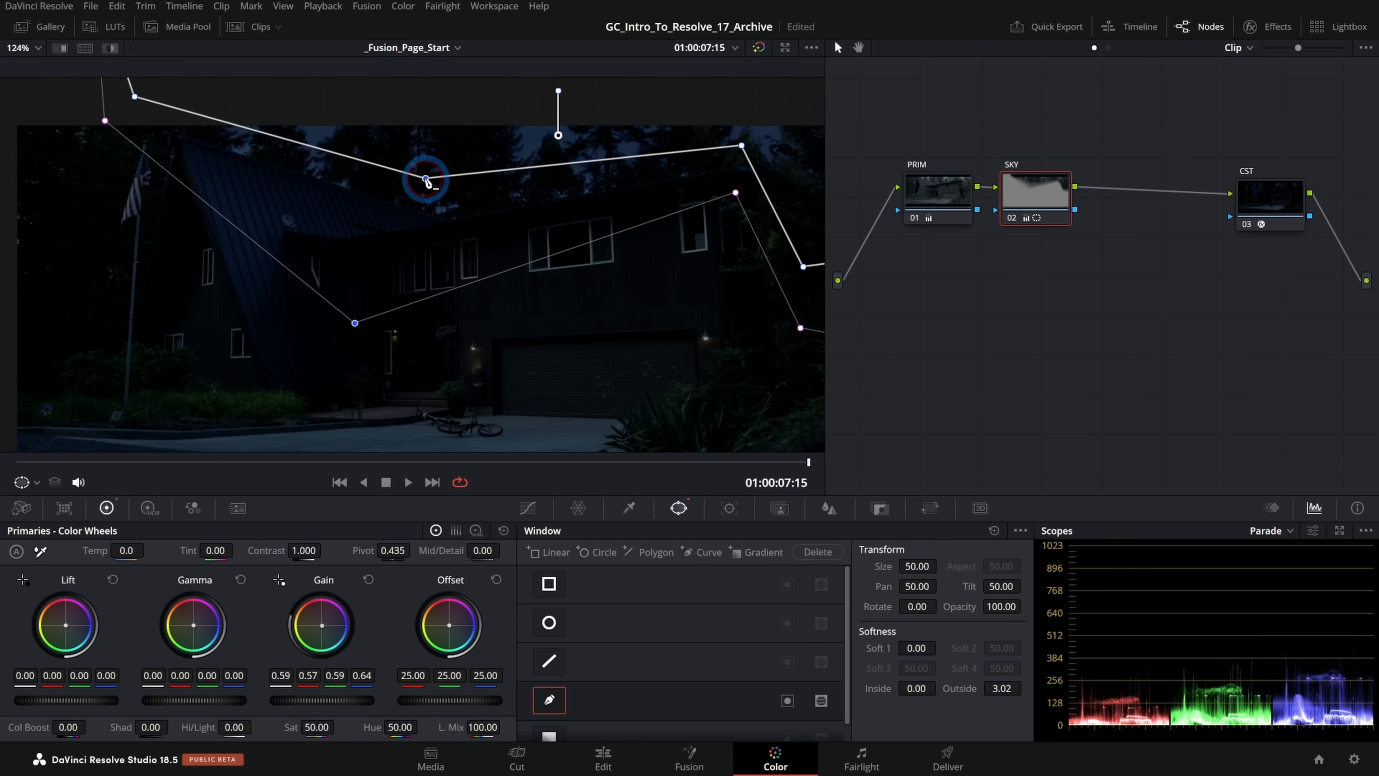
drag(427, 180, 313, 249)
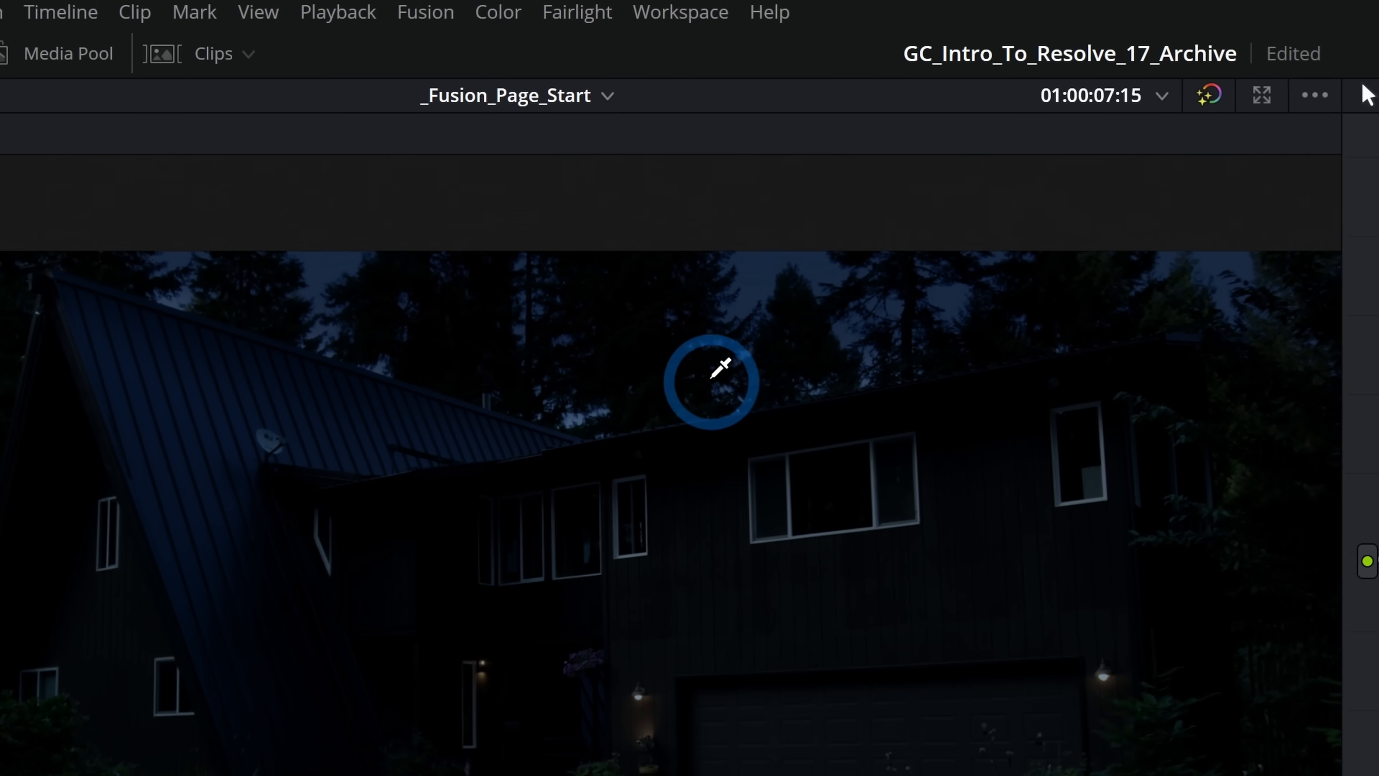
click(776, 759)
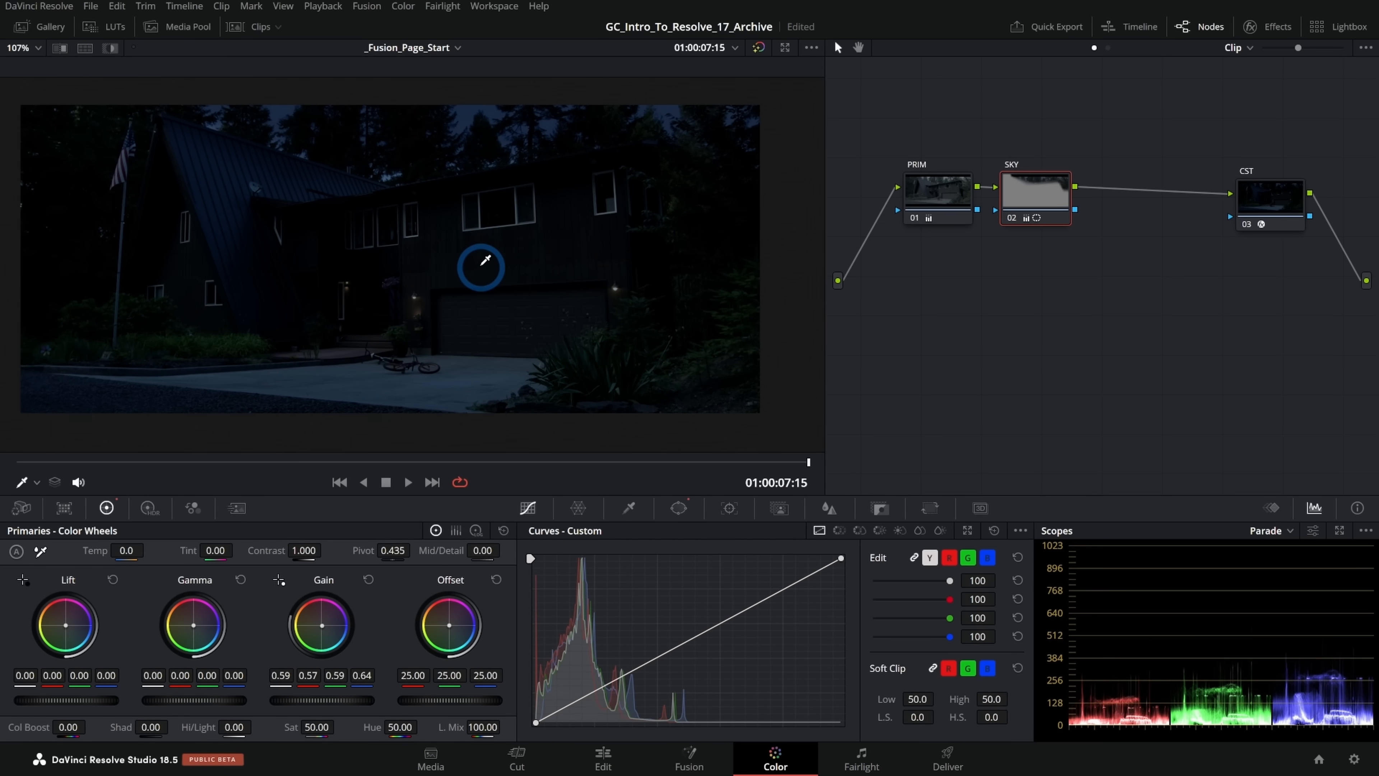
mouse_move(528, 316)
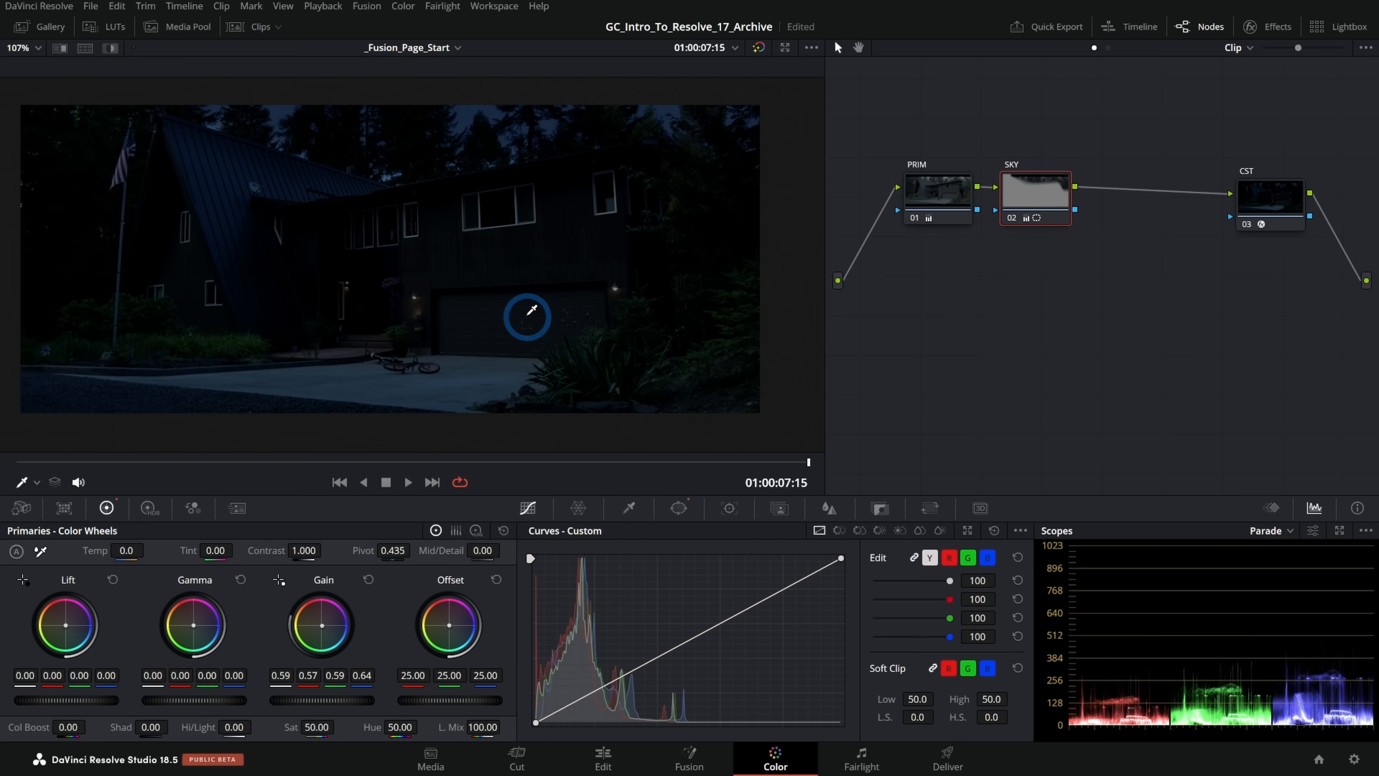
mouse_move(427, 319)
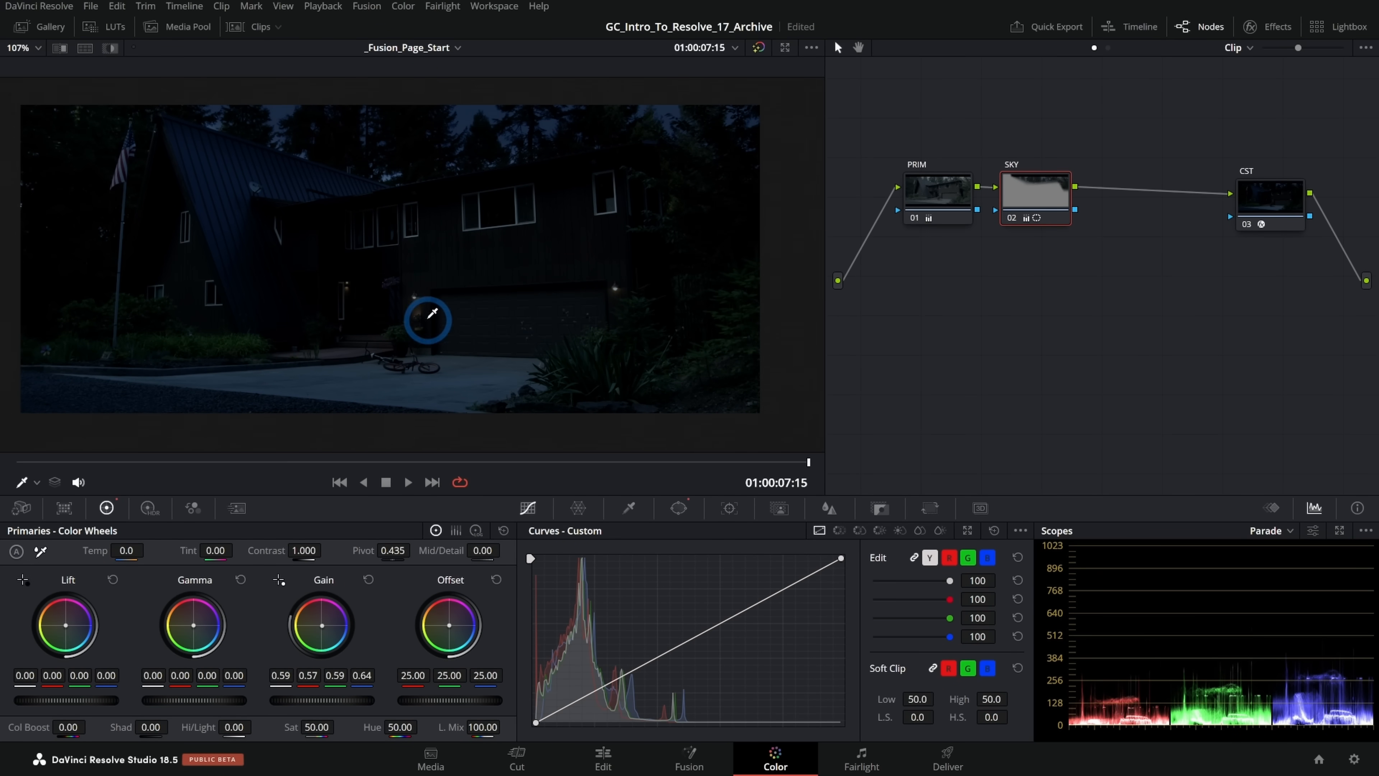
mouse_move(255, 276)
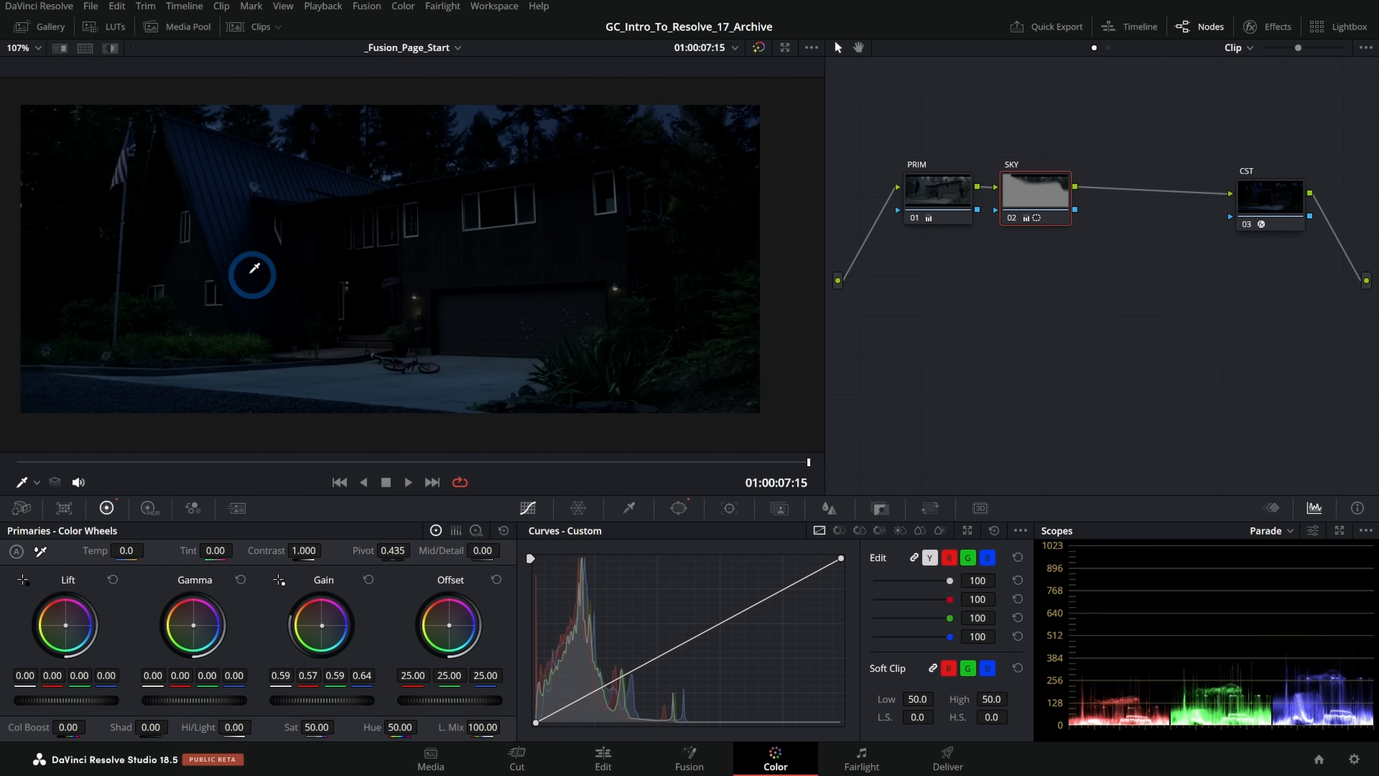
mouse_move(313, 185)
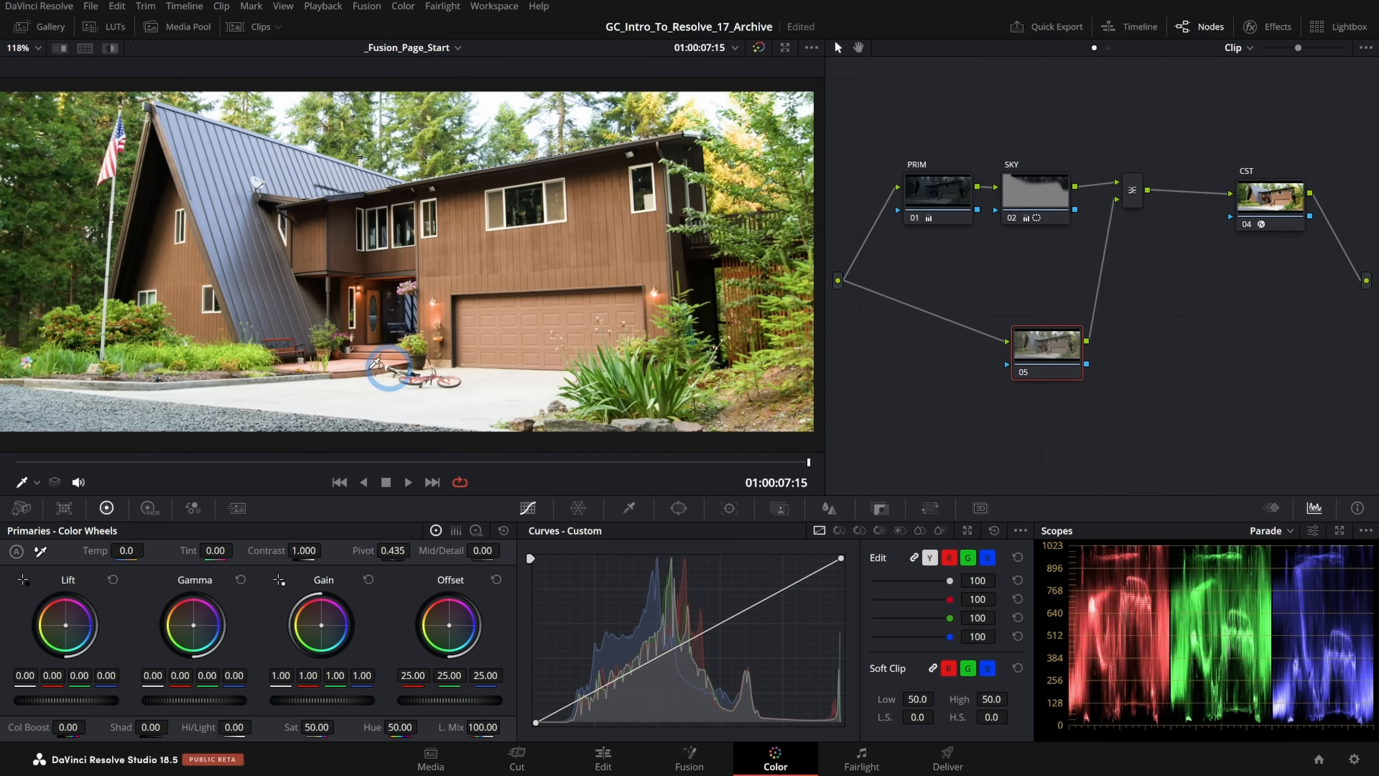
mouse_move(1141, 207)
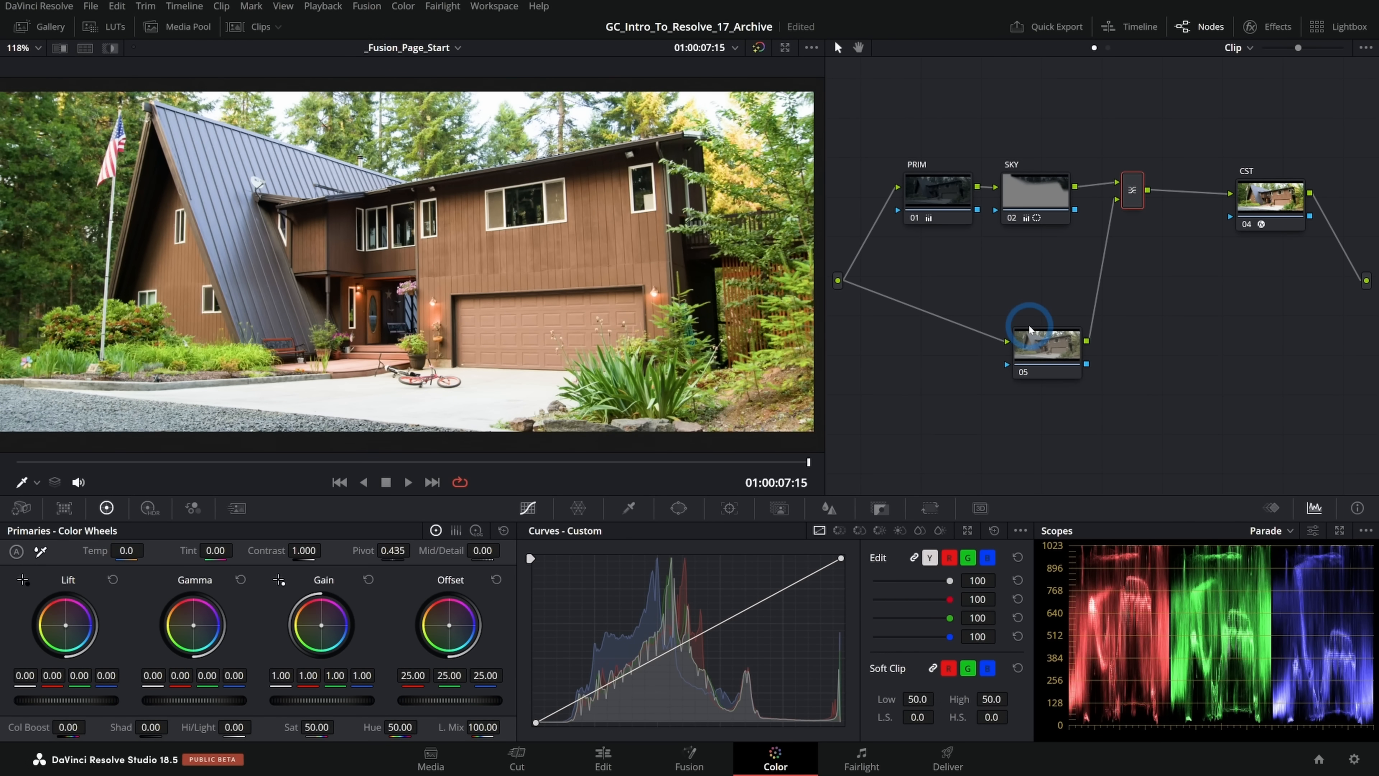
mouse_move(711, 339)
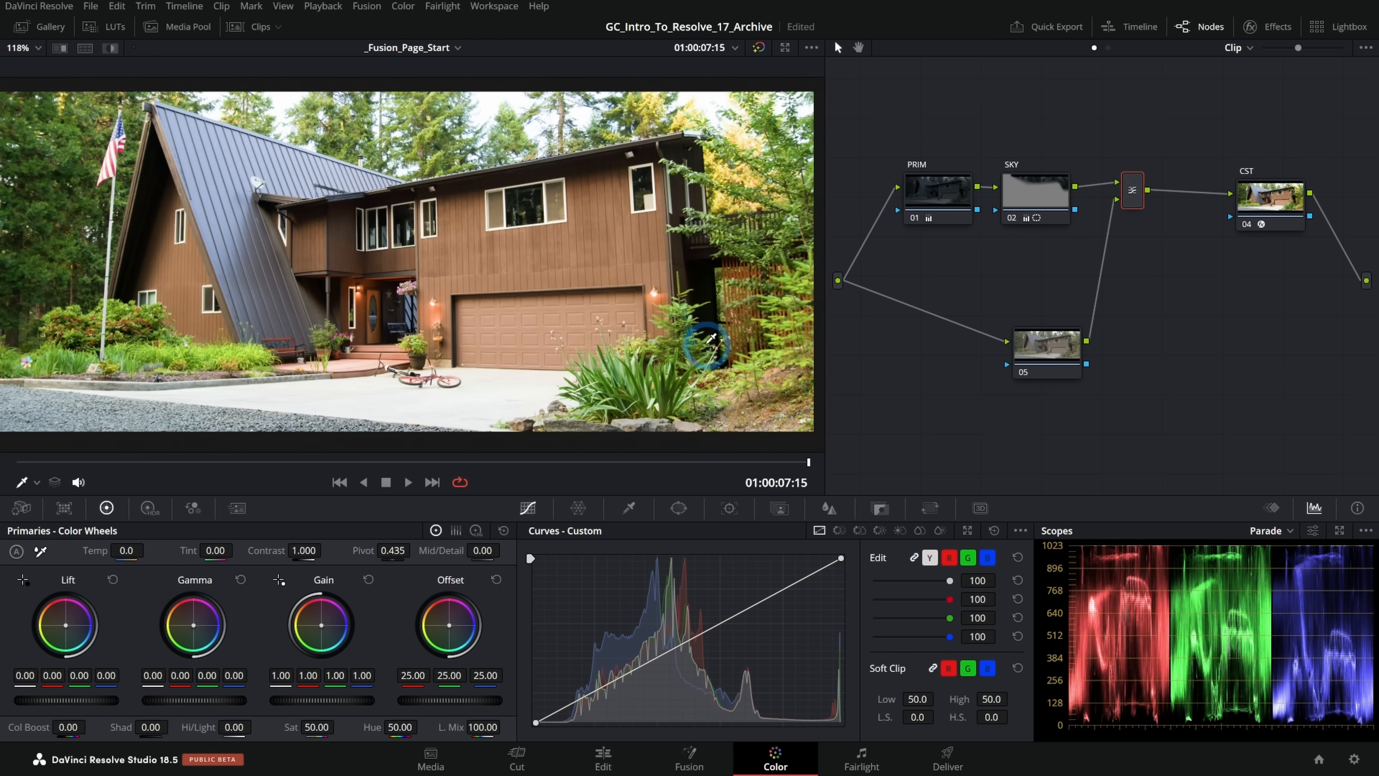
mouse_move(578, 300)
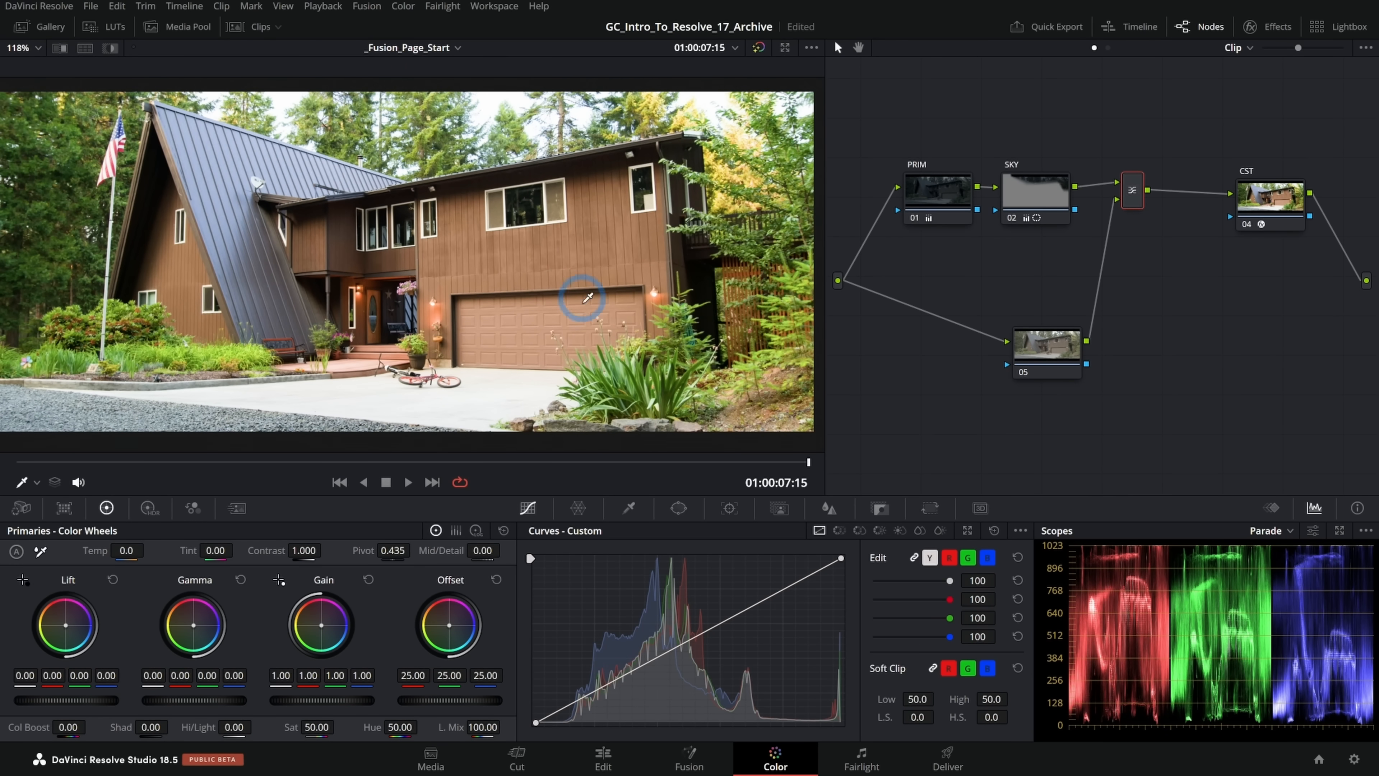
mouse_move(681, 200)
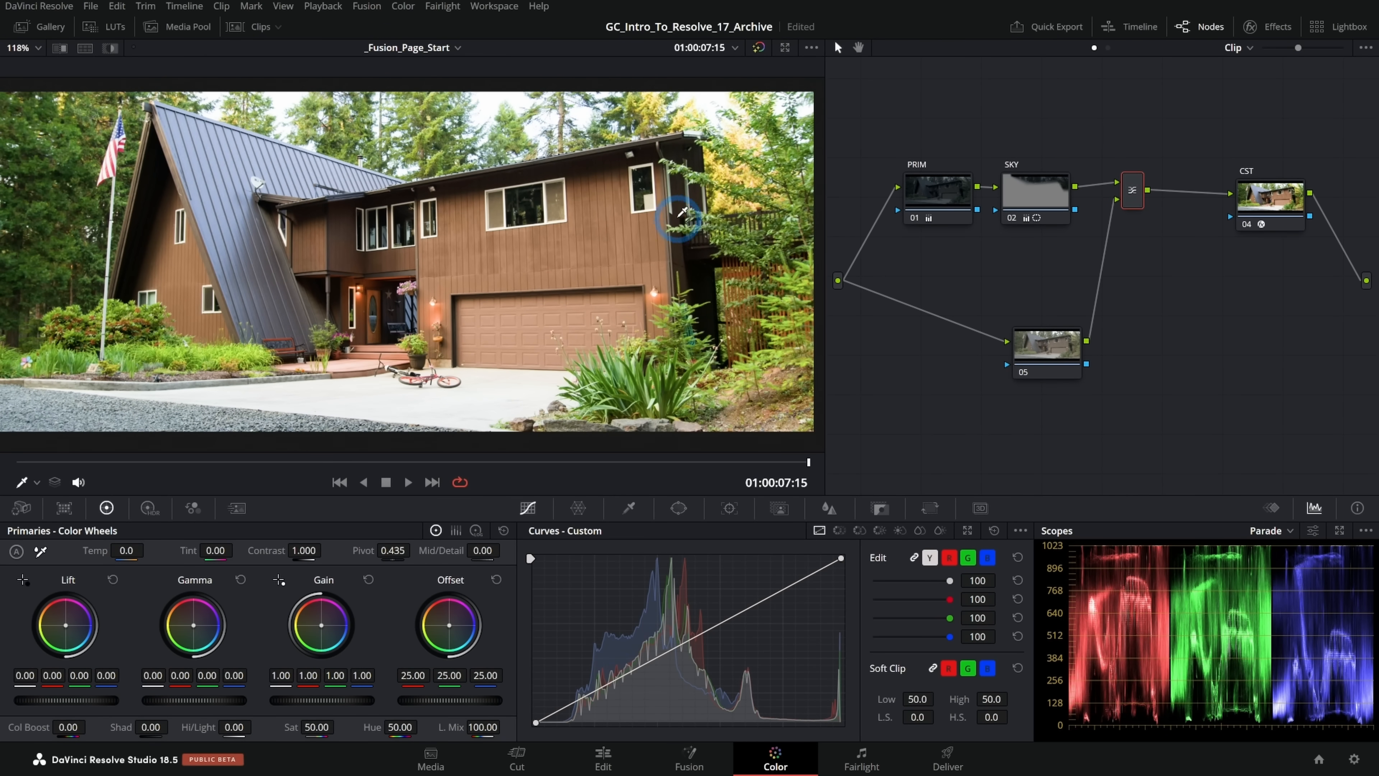
Step: Select the new parallel node 05 for editing
click(1047, 348)
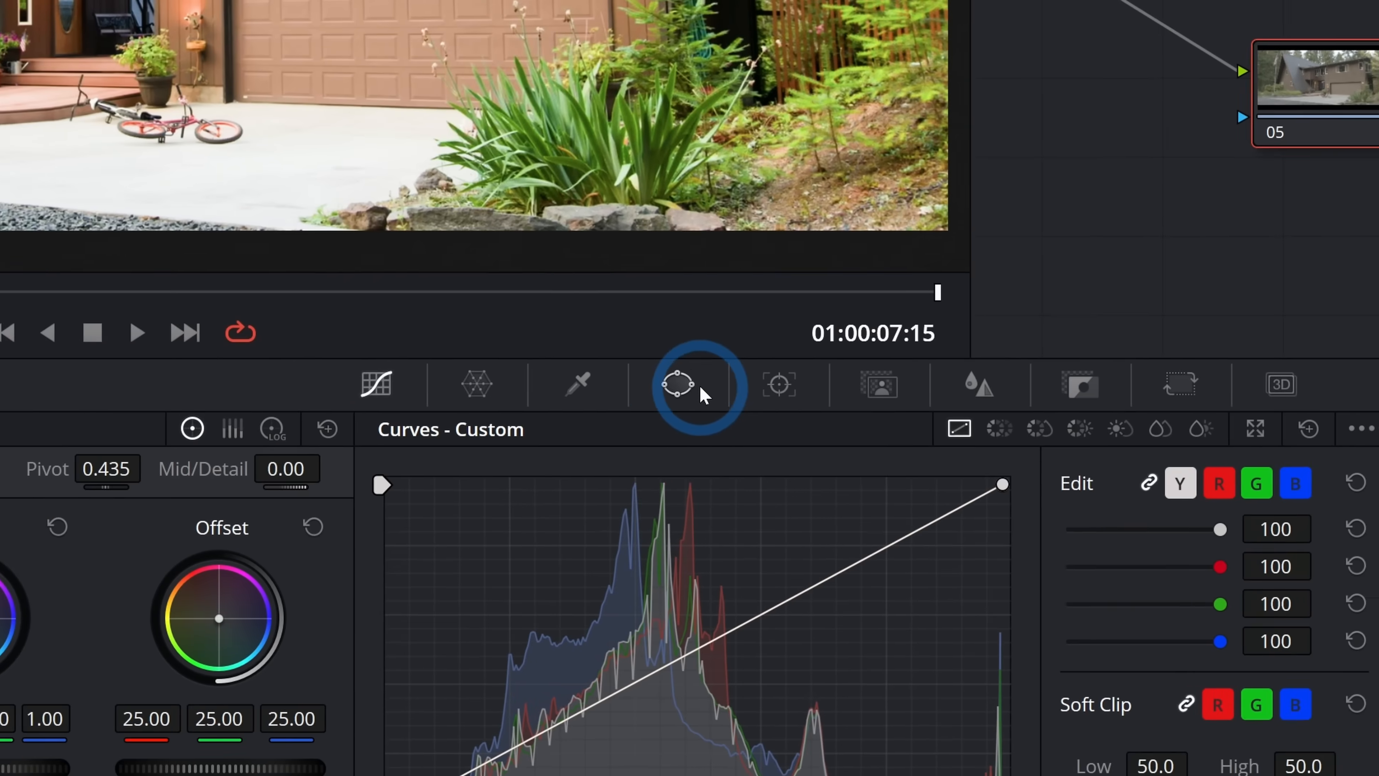
Step: Place a small Circle window over the porch lamp on node 05 and brighten it warmly
click(680, 386)
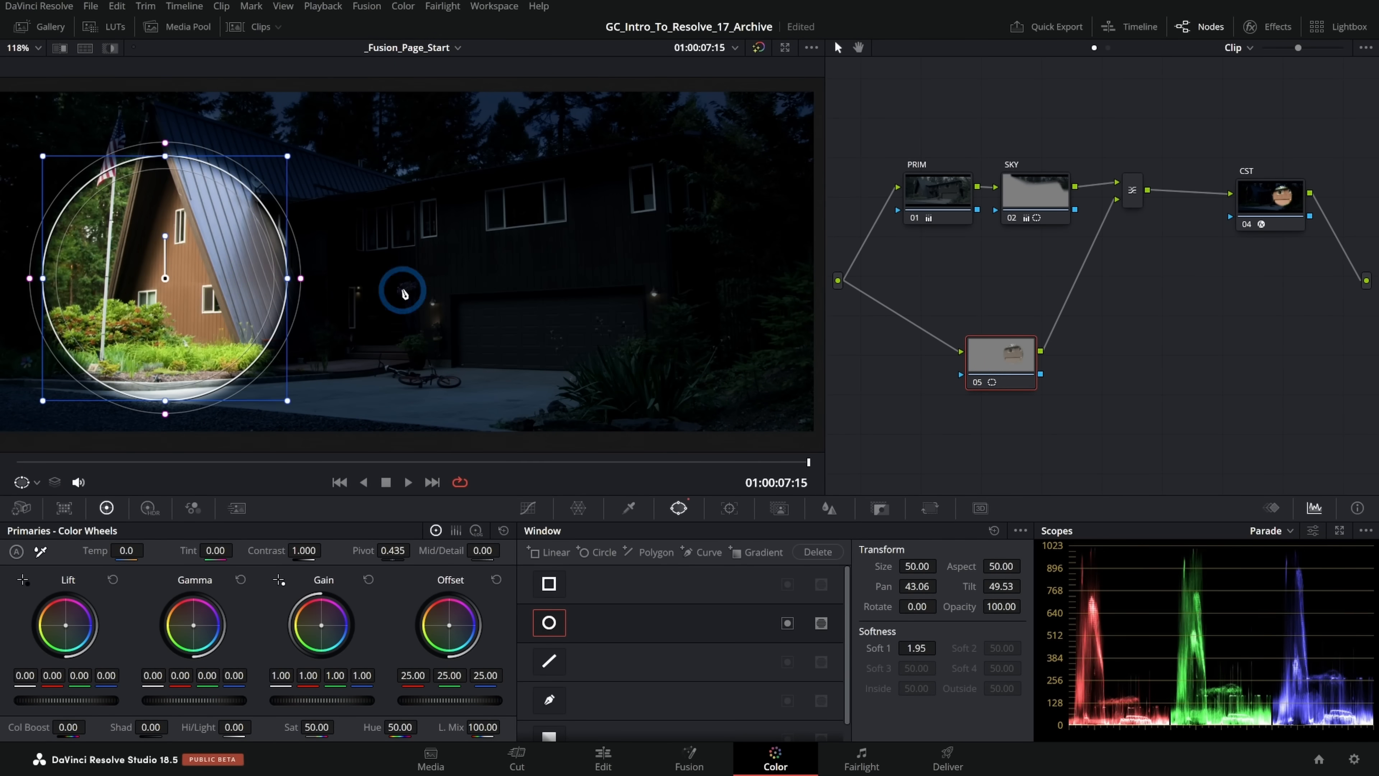
drag(403, 293, 447, 310)
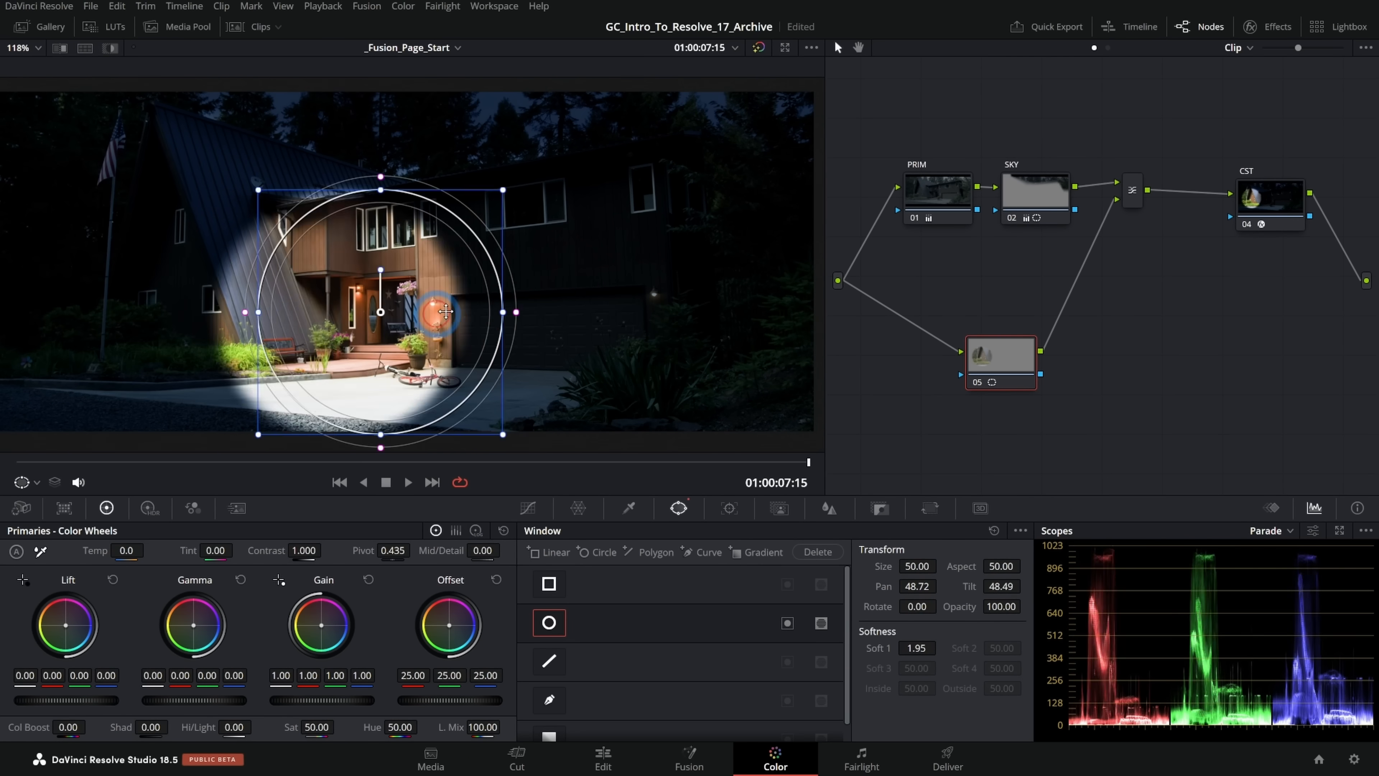
drag(446, 311, 604, 168)
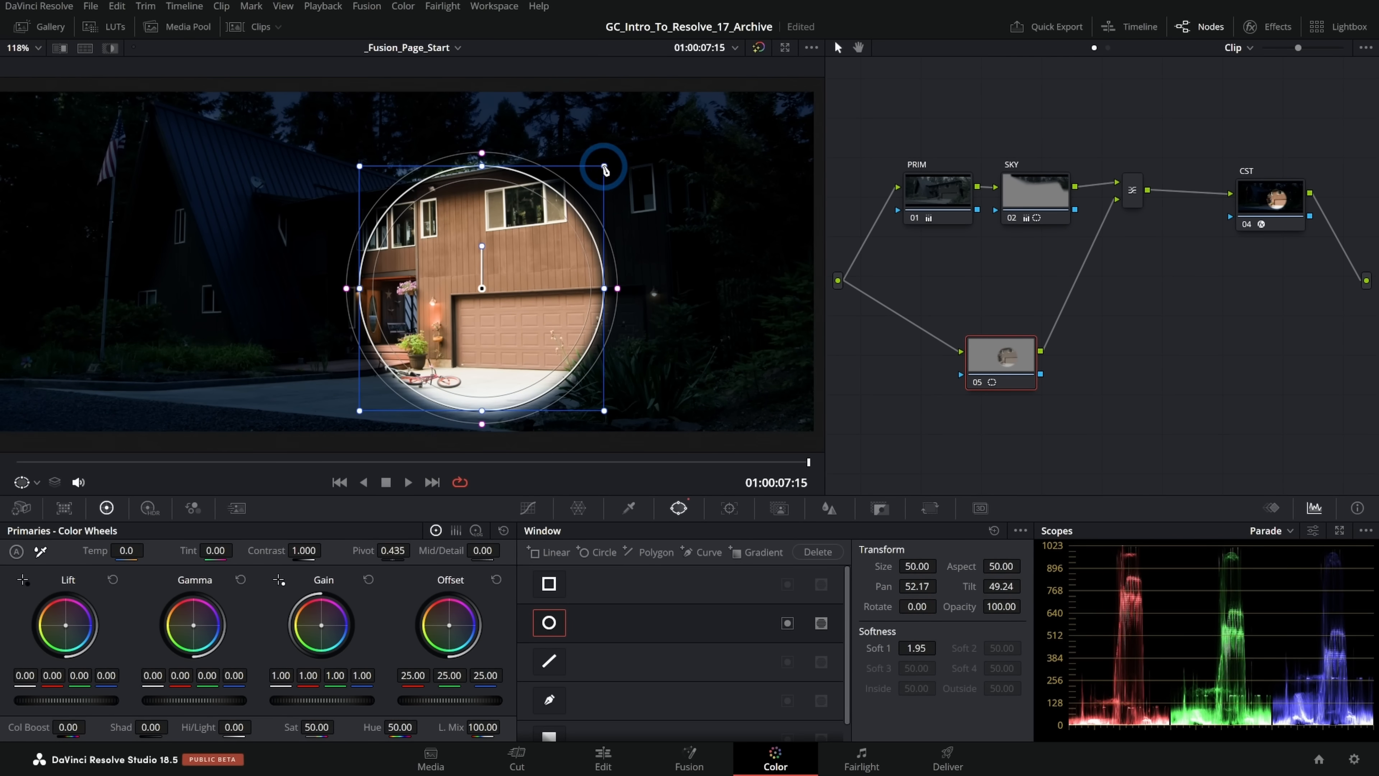
drag(603, 165, 510, 273)
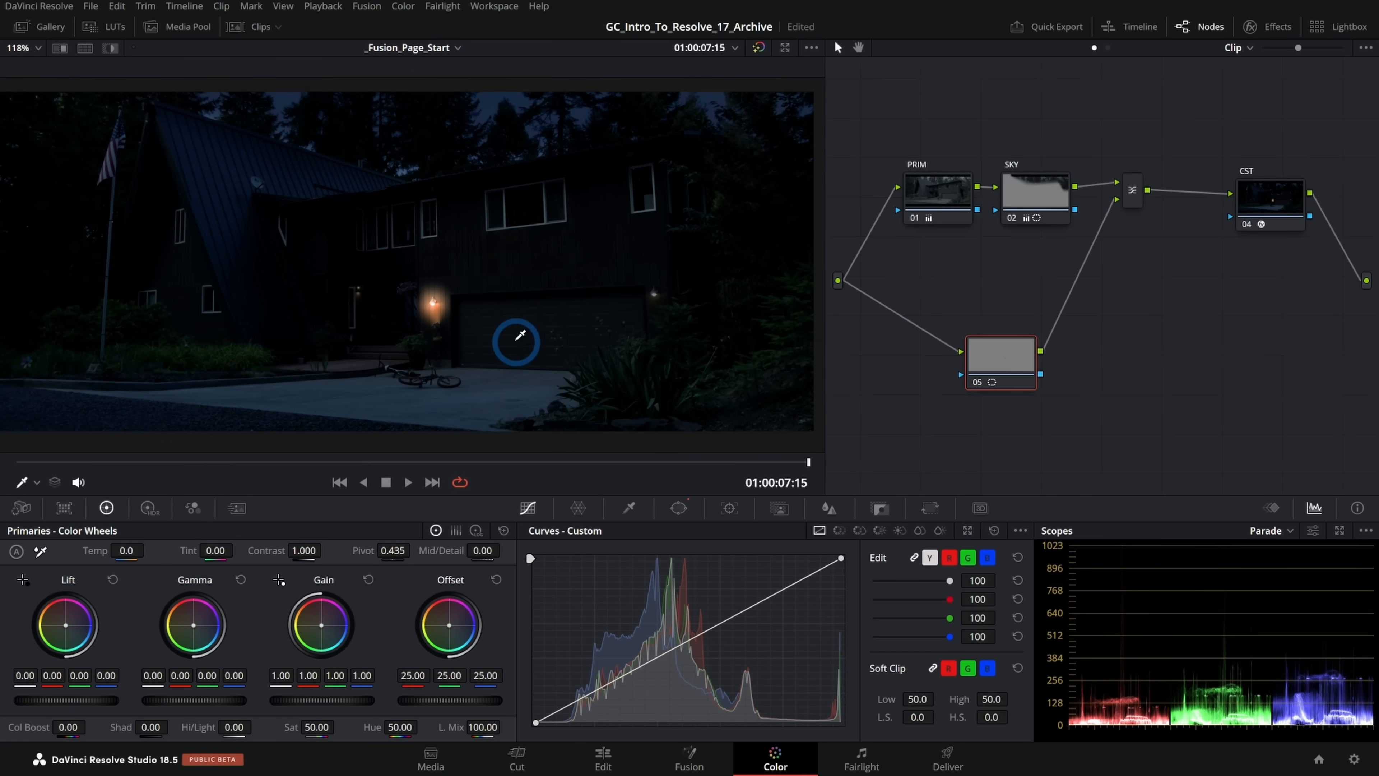
mouse_move(474, 330)
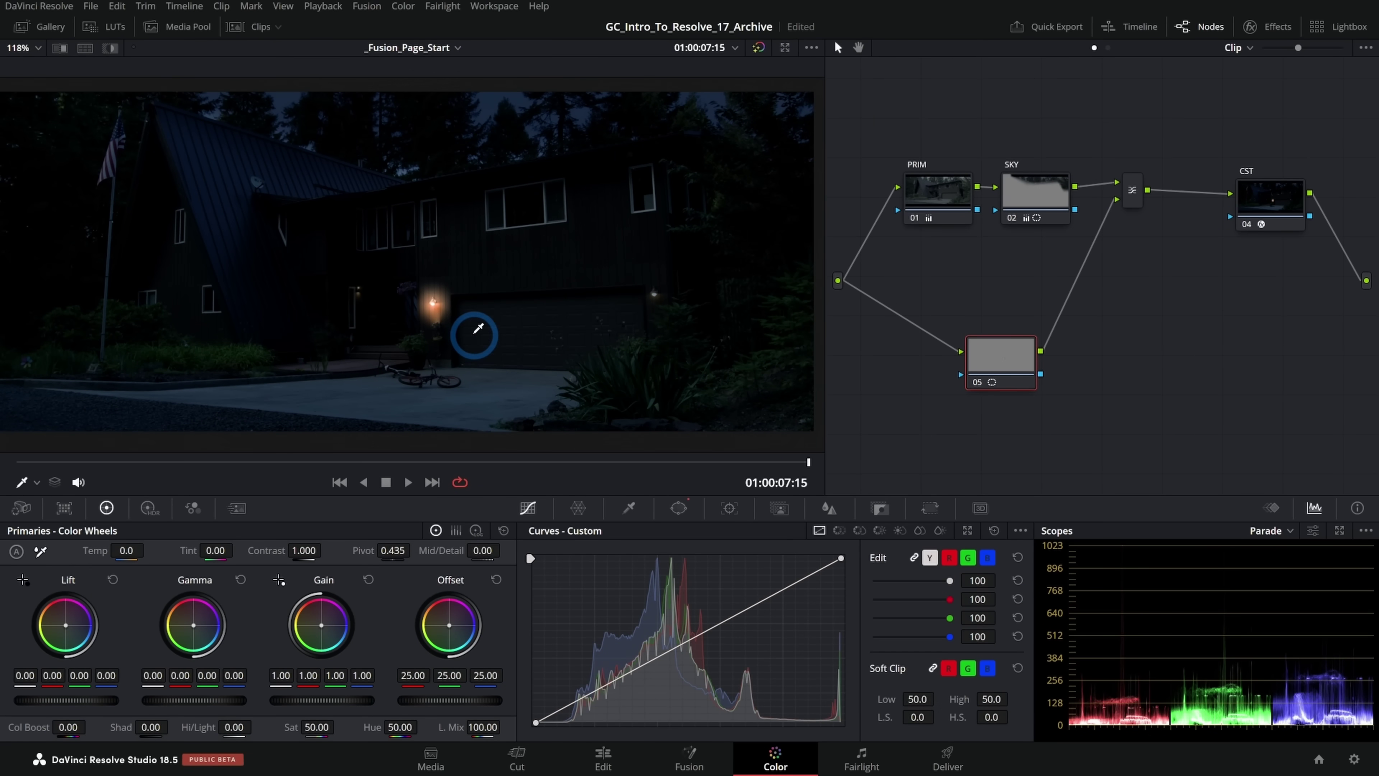
click(680, 506)
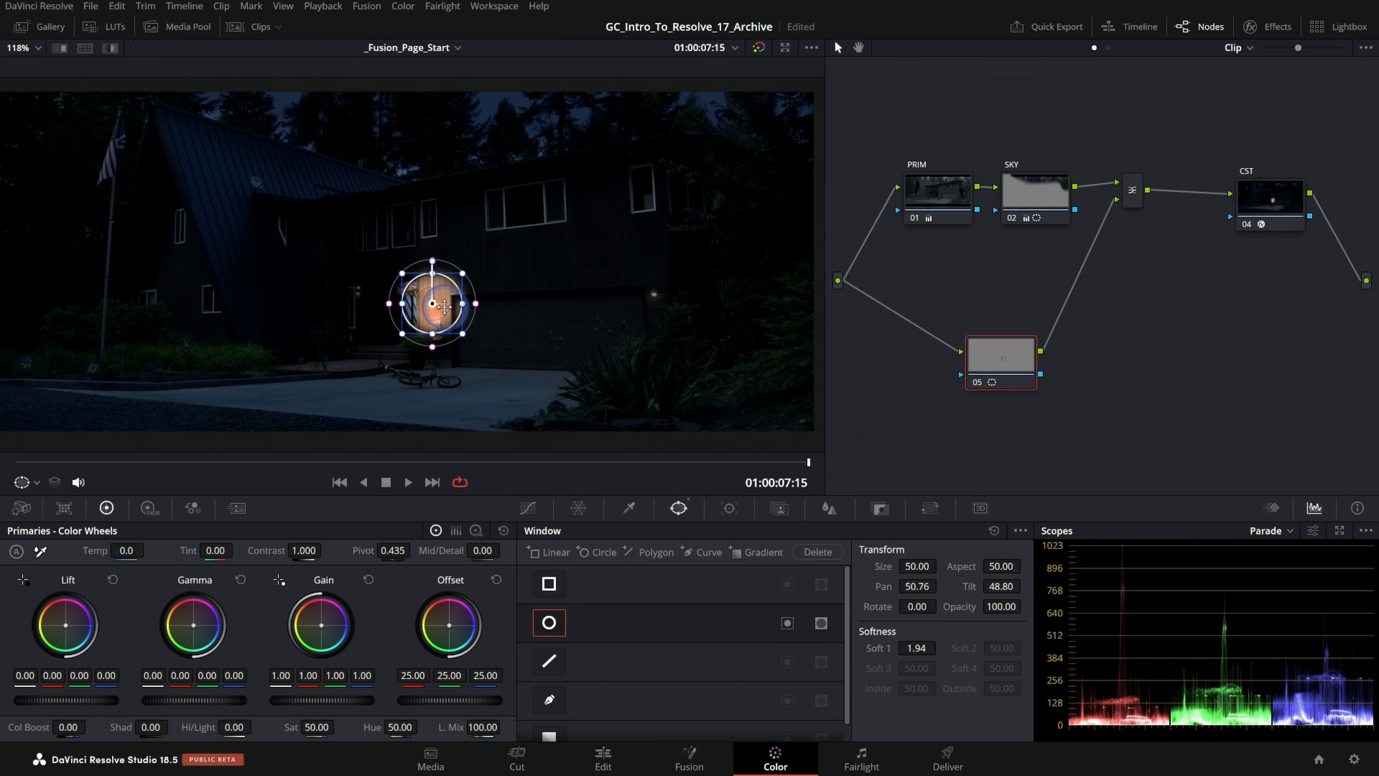
click(527, 509)
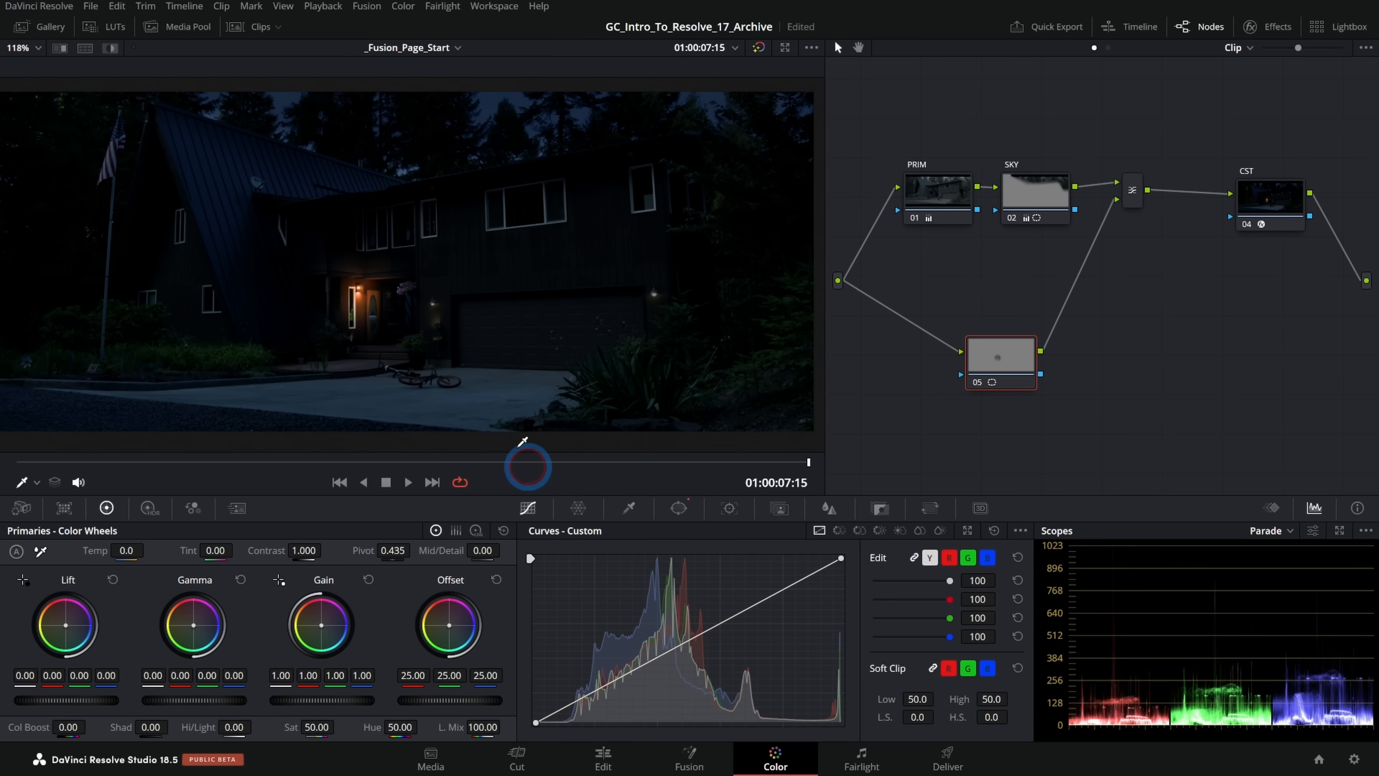
mouse_move(428, 352)
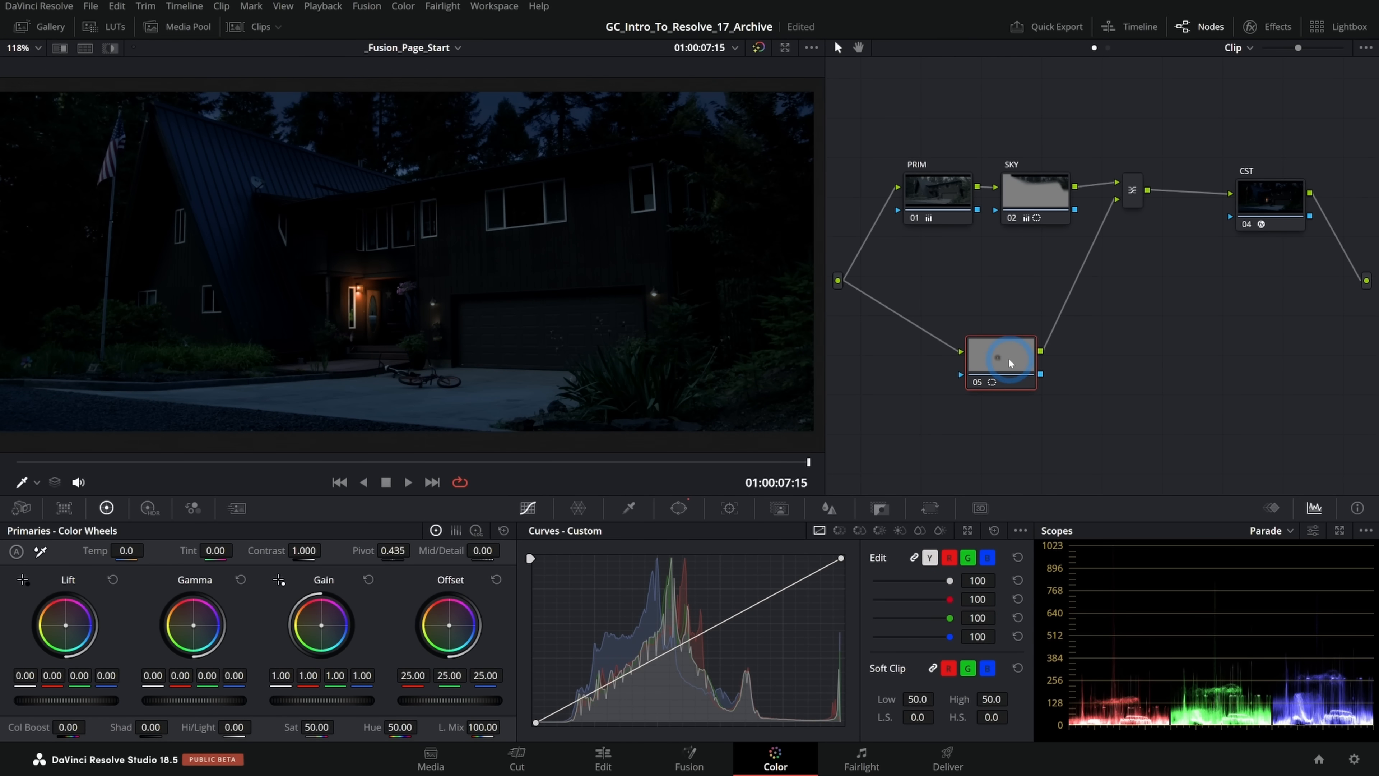
Step: Find the Relight effect in the Effects library for node 05
right_click(1008, 361)
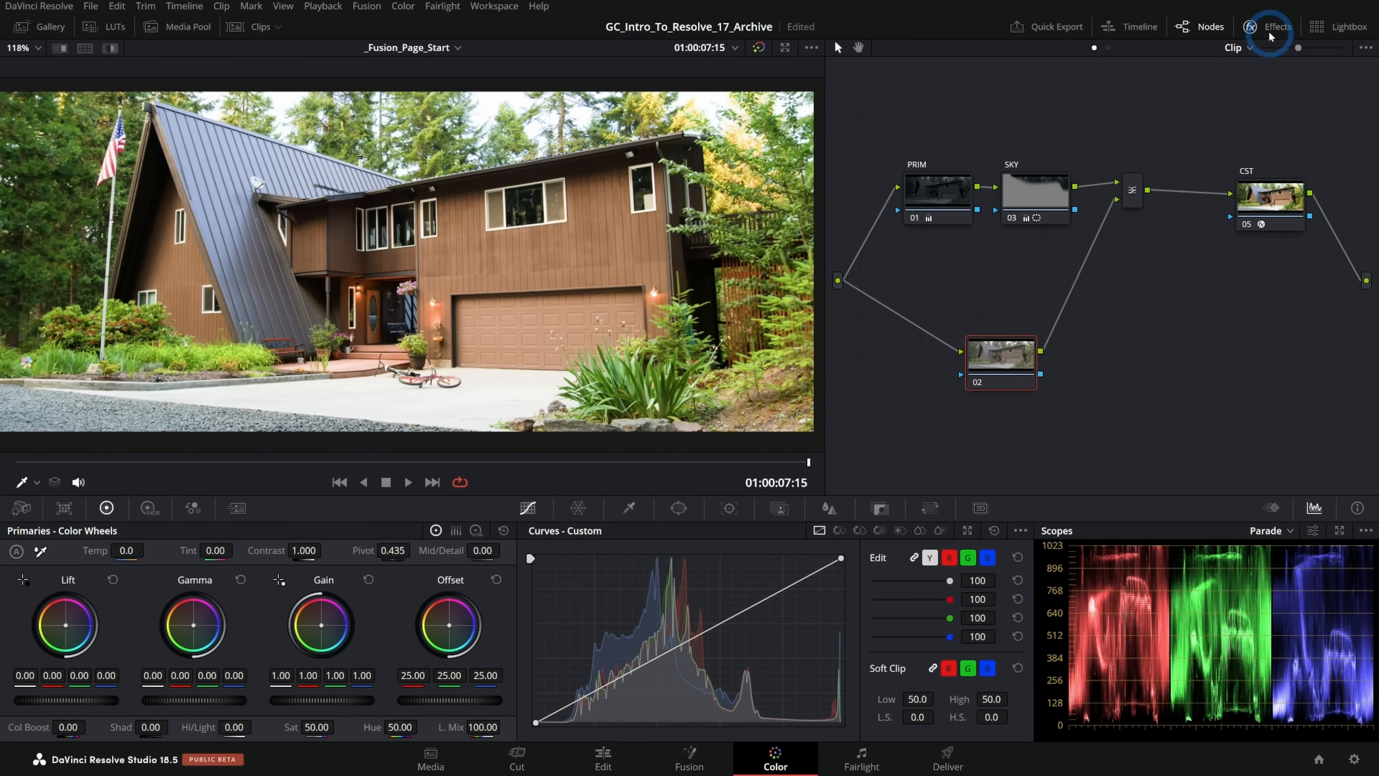
click(1271, 27)
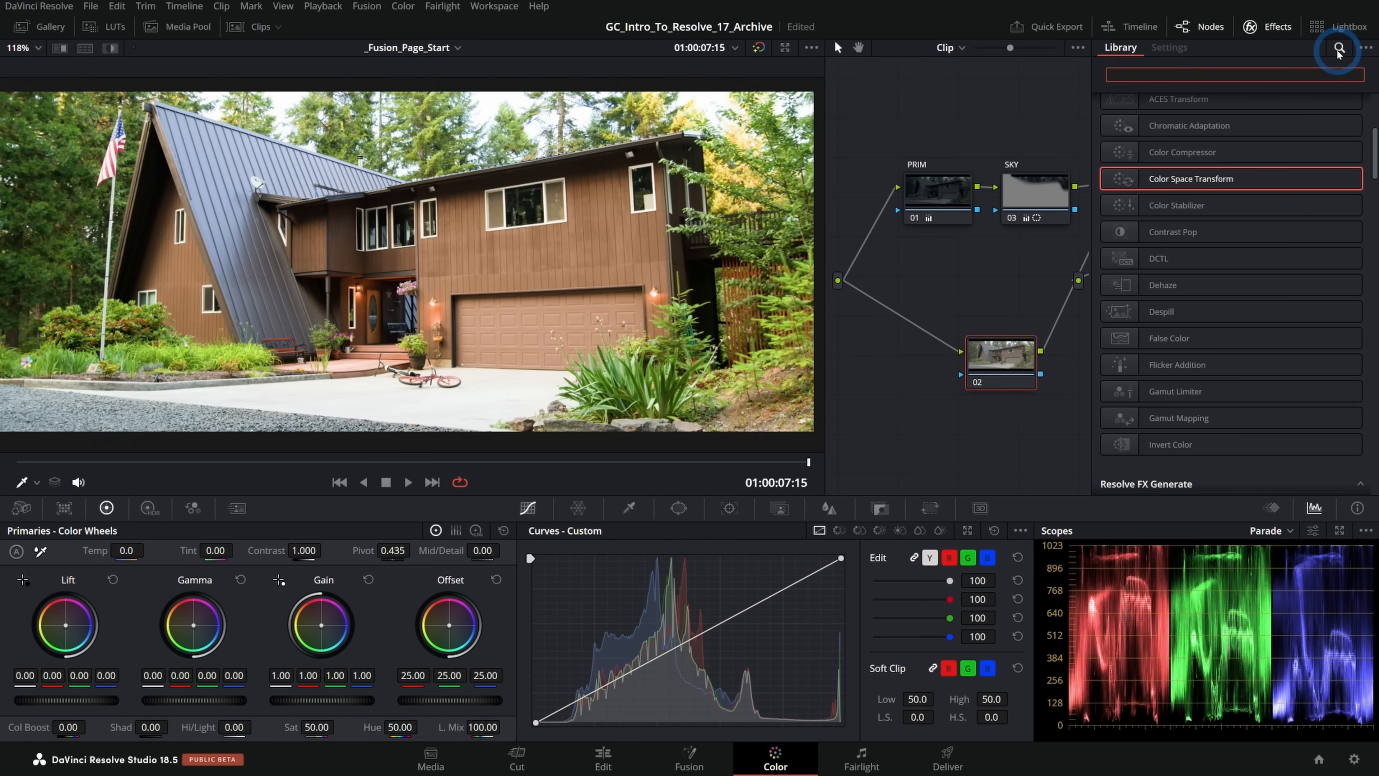
text(relight)
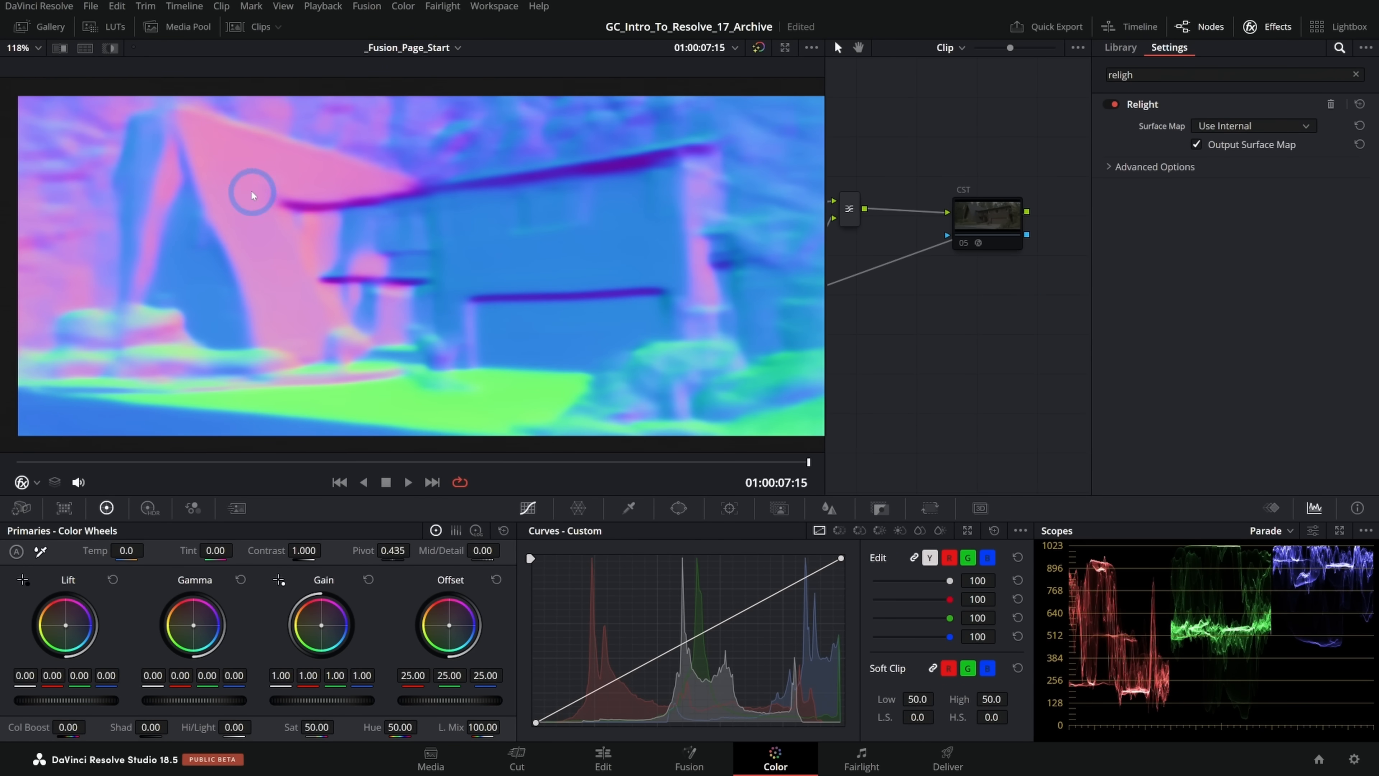
mouse_move(263, 225)
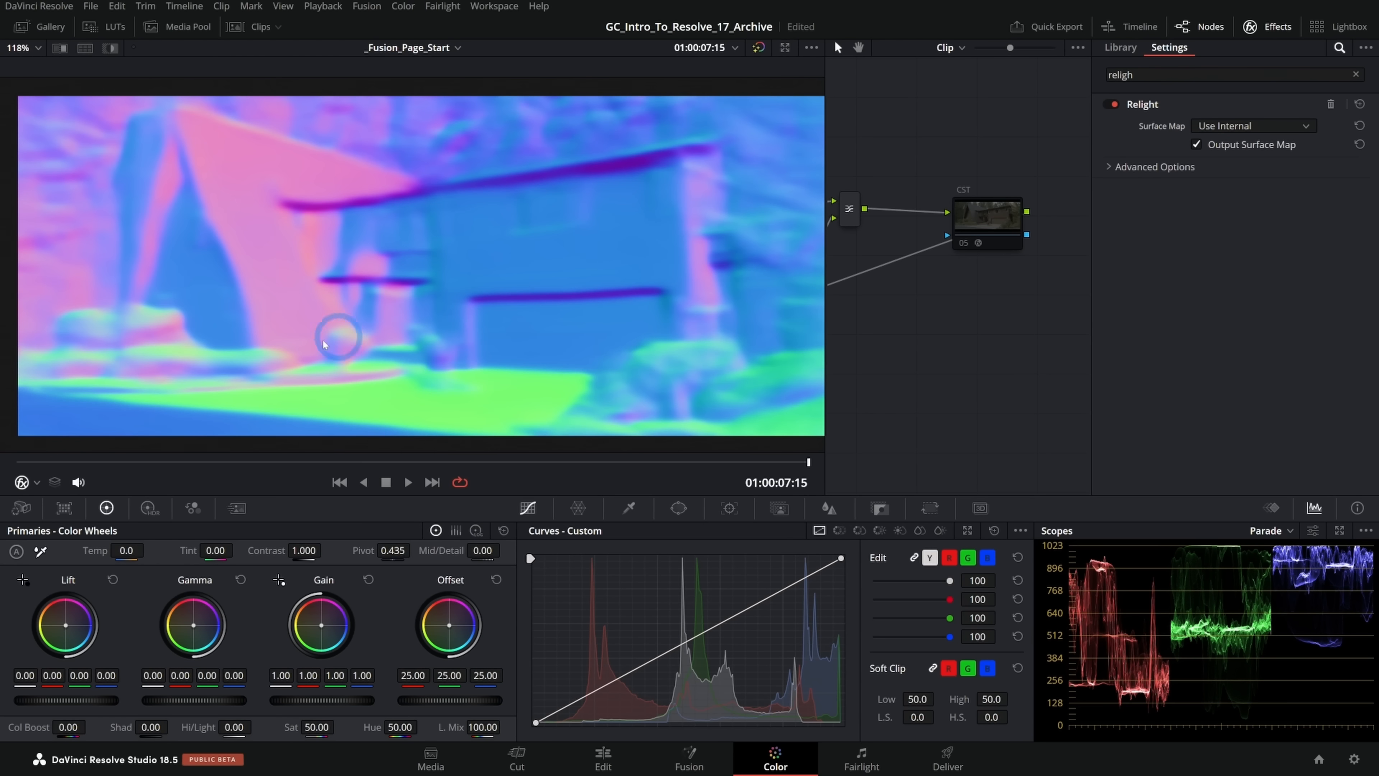
mouse_move(241, 317)
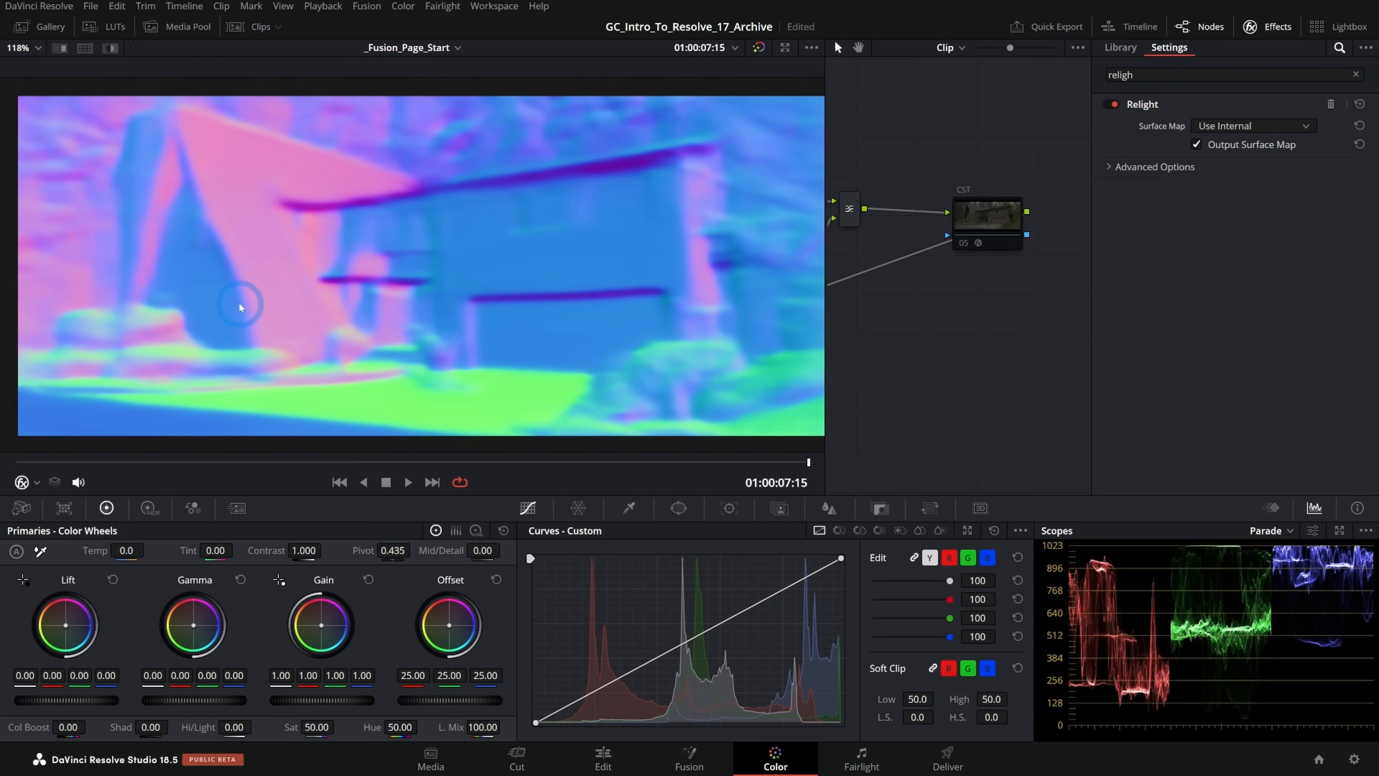
mouse_move(321, 236)
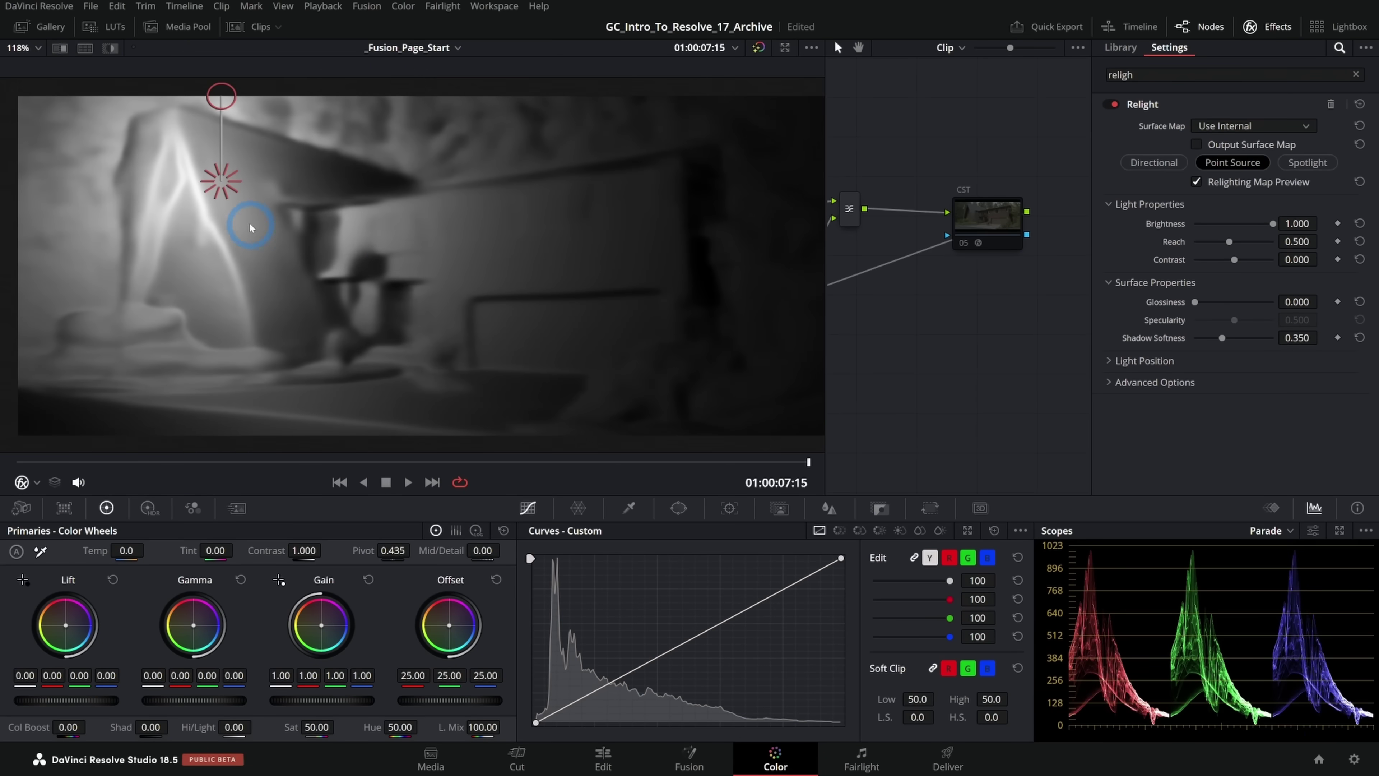
Step: Move the point light around the house, settling it near the porch
drag(251, 227, 457, 272)
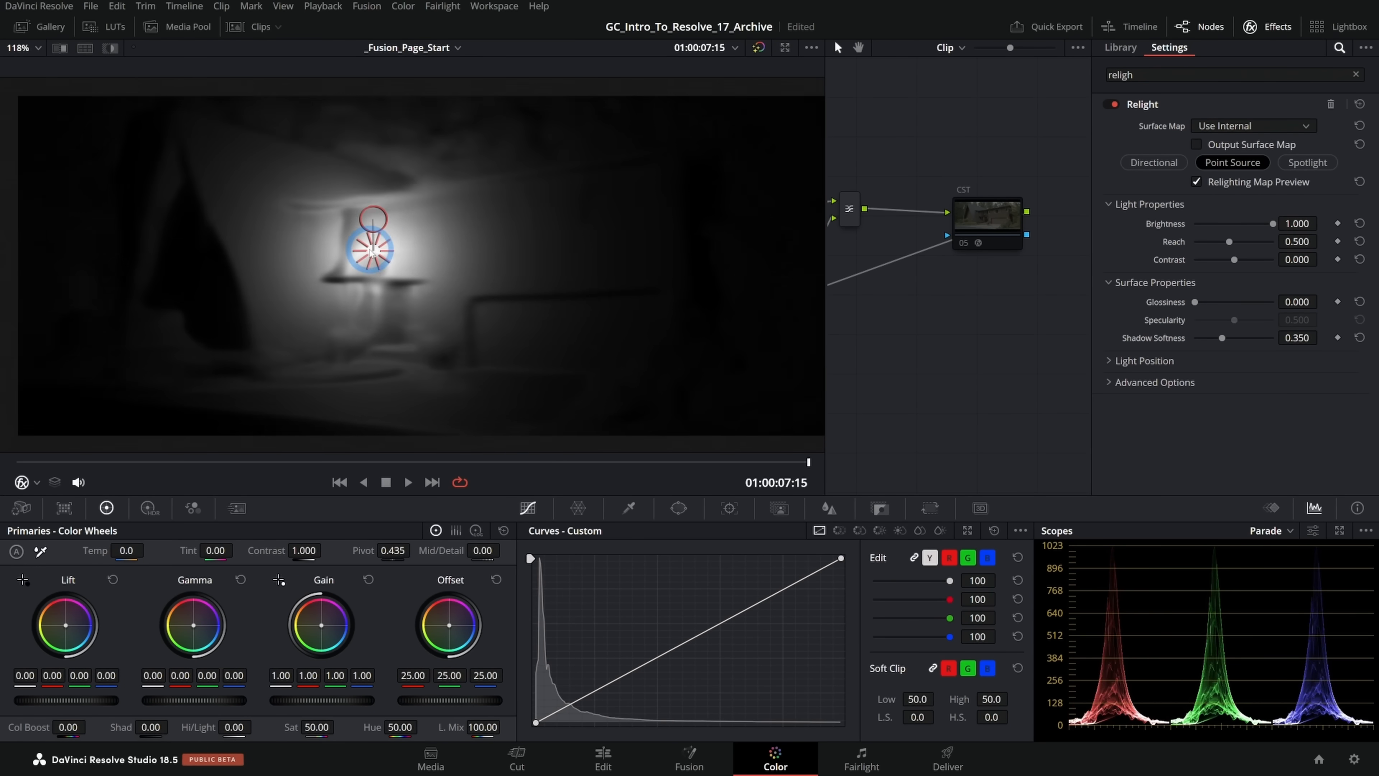
drag(369, 247, 383, 304)
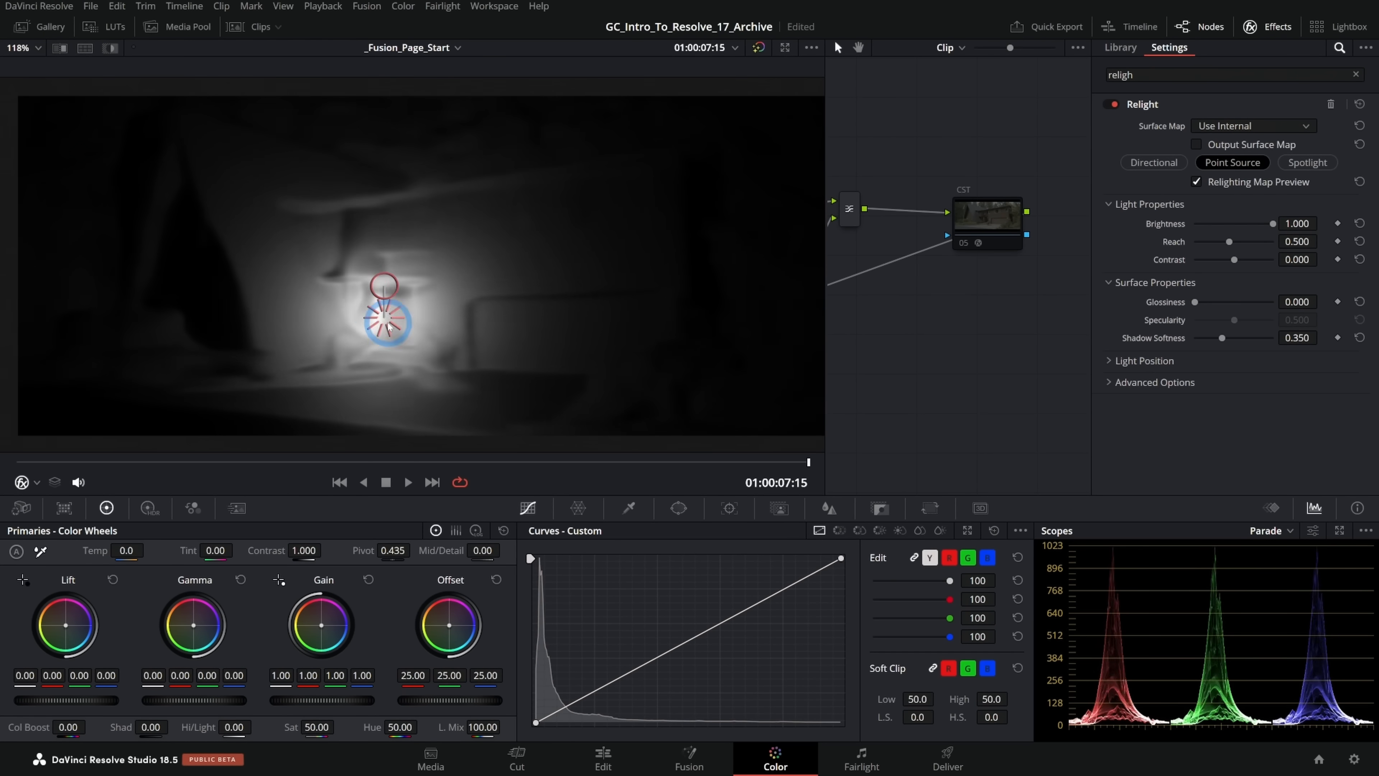
drag(383, 303, 176, 285)
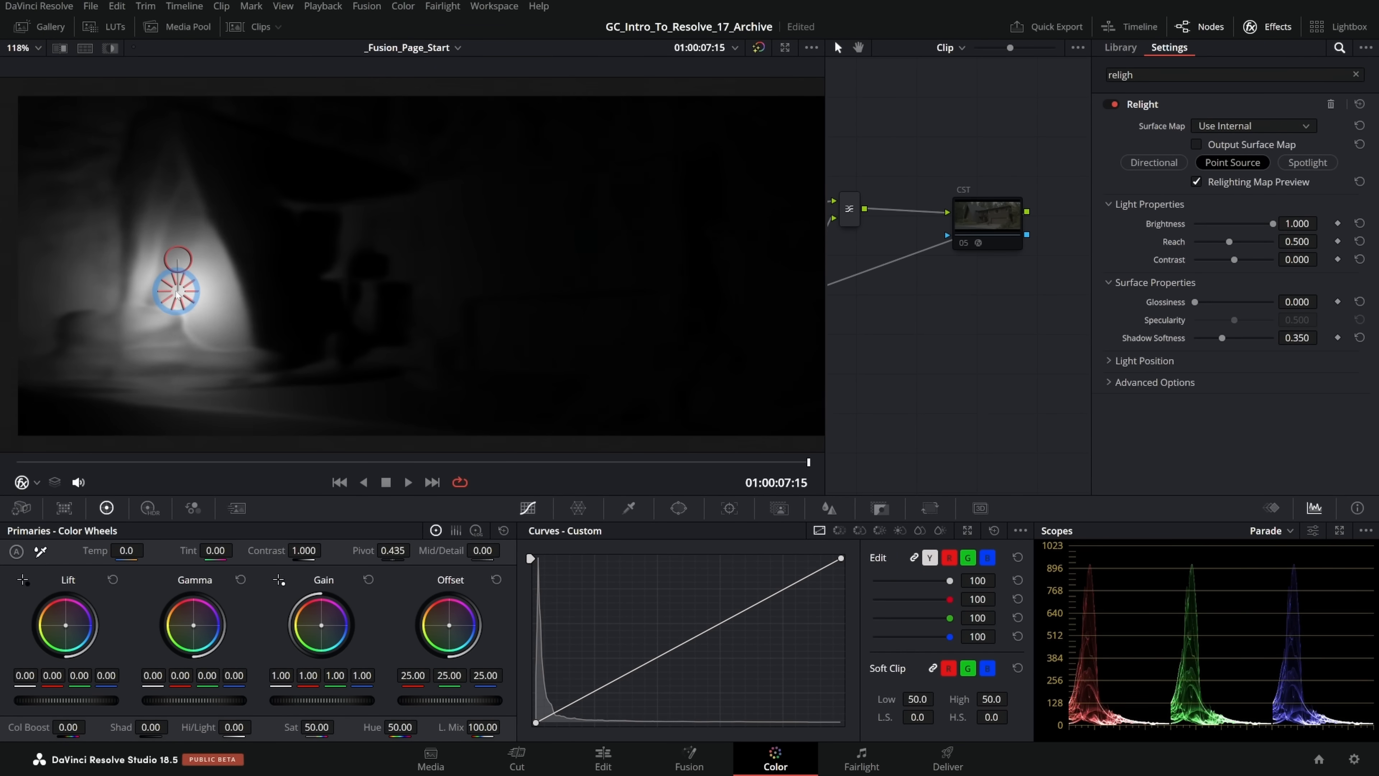
drag(175, 289, 378, 160)
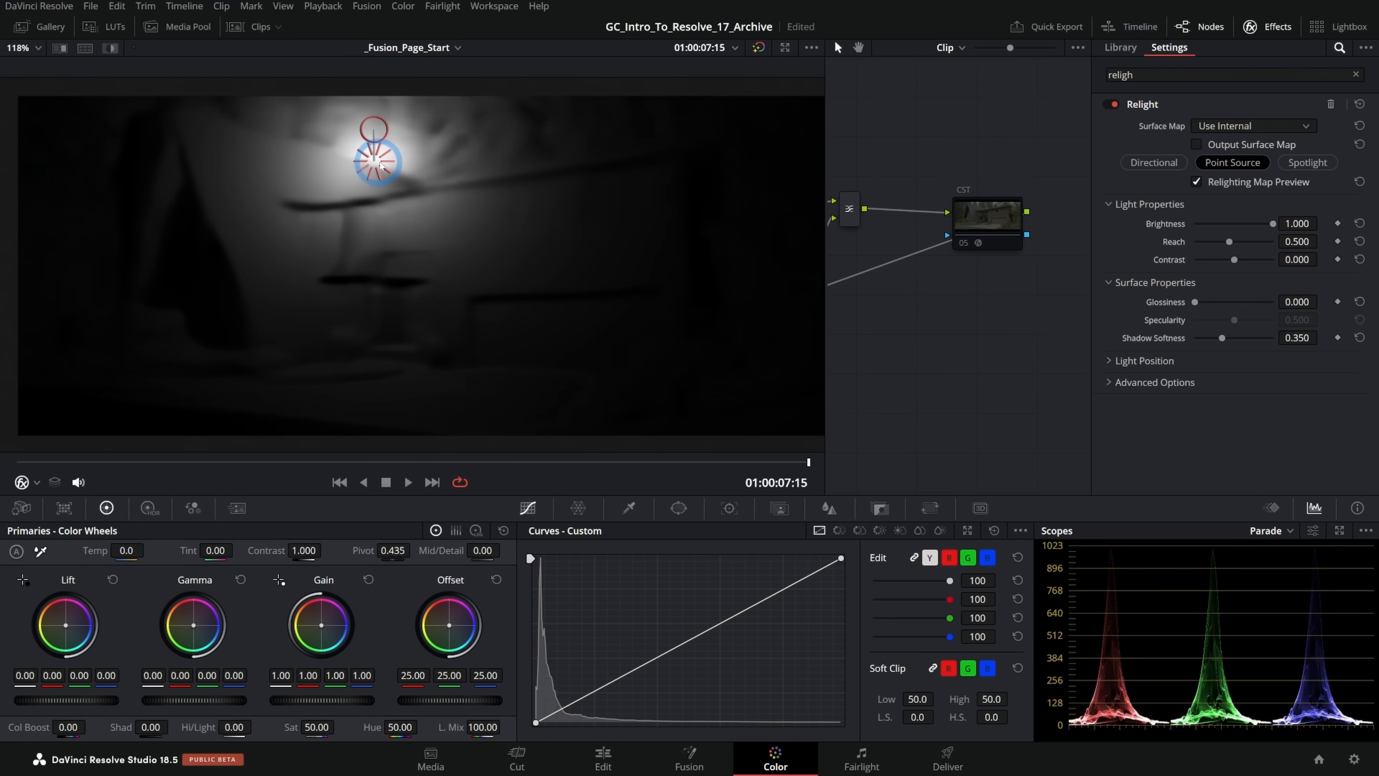
drag(377, 160, 167, 279)
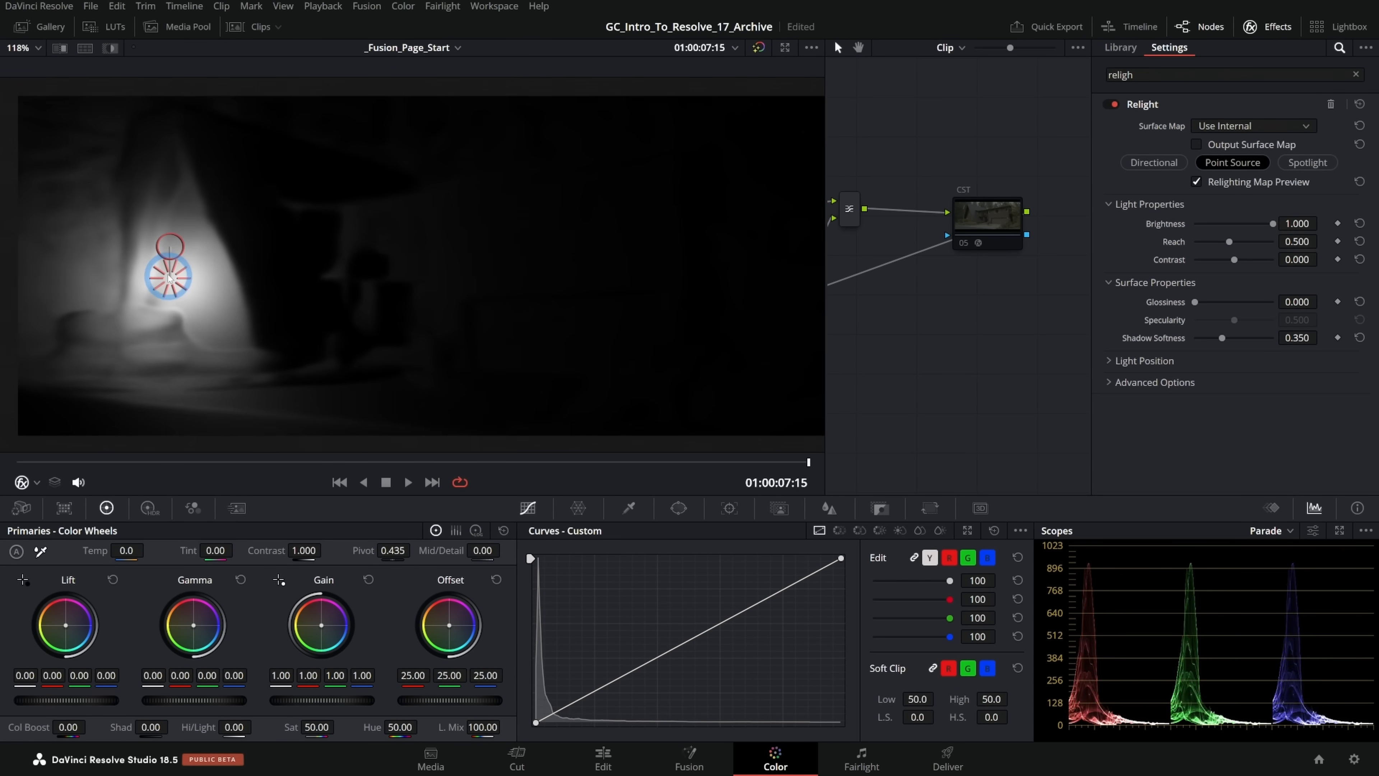
drag(168, 277, 274, 242)
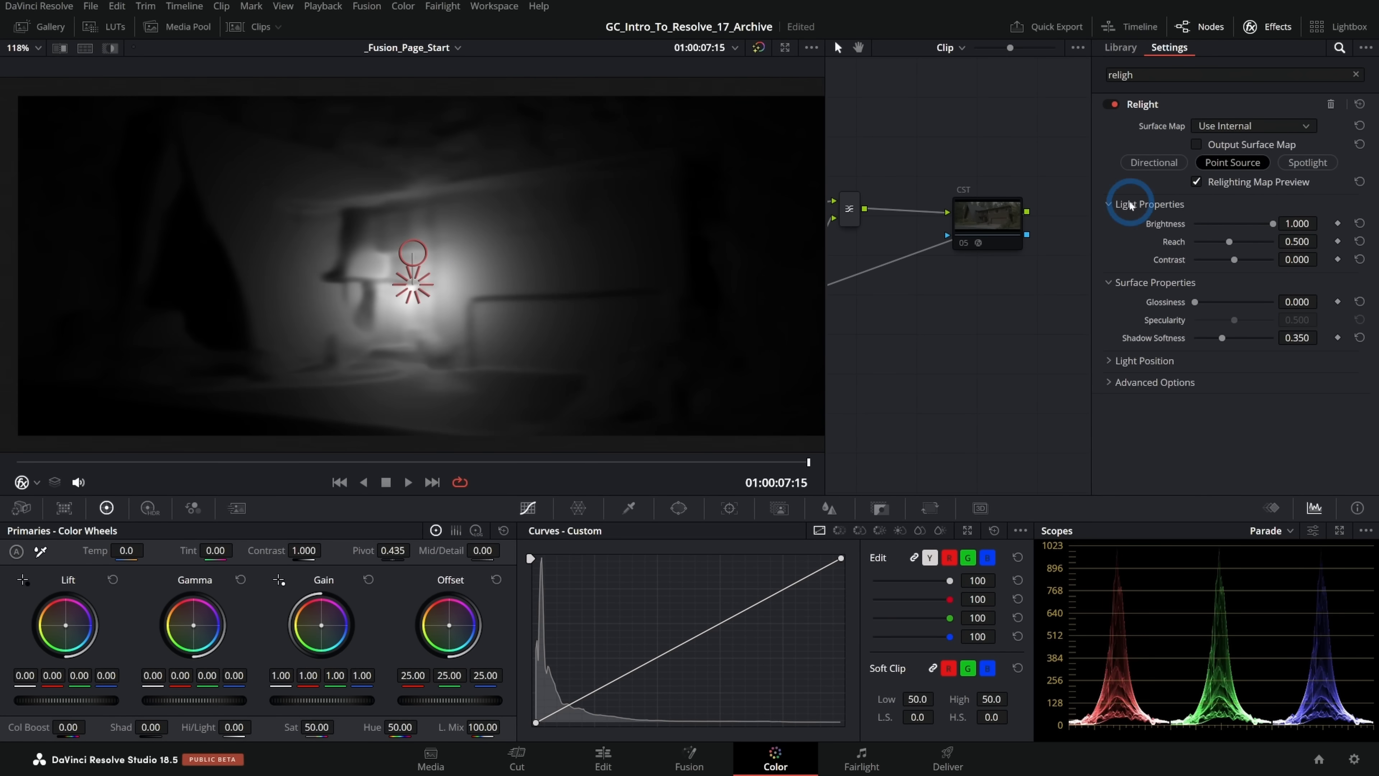
Step: Try directional and spotlight aiming across the house, then return to Point Source
click(1153, 162)
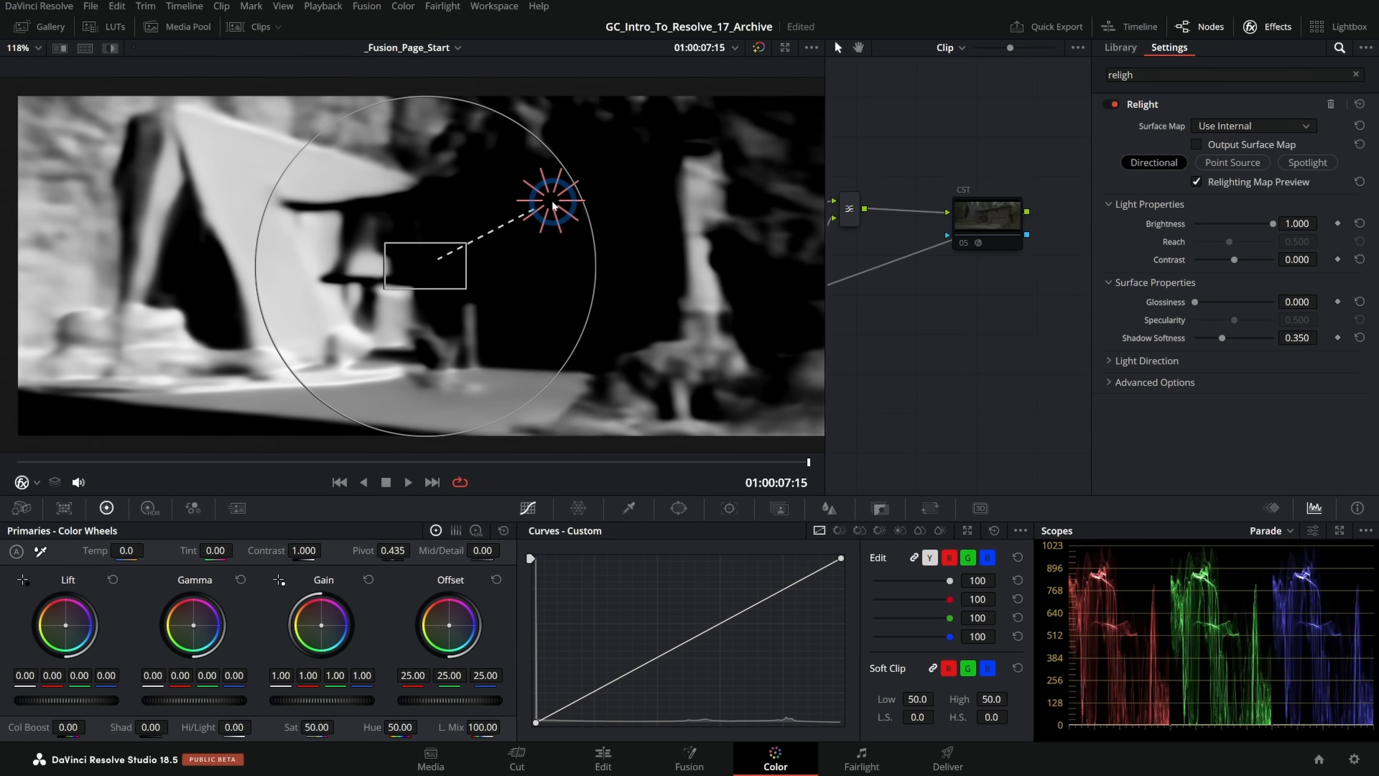
drag(553, 203, 594, 349)
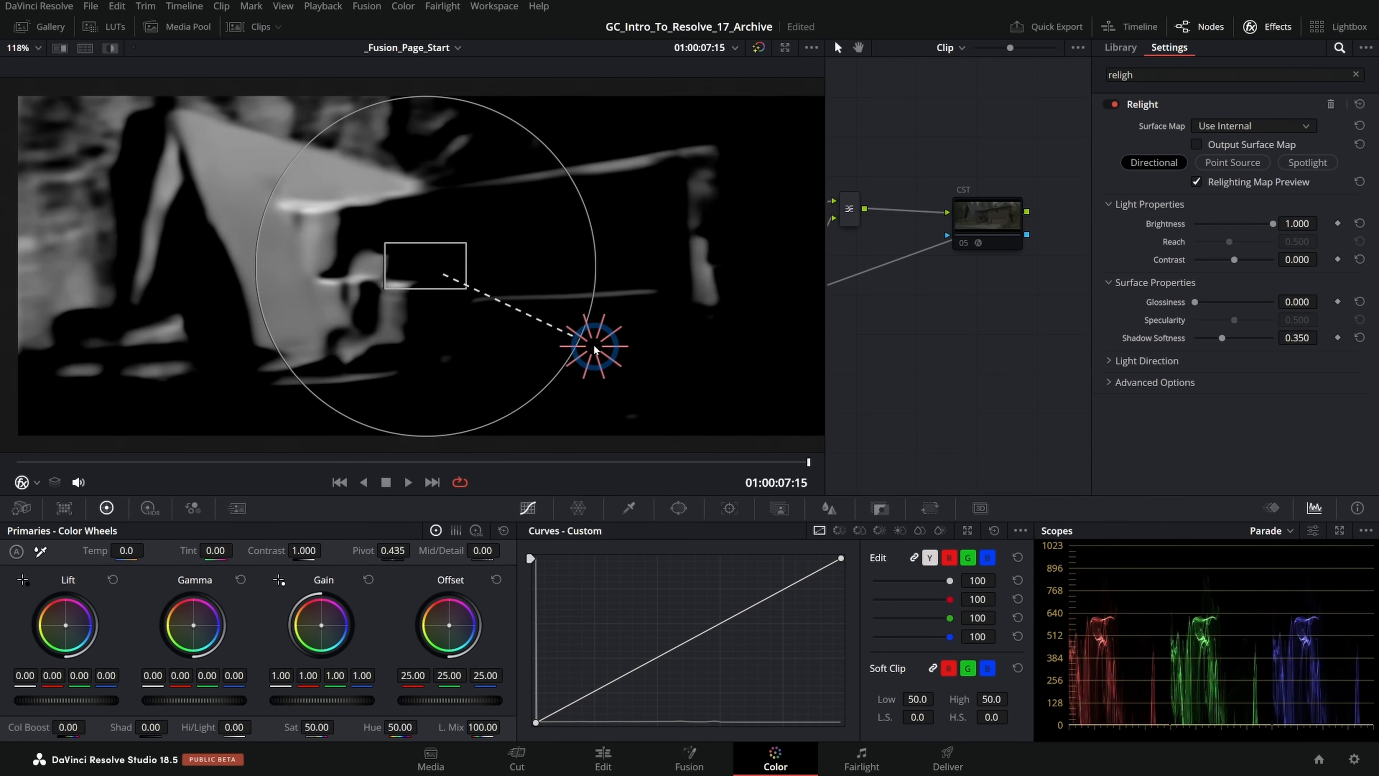
drag(596, 345, 572, 231)
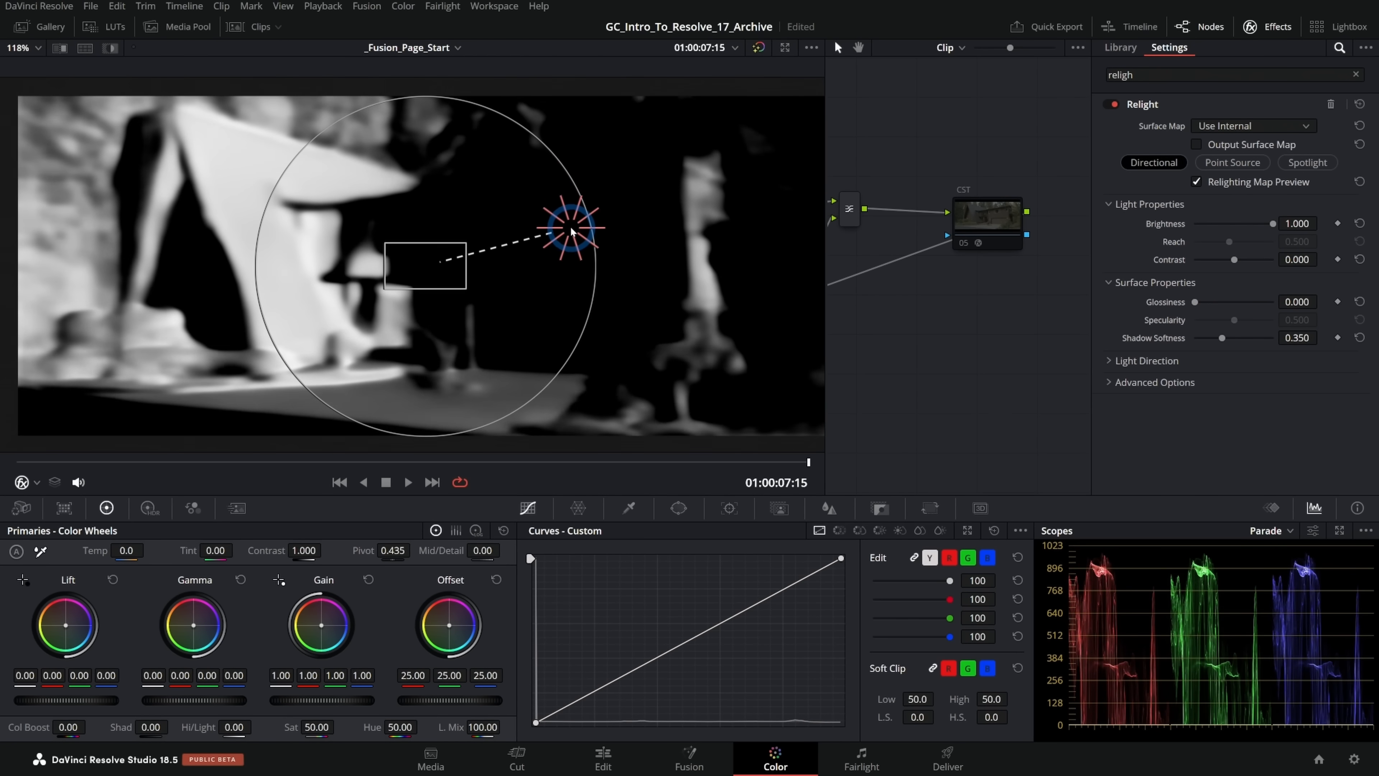
drag(572, 227, 403, 145)
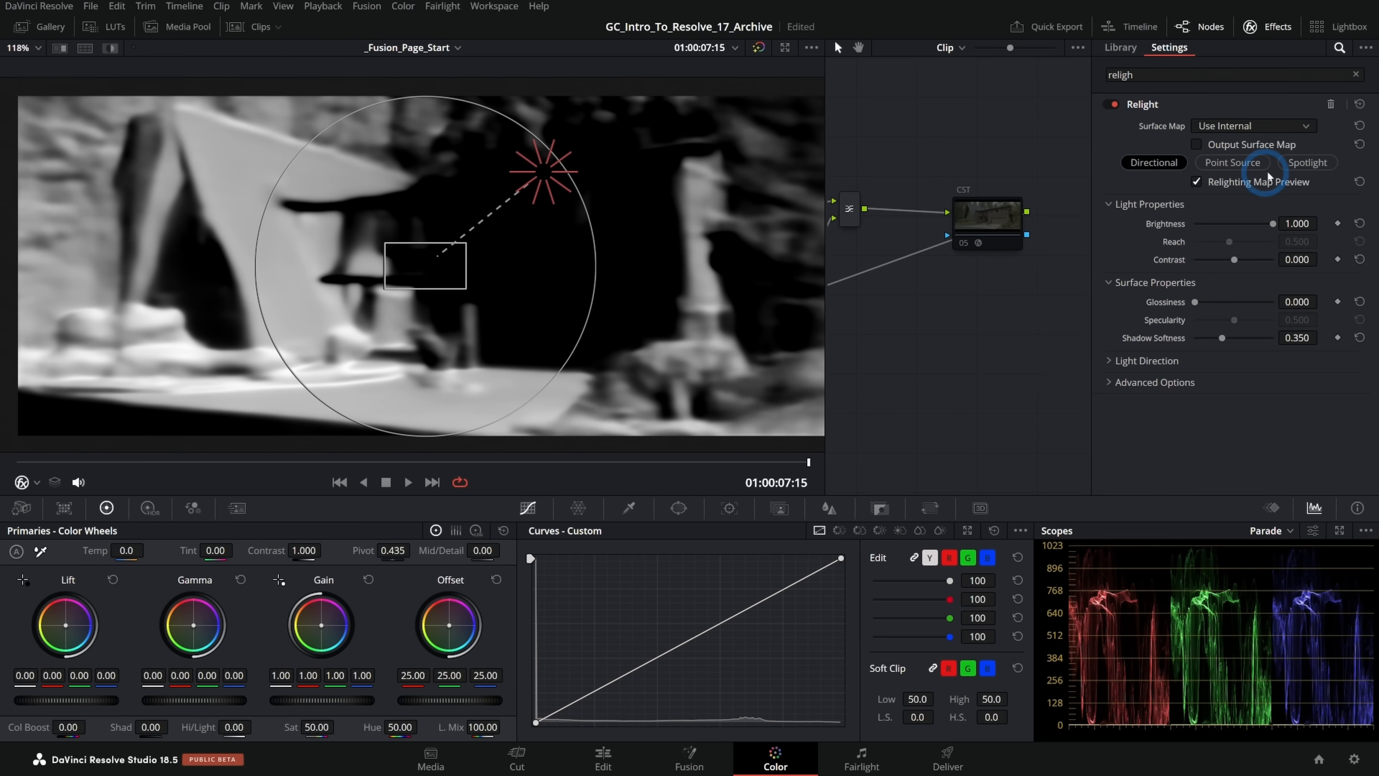
click(1307, 163)
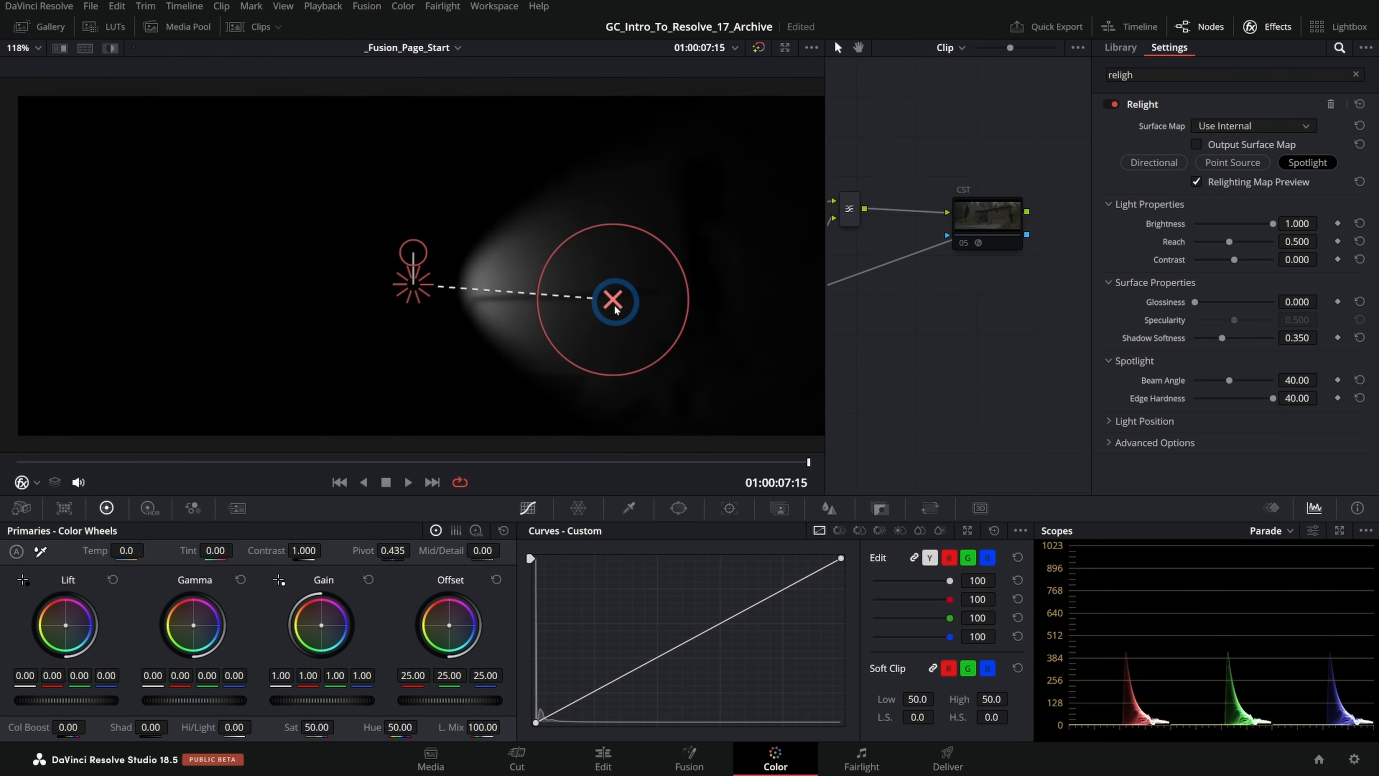
drag(612, 299, 453, 299)
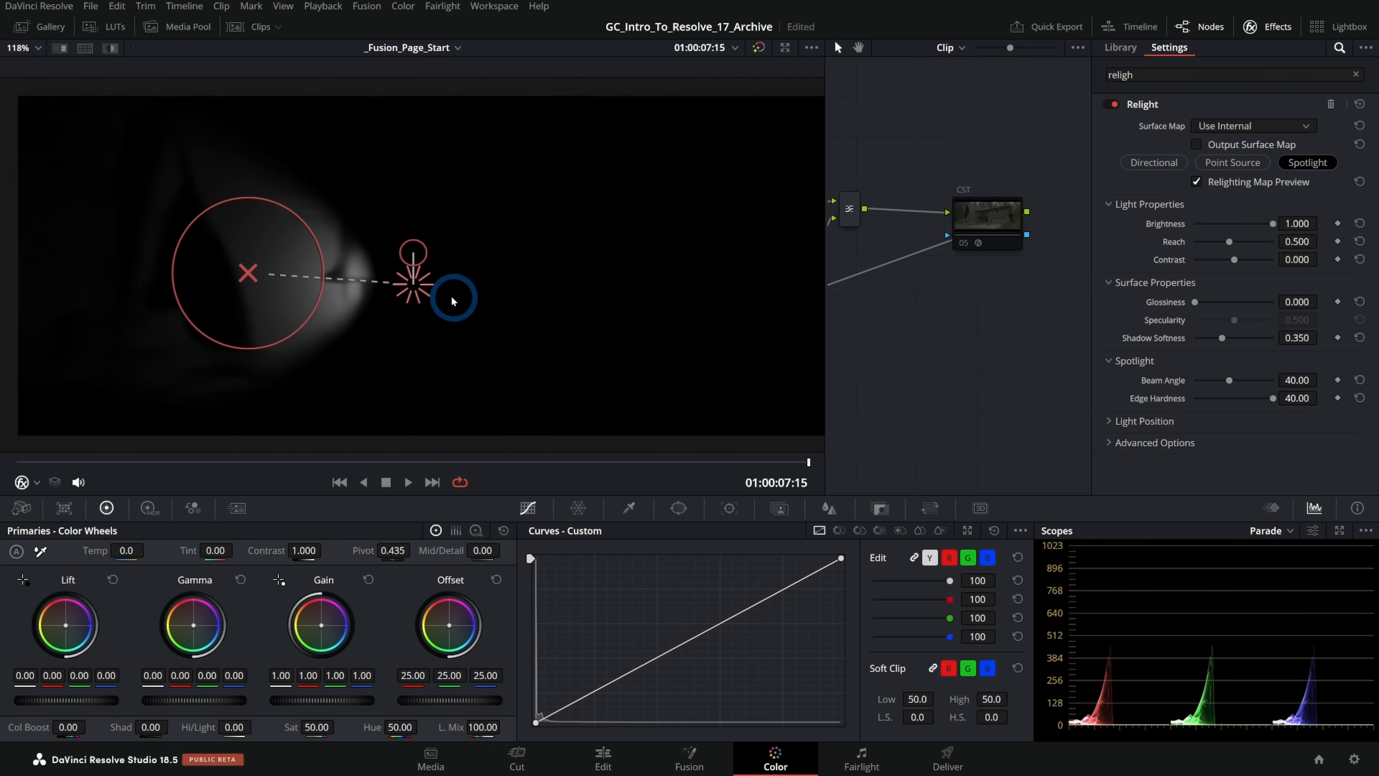
drag(454, 299, 488, 283)
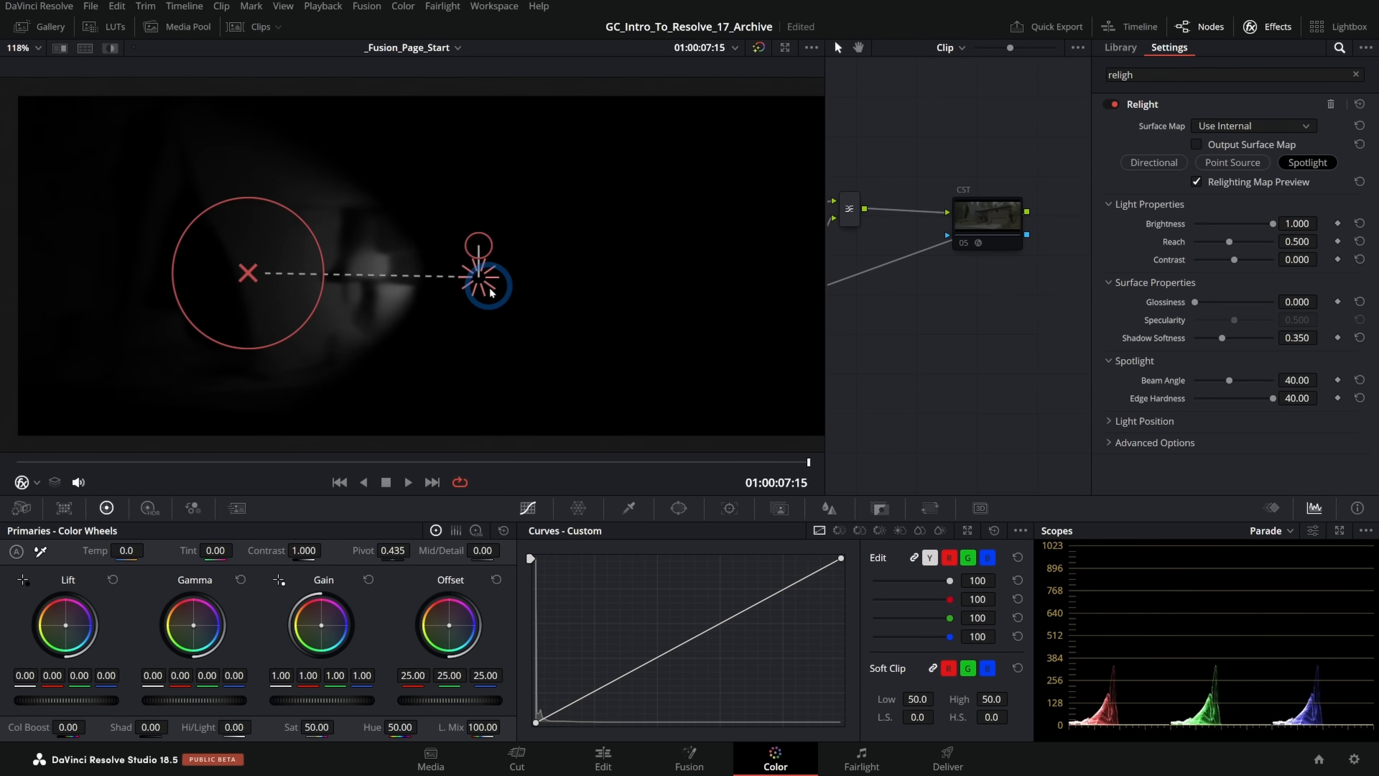
click(1232, 162)
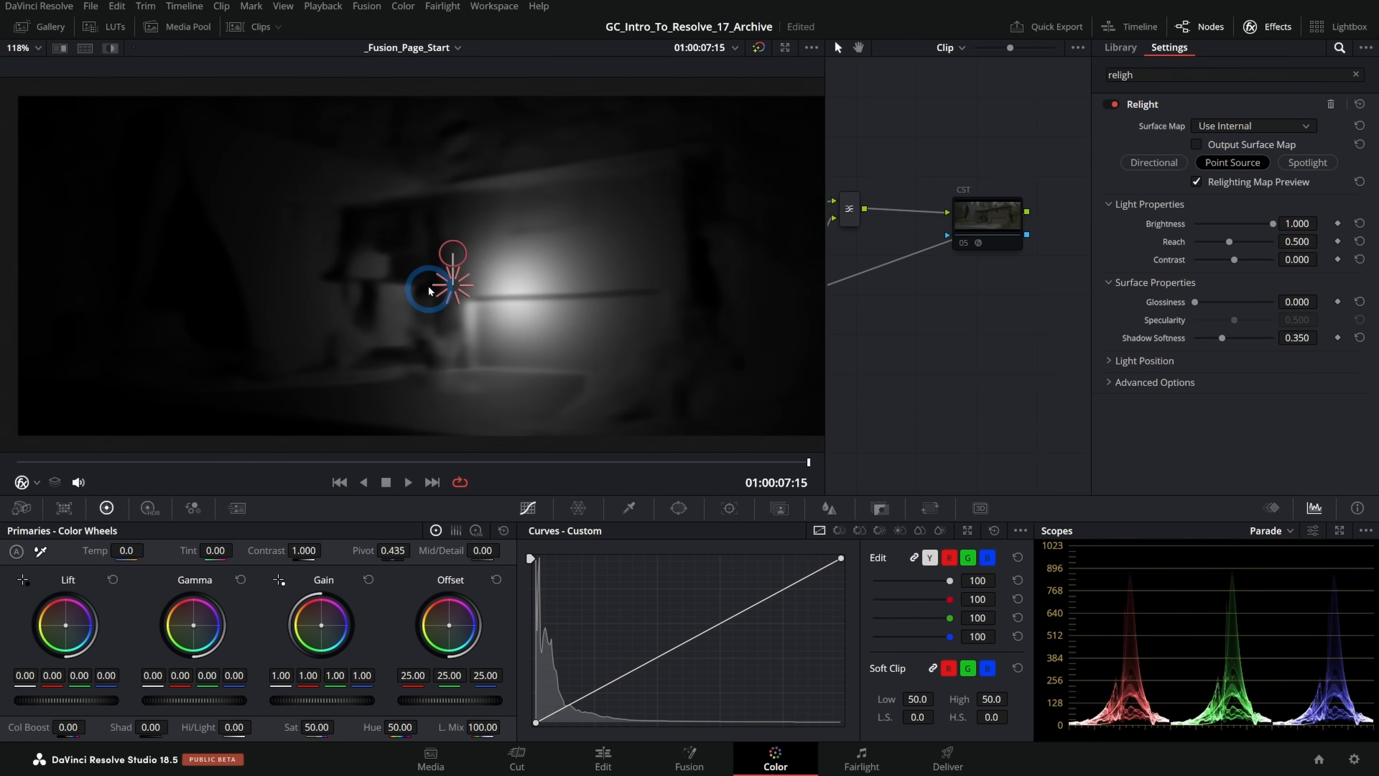
Step: Position the point light on the front wall beside the porch door using the relighting map
drag(438, 282, 423, 217)
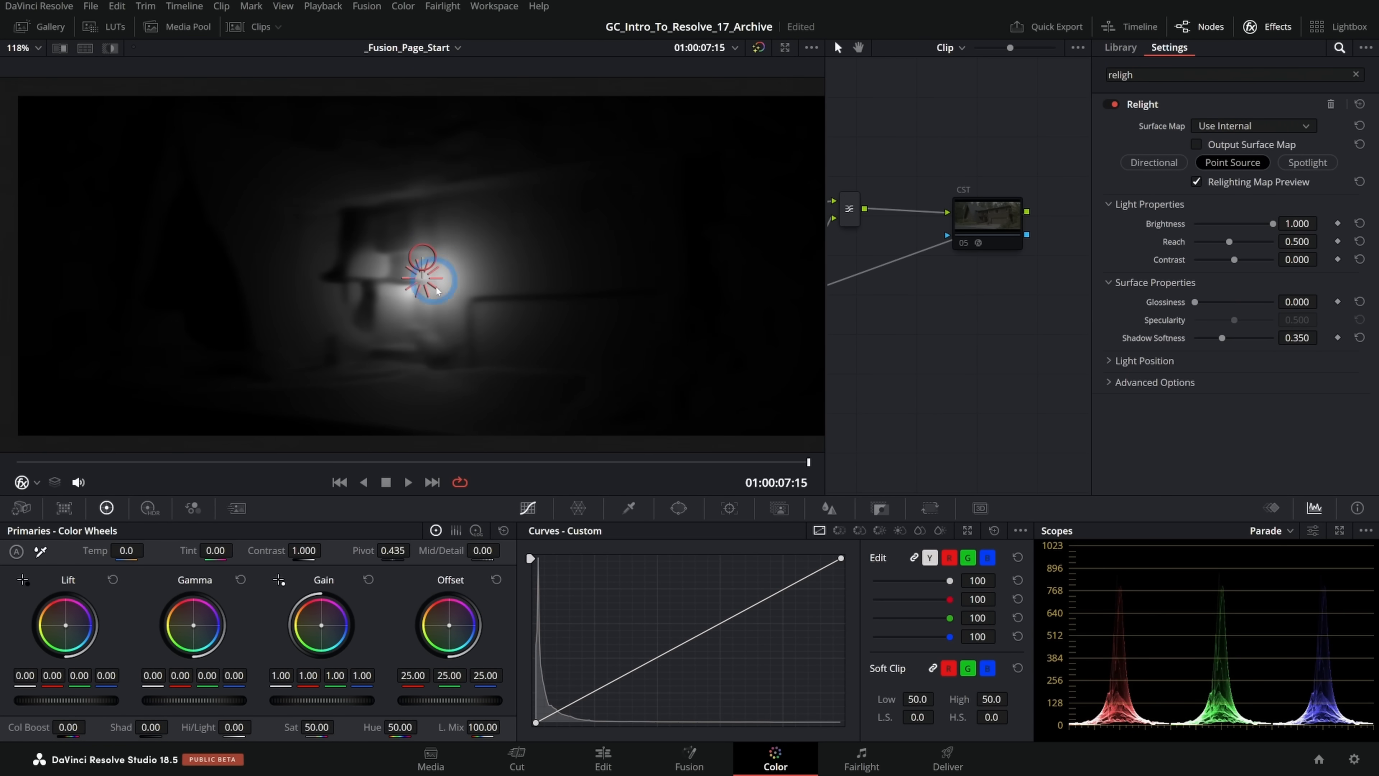
drag(428, 280, 548, 240)
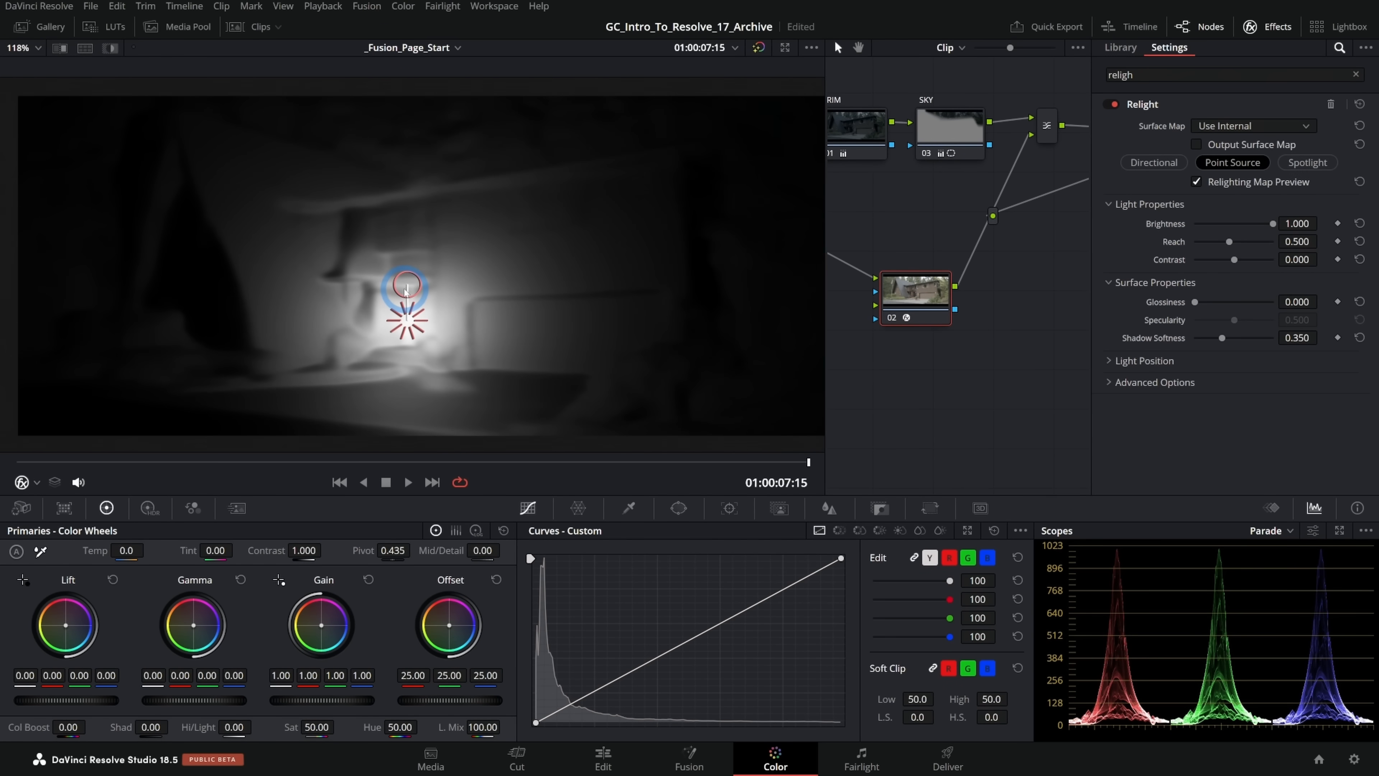
drag(405, 287, 521, 298)
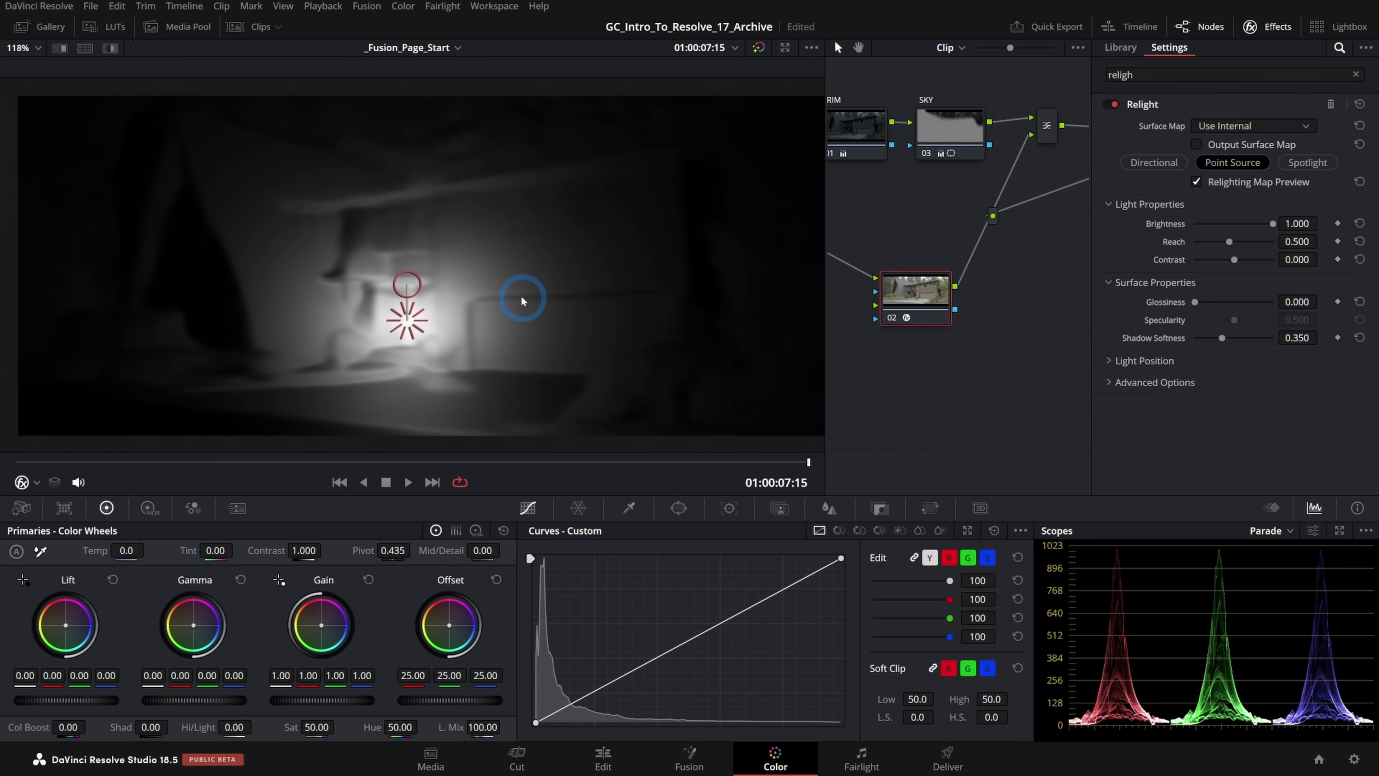
drag(524, 298, 537, 321)
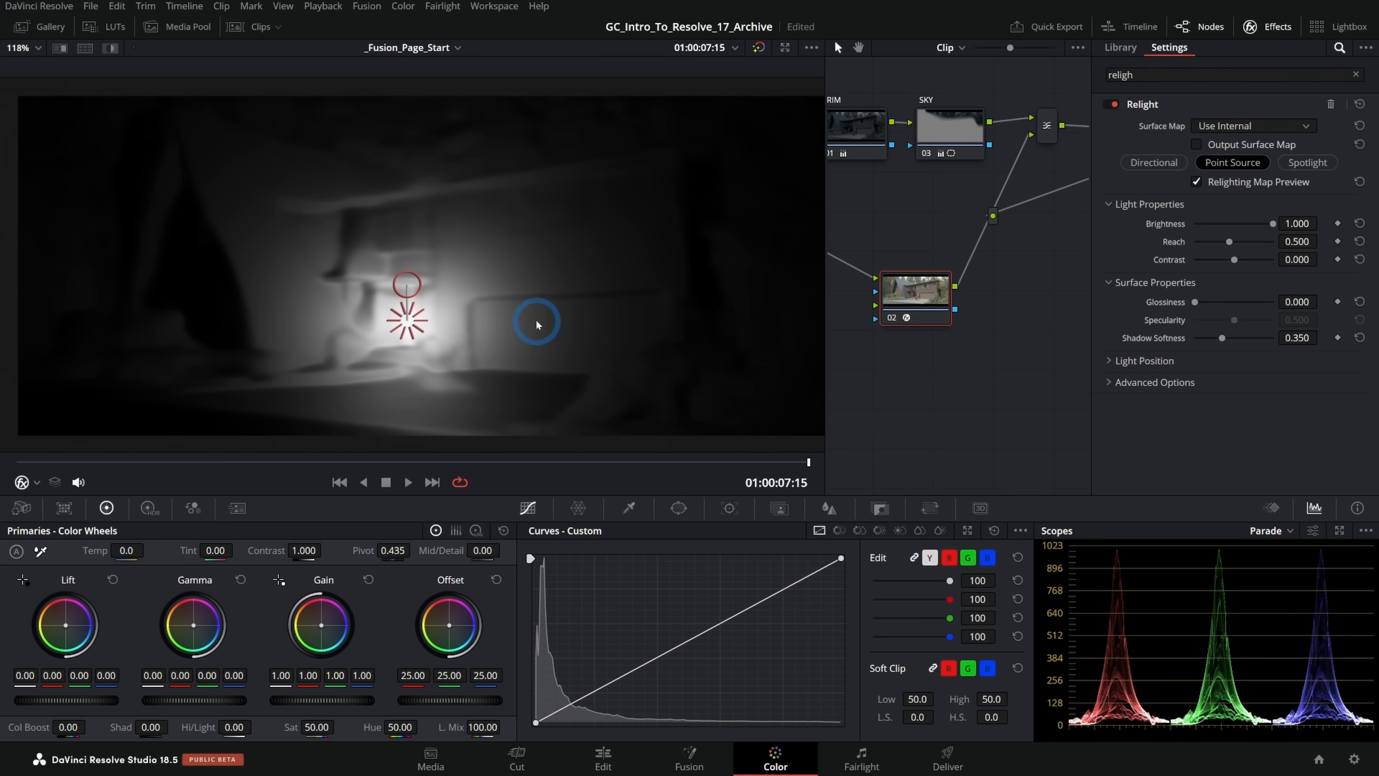
drag(537, 323, 472, 332)
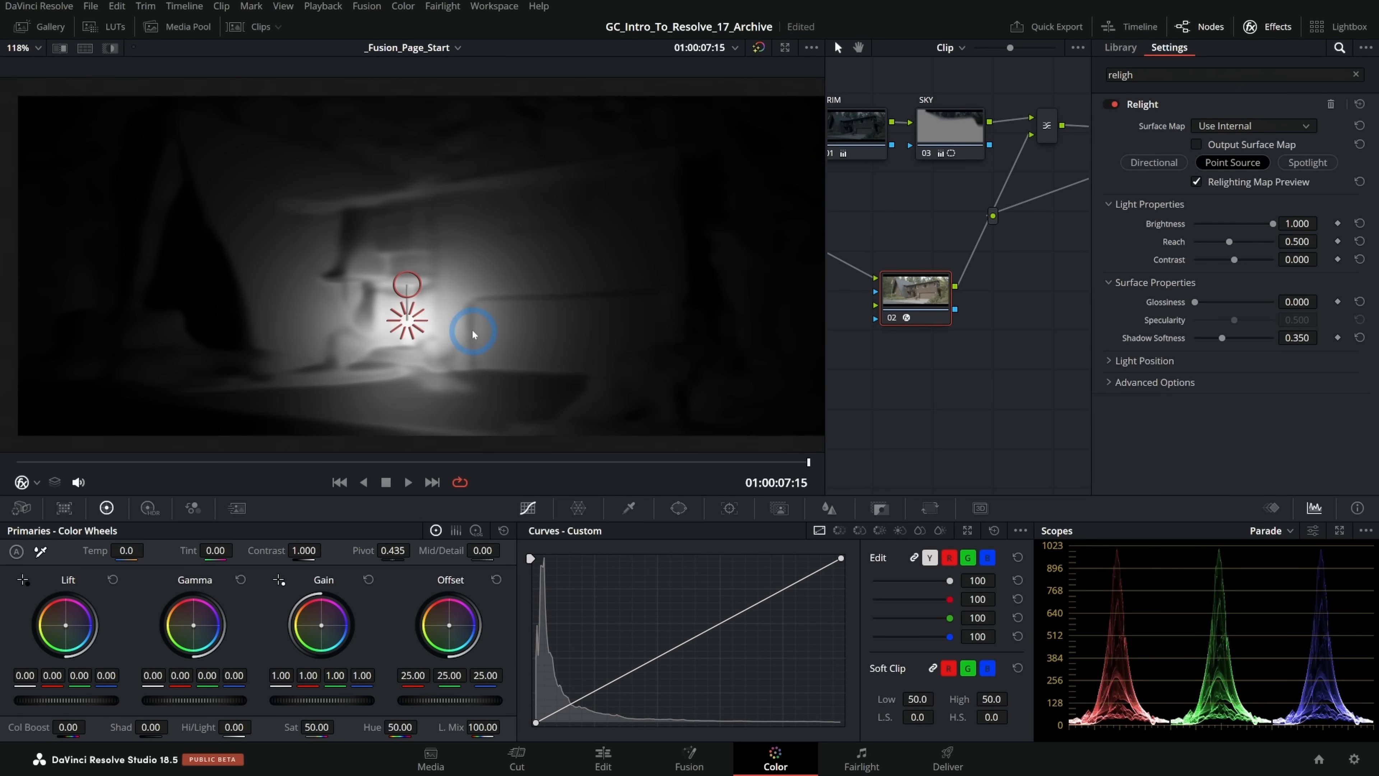
drag(473, 333, 498, 317)
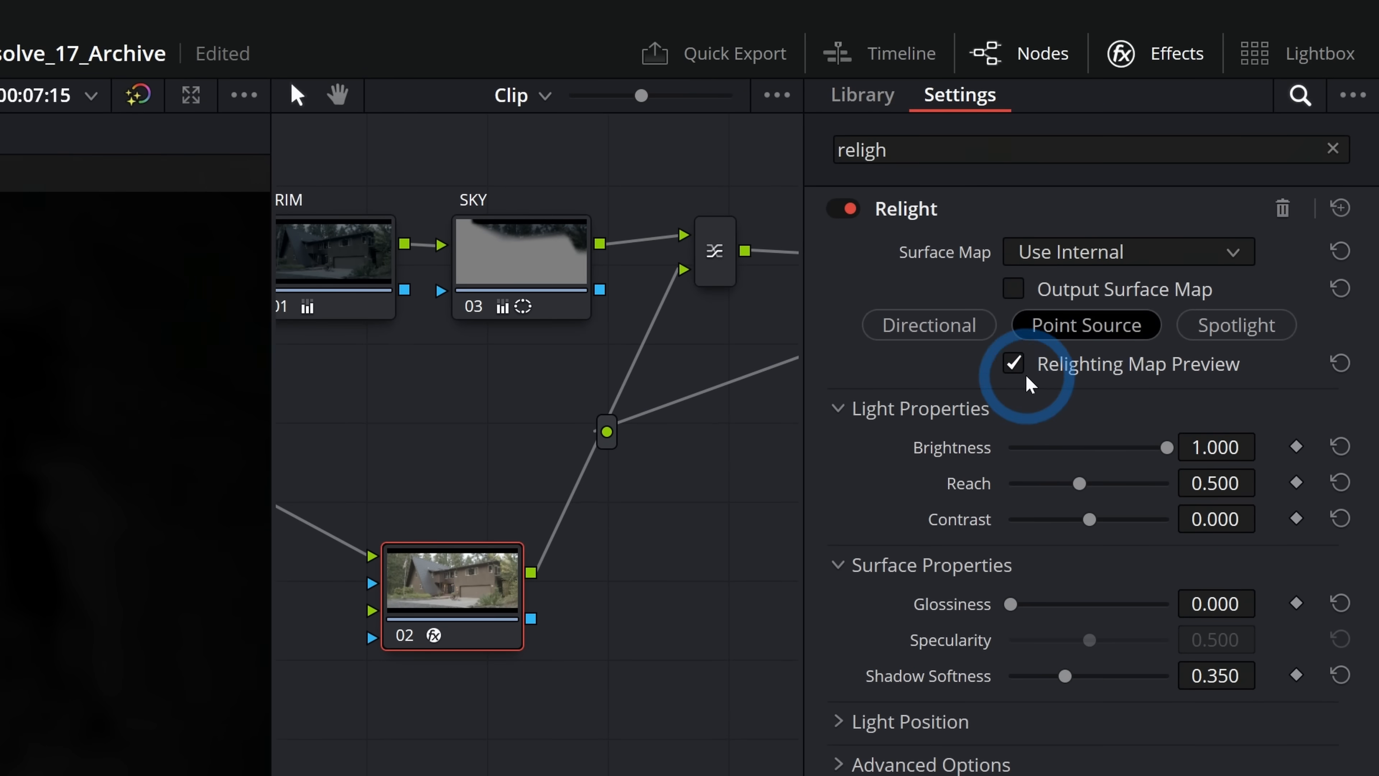
Step: Turn off the map preview and move the point light onto the garage wall lamp
click(1013, 365)
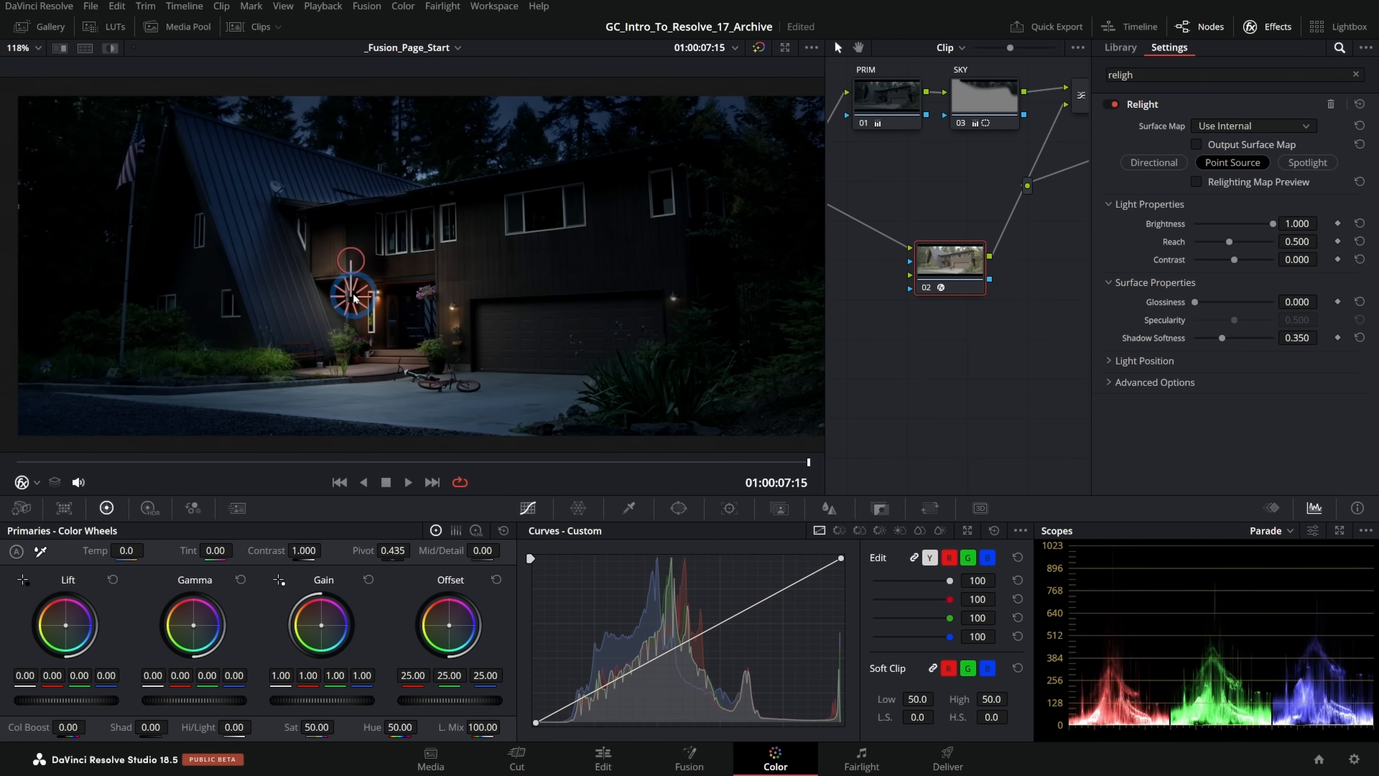
drag(350, 287, 325, 287)
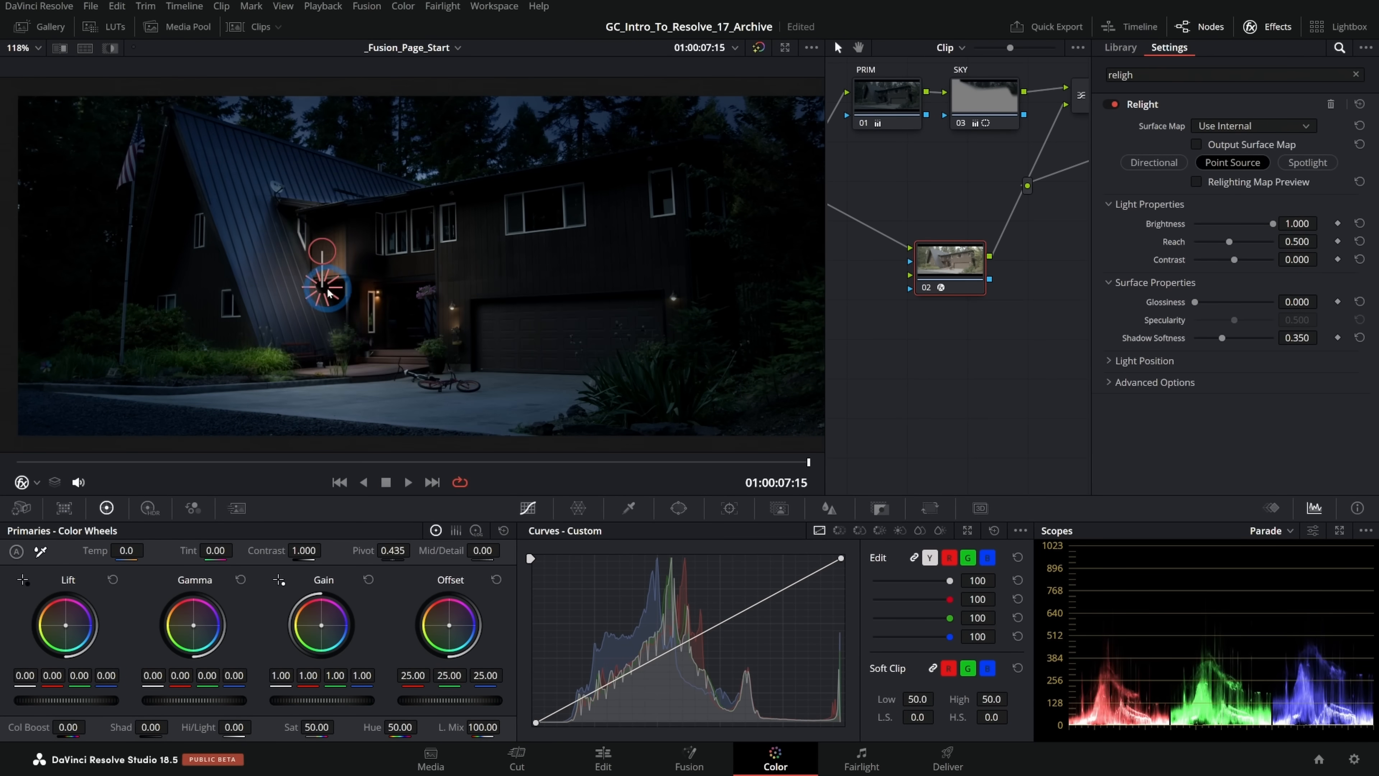
drag(328, 288, 474, 312)
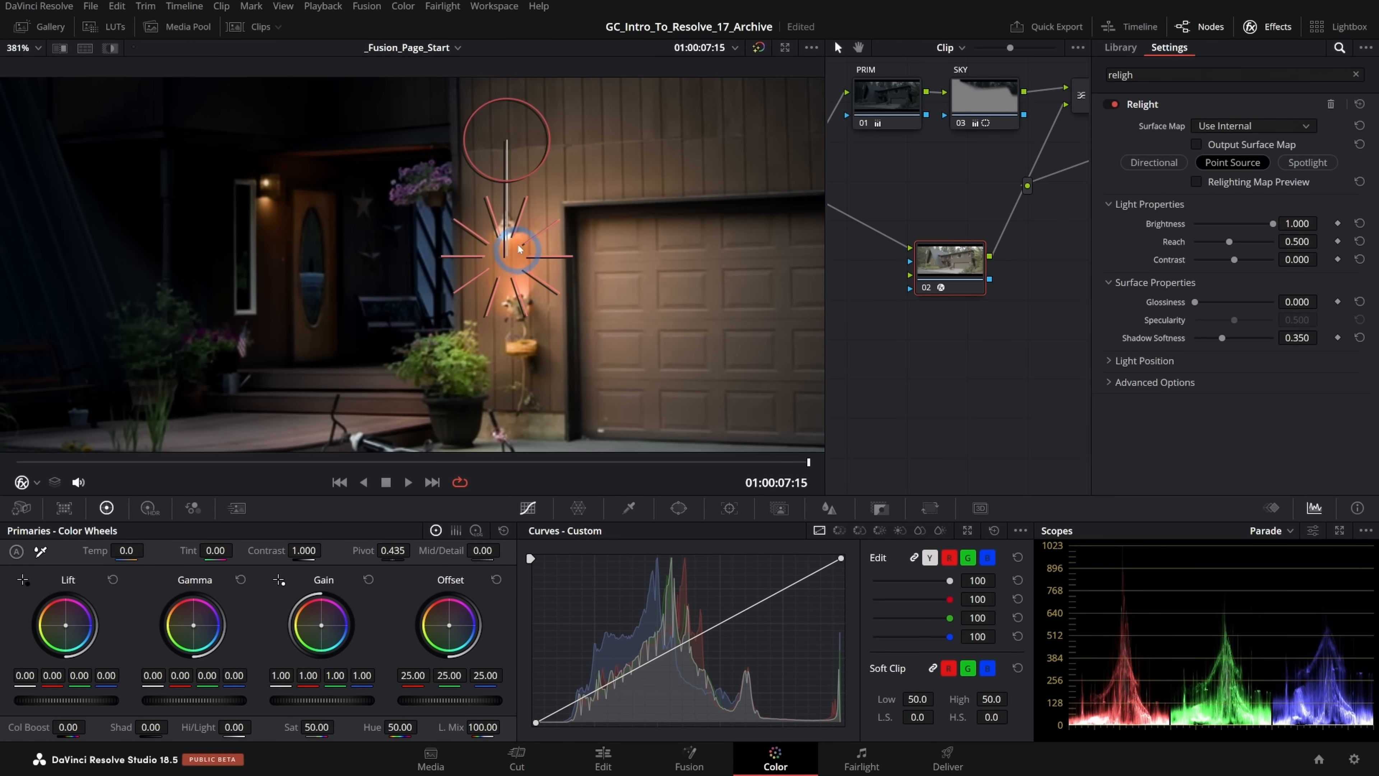
drag(517, 249, 523, 192)
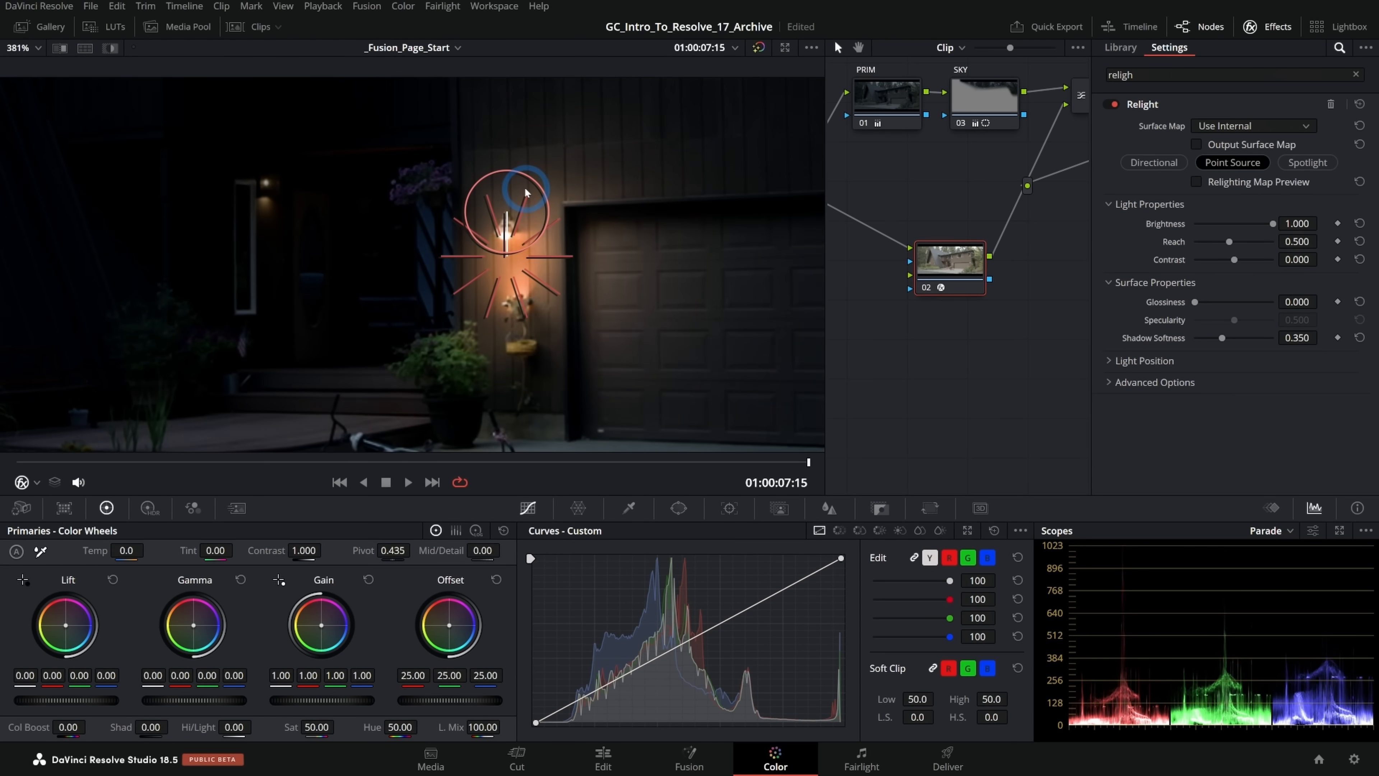
drag(526, 192, 571, 230)
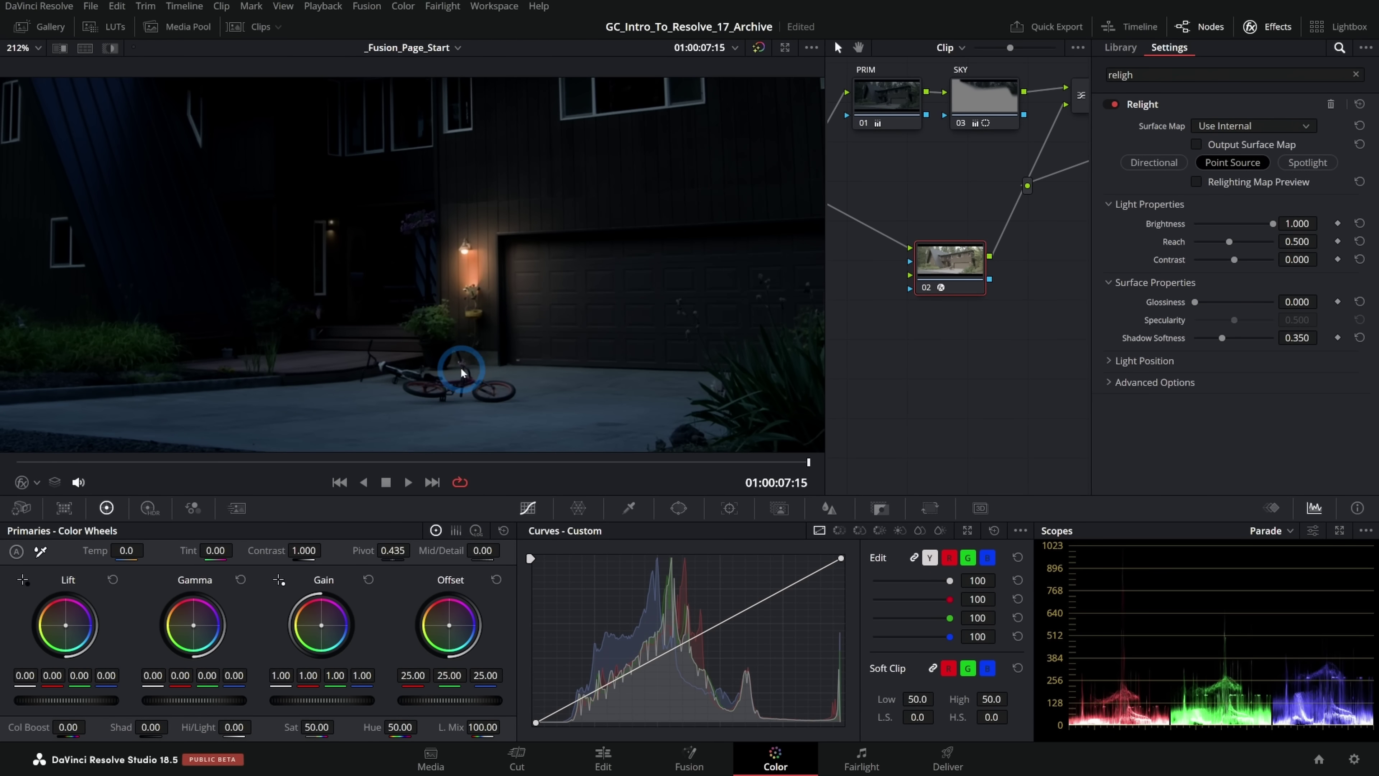
drag(462, 368, 493, 252)
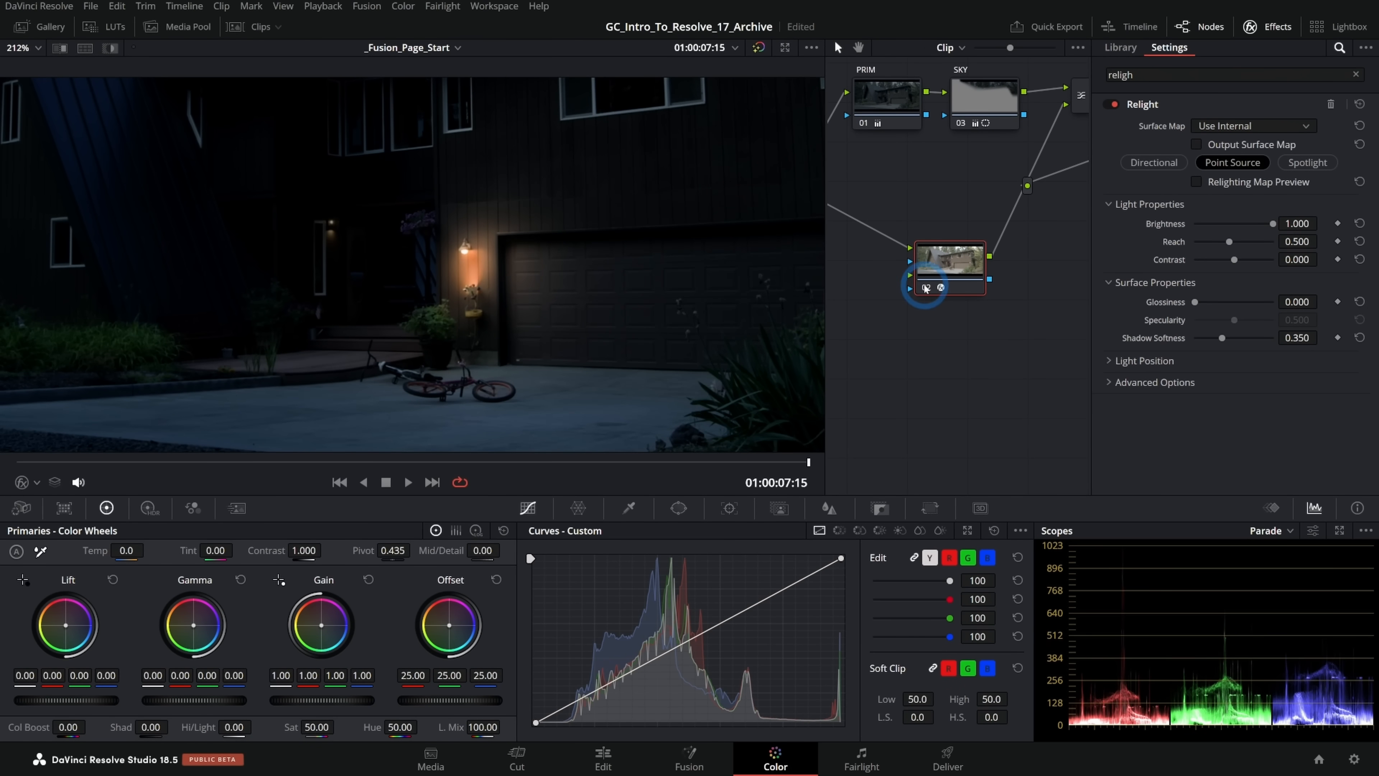
right_click(618, 212)
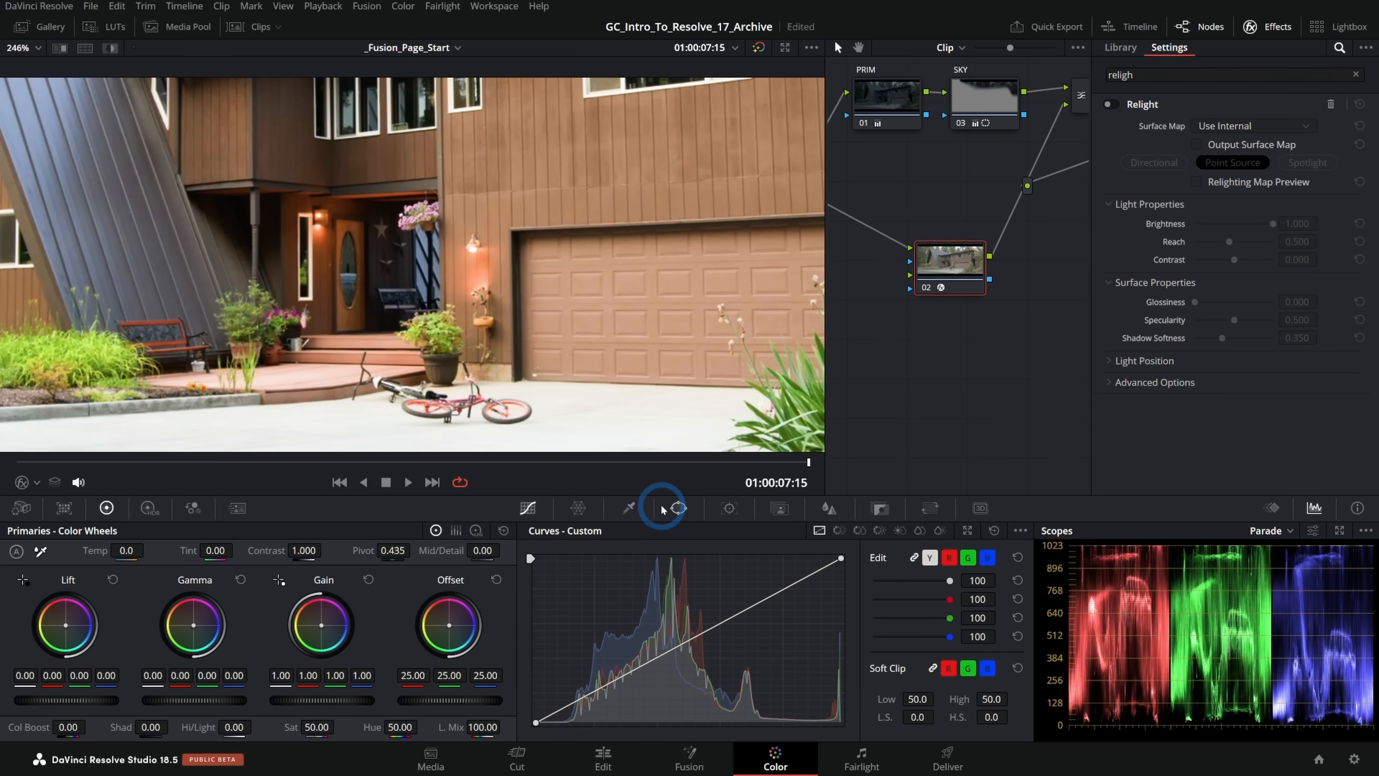
Step: Draw a window on the Relight node and fit its edges tightly around the garage lamp wall
click(678, 508)
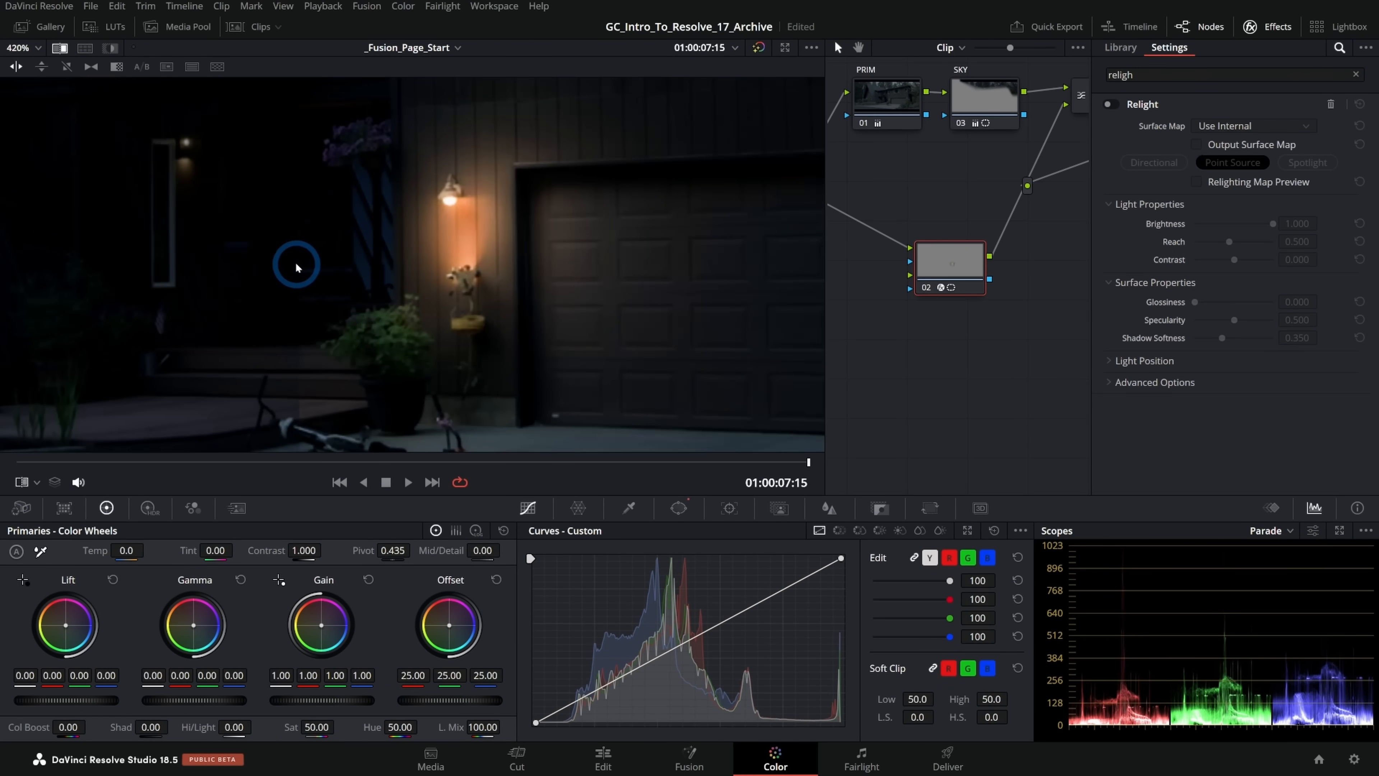
mouse_move(498, 134)
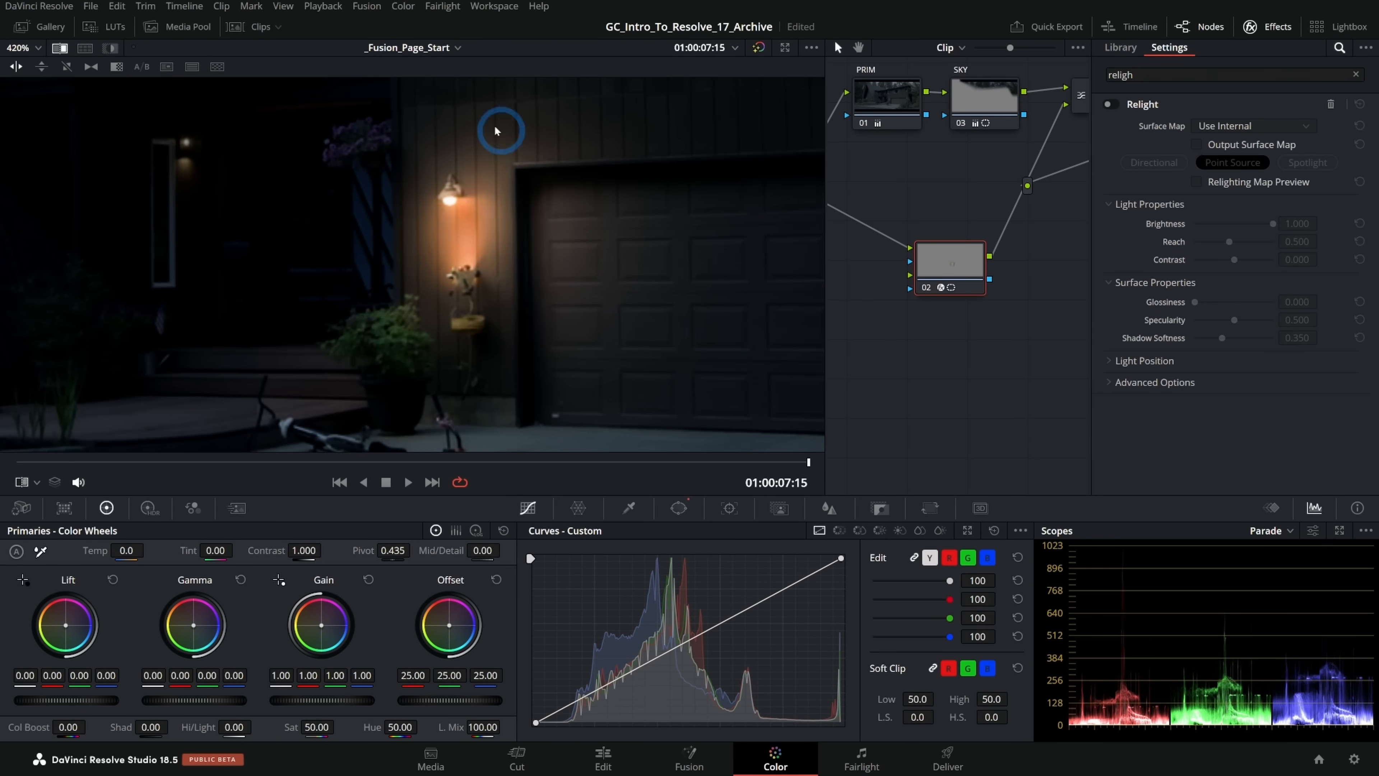
drag(500, 130, 540, 257)
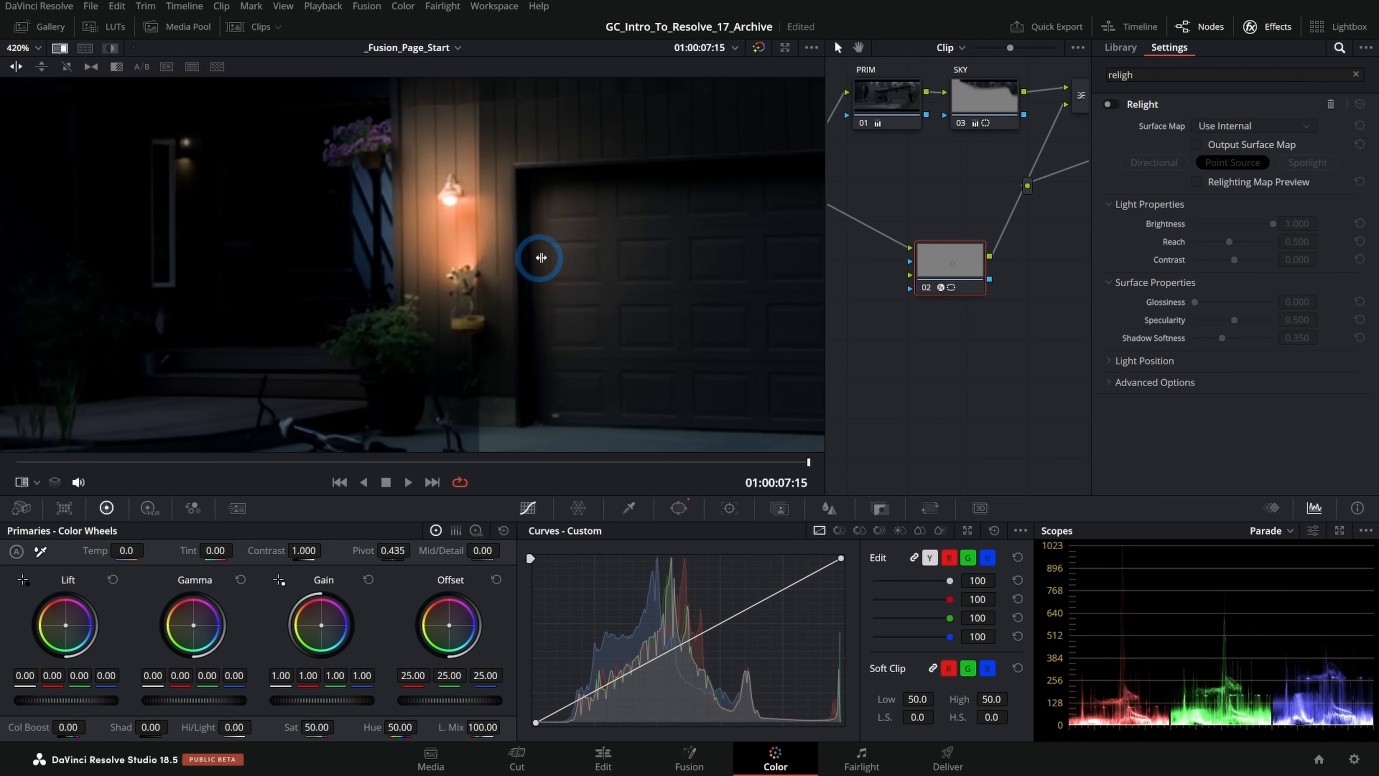
drag(540, 258, 594, 265)
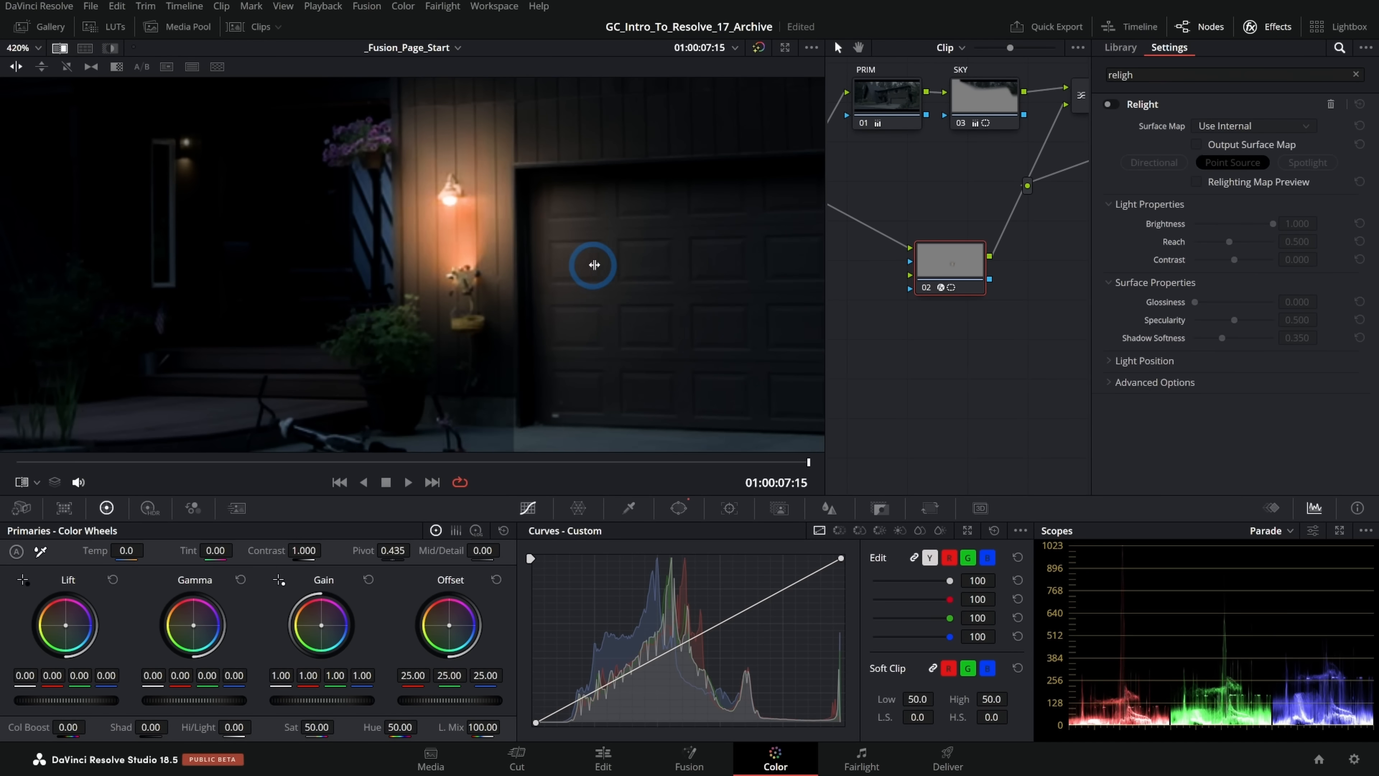
drag(594, 265, 383, 185)
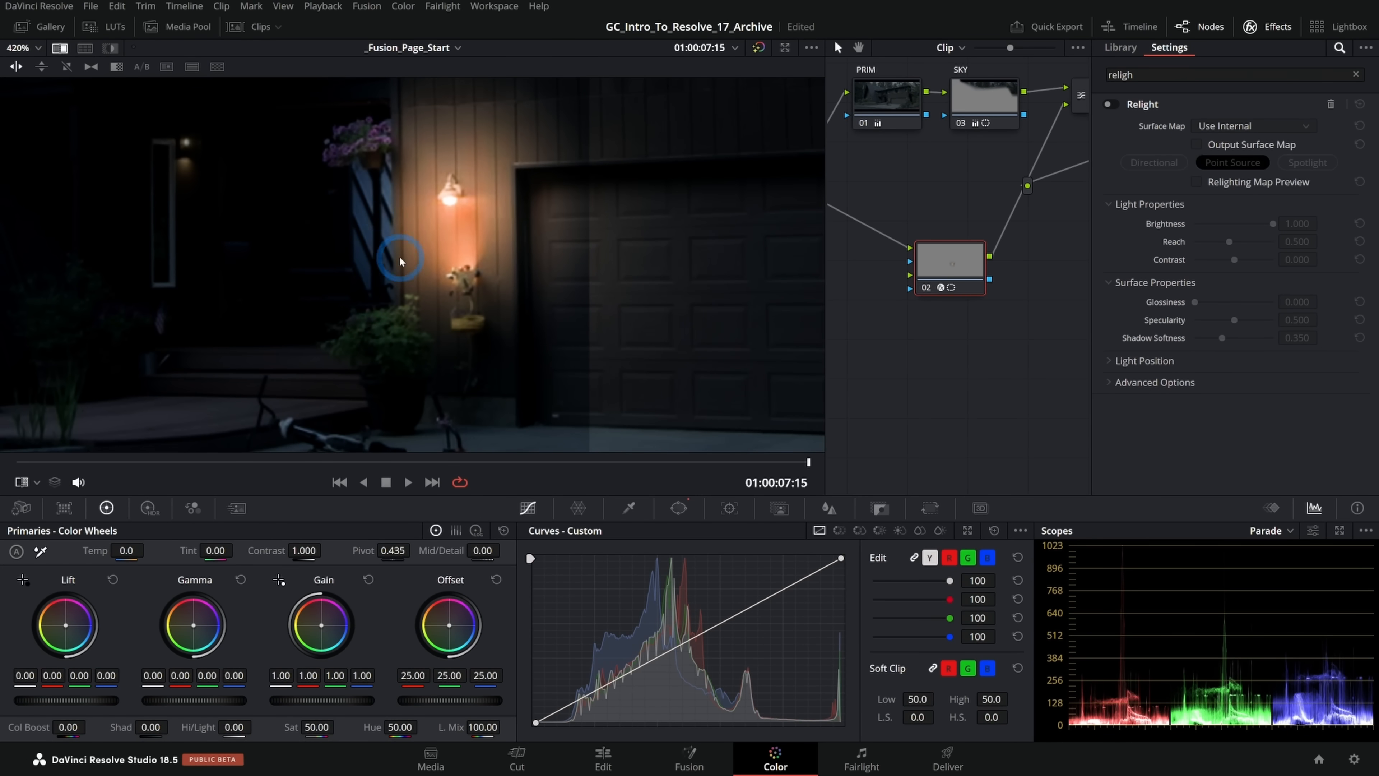
mouse_move(587, 205)
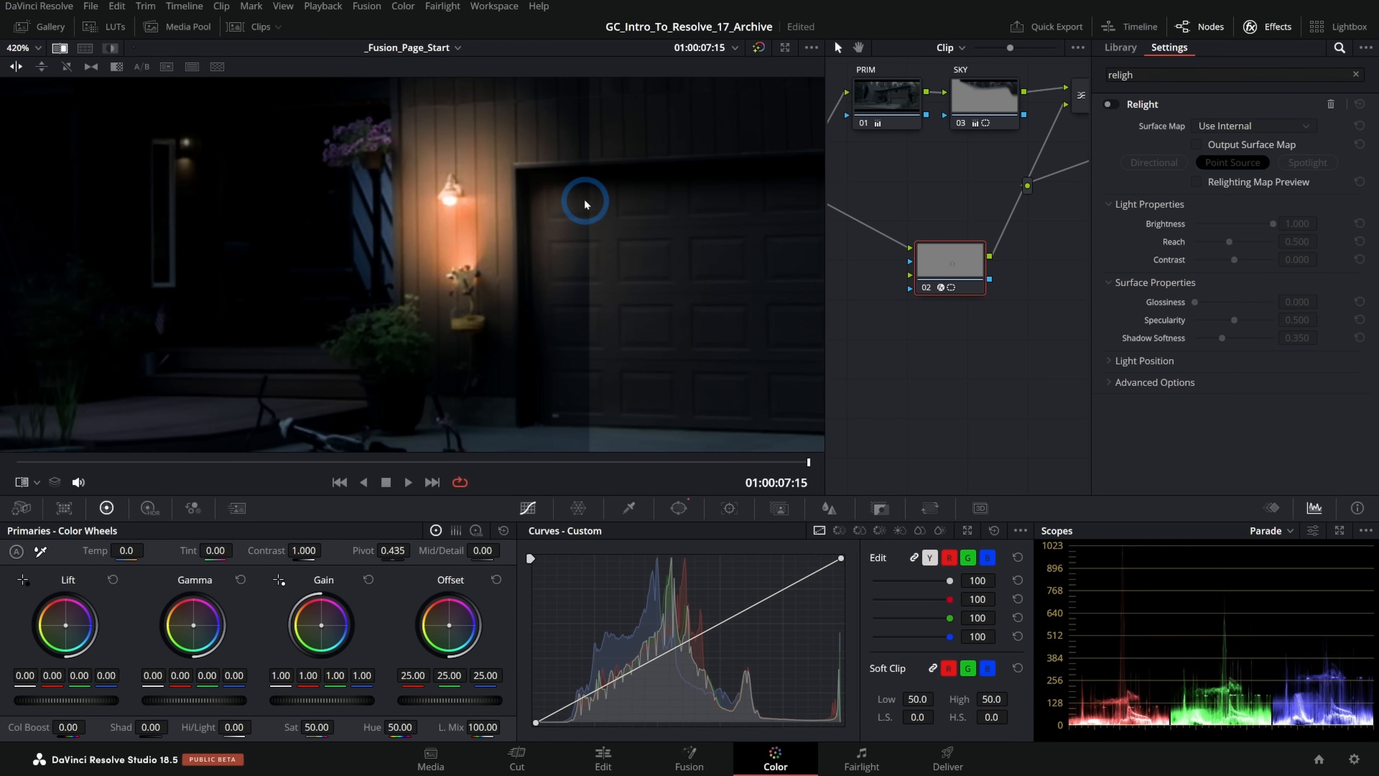
drag(585, 200, 306, 209)
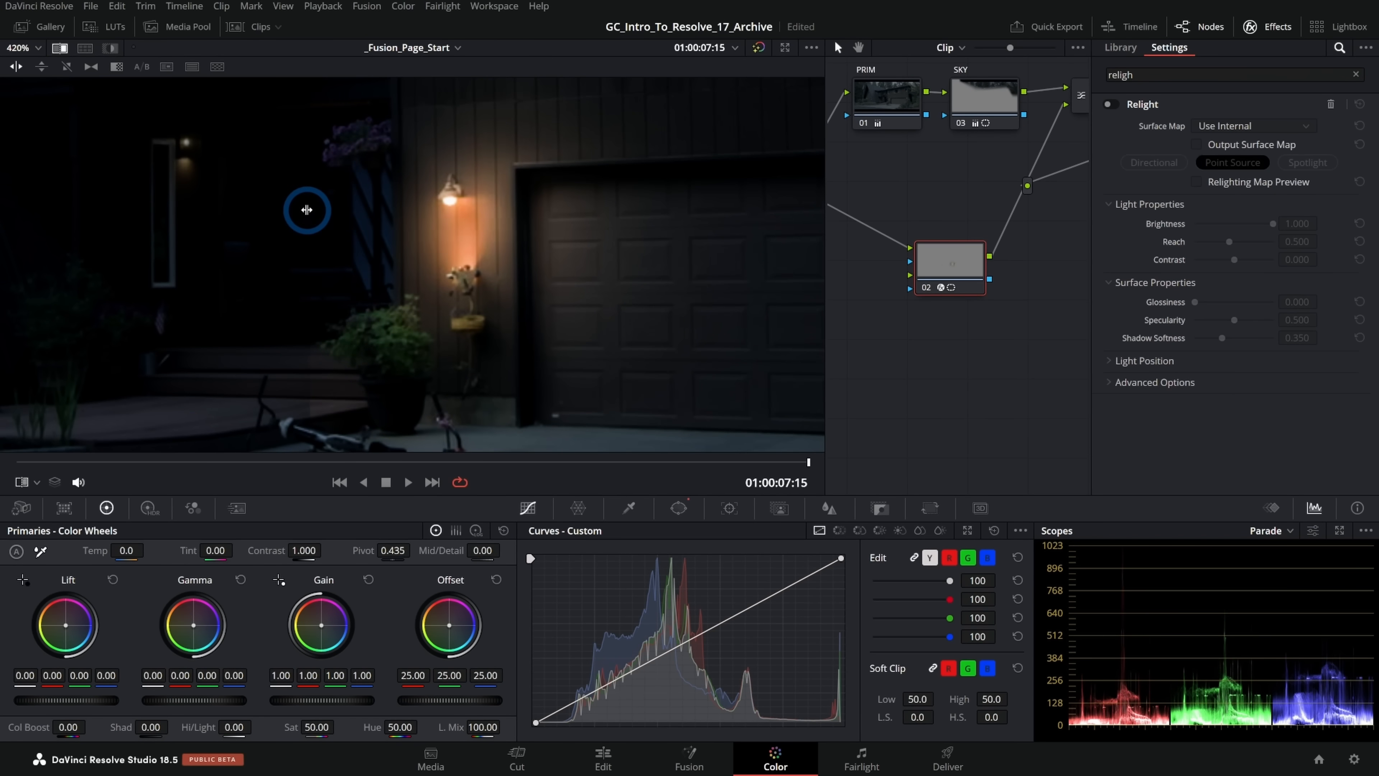
drag(307, 209, 457, 201)
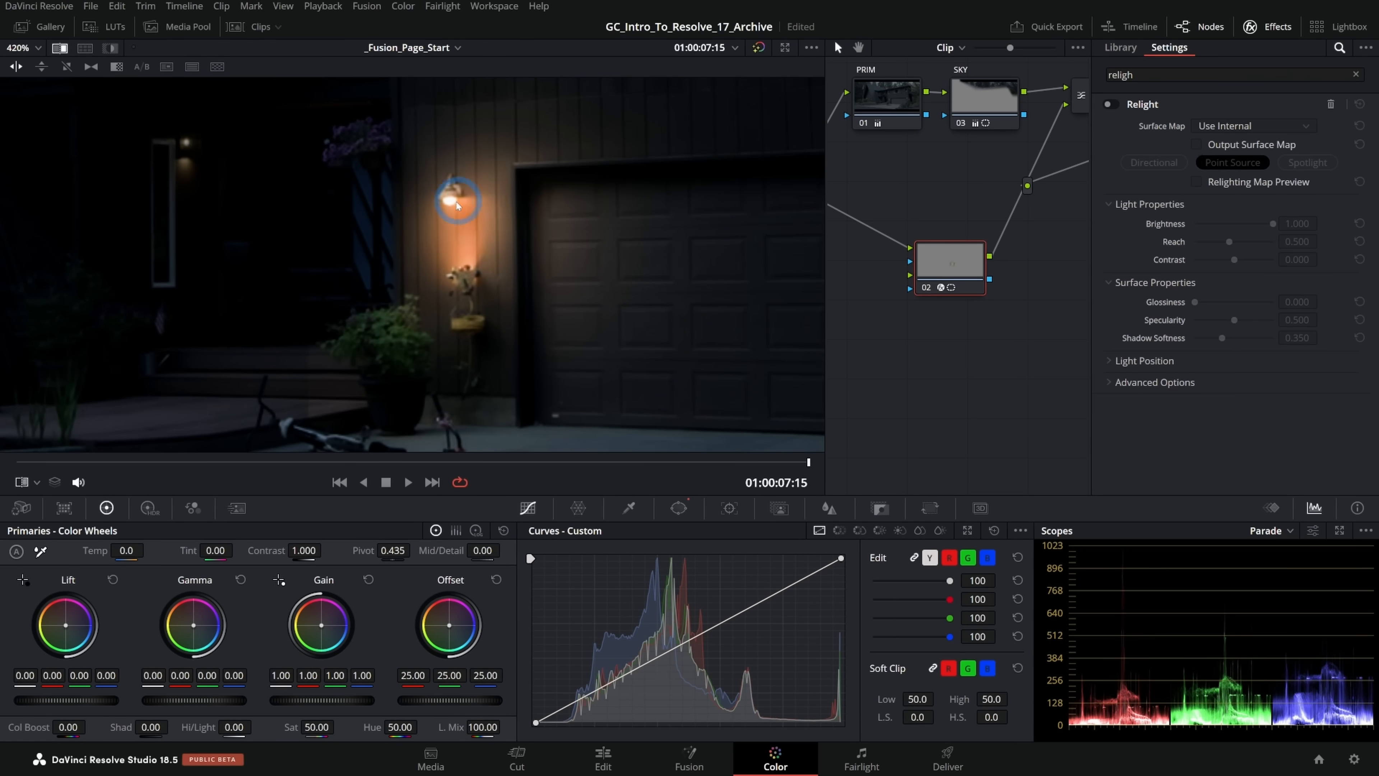
drag(455, 204, 431, 194)
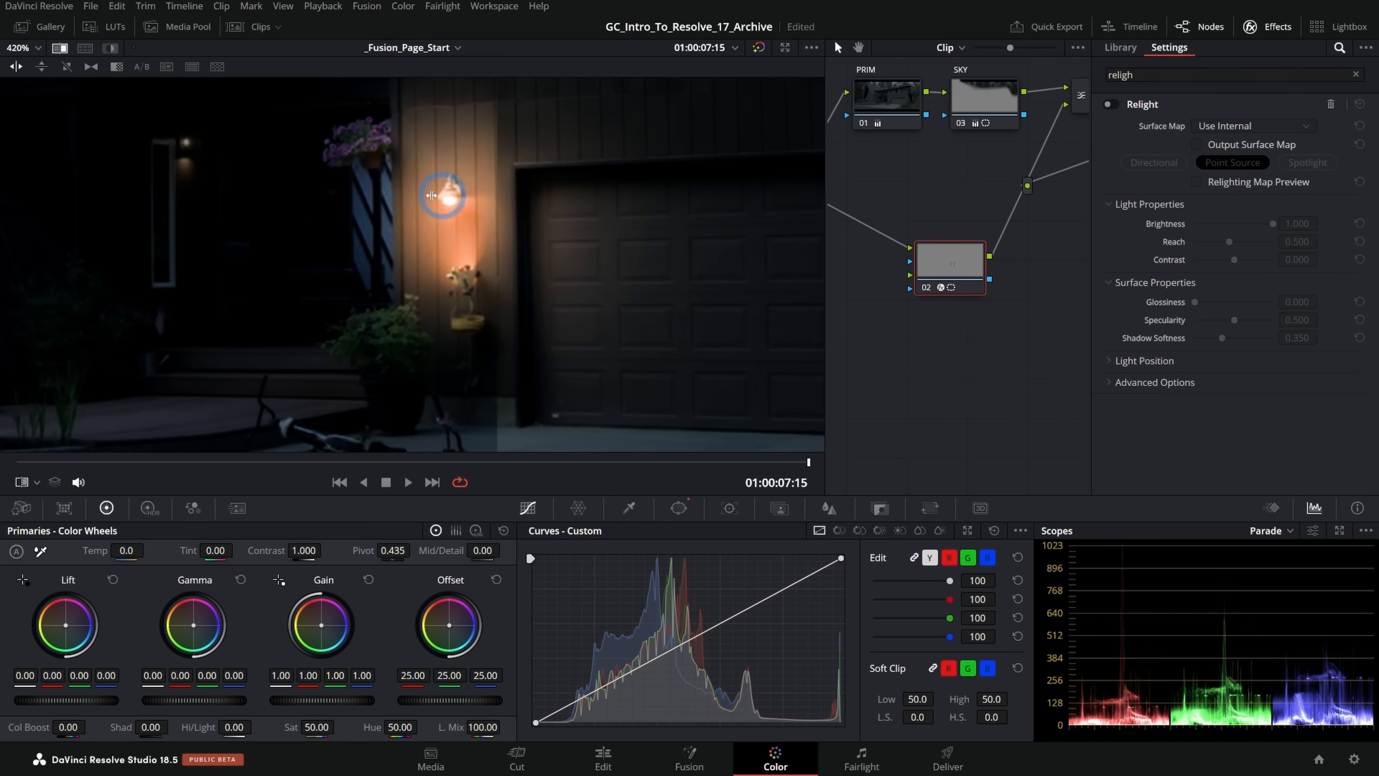
drag(440, 194, 622, 214)
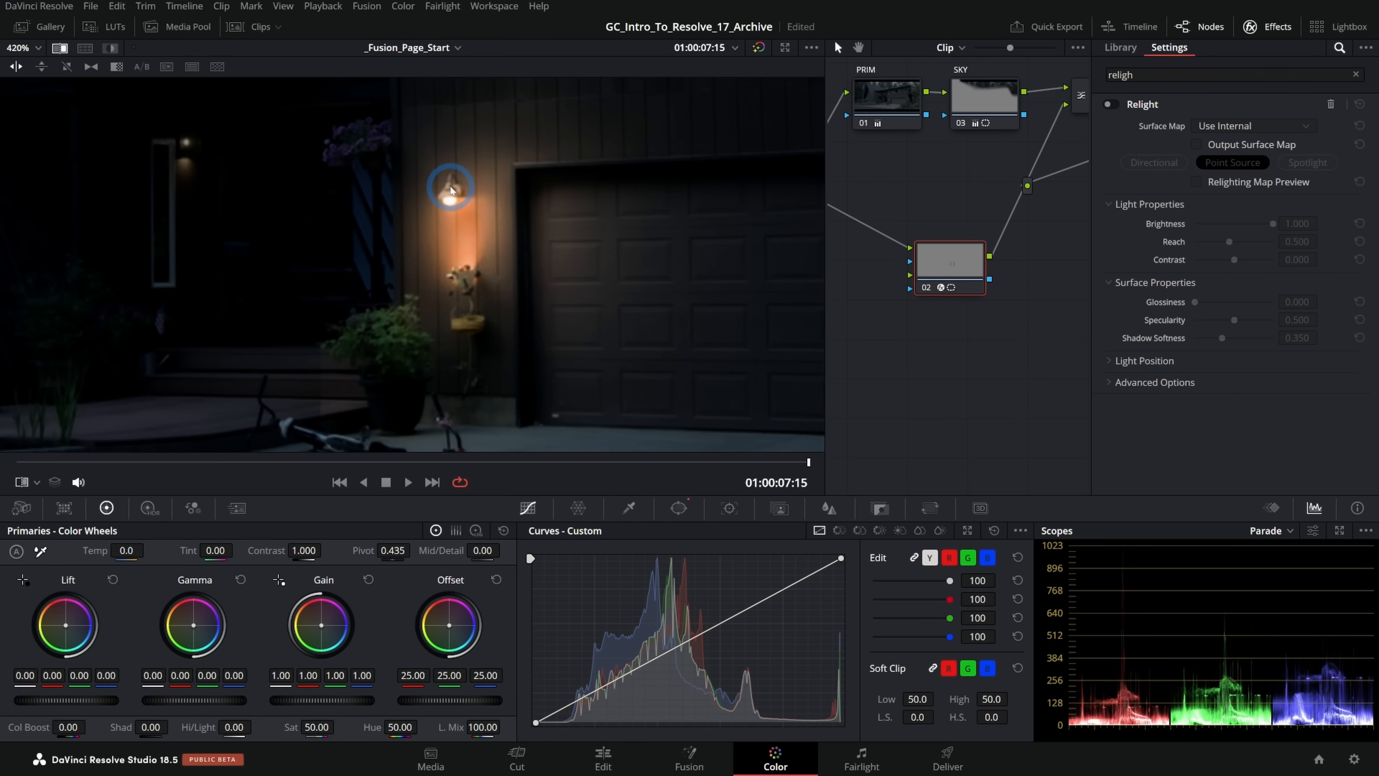
drag(450, 185, 466, 225)
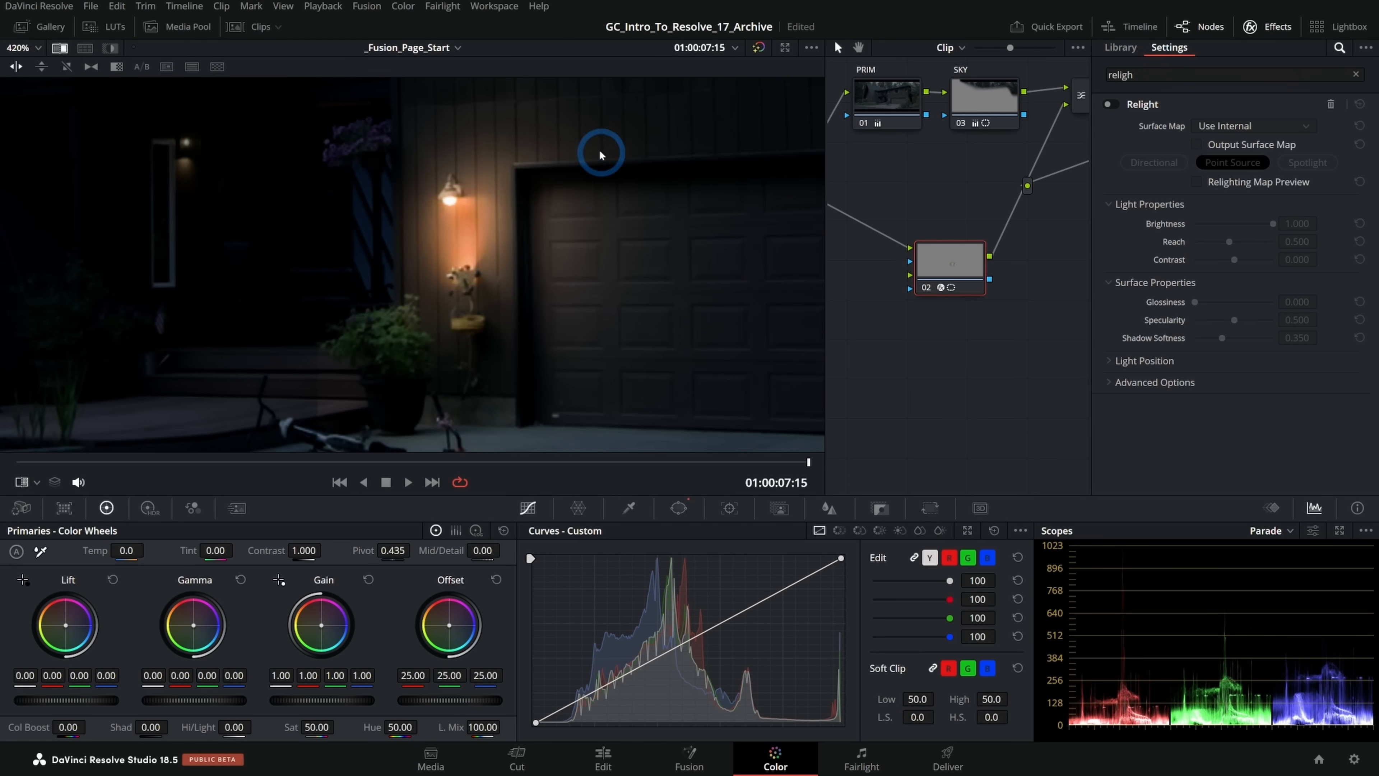
click(995, 530)
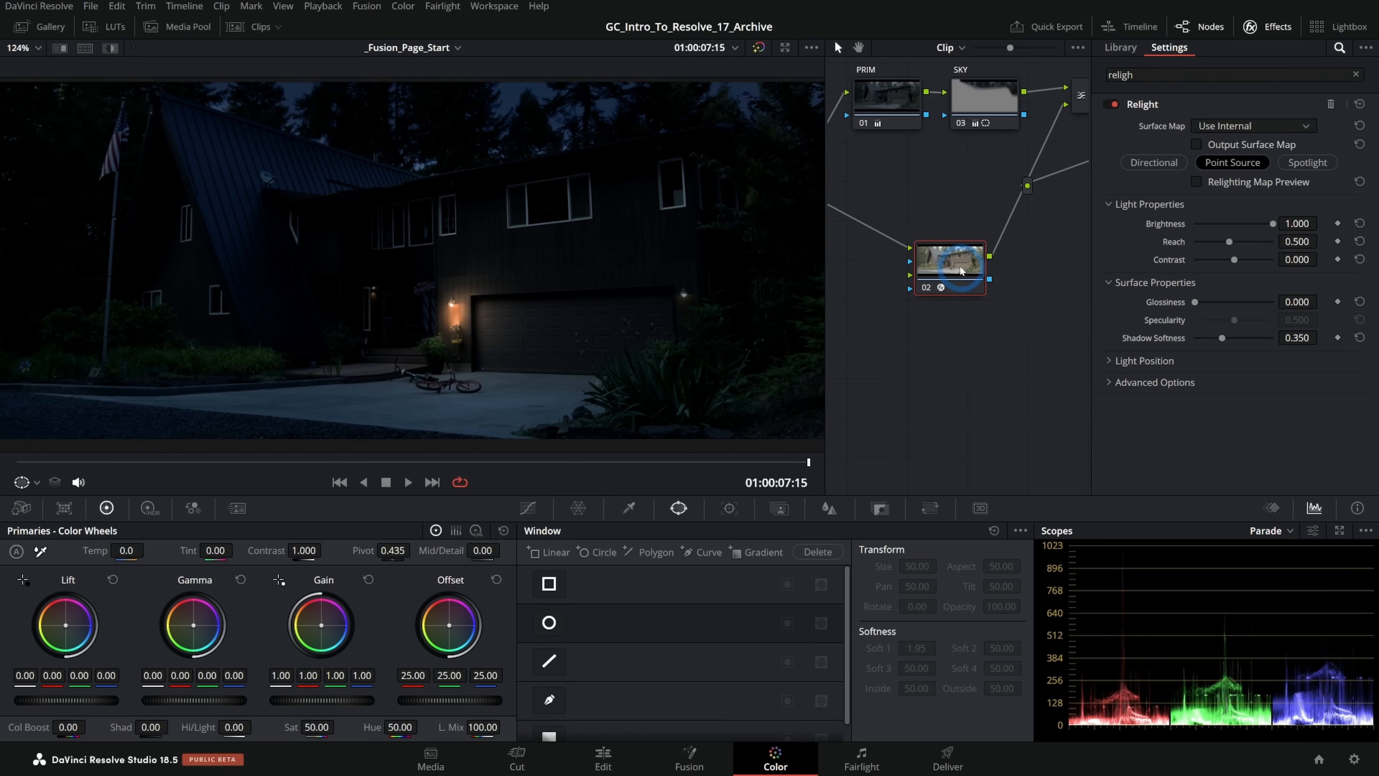
Step: Add another Relight layer node below node 02 and hide the Relighting Map Preview
drag(948, 268, 938, 239)
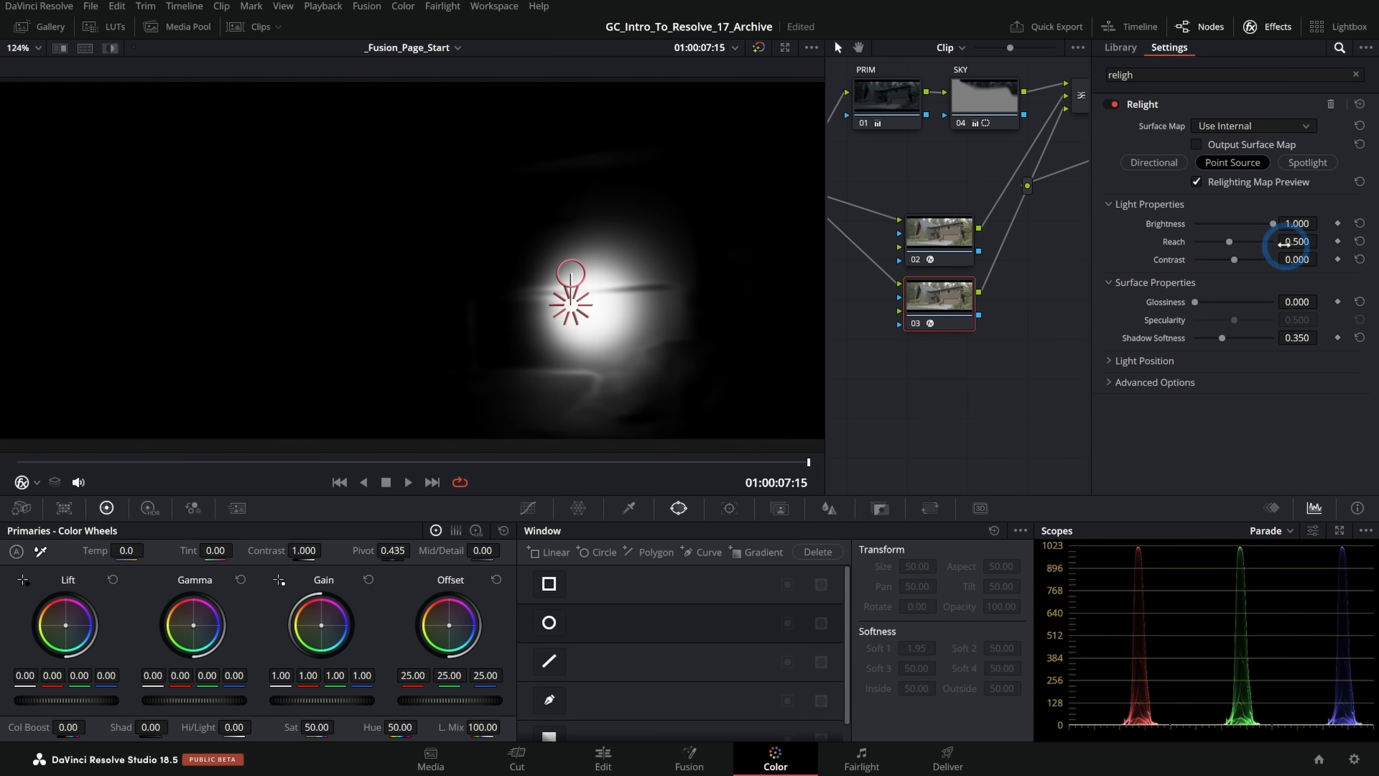
click(1196, 182)
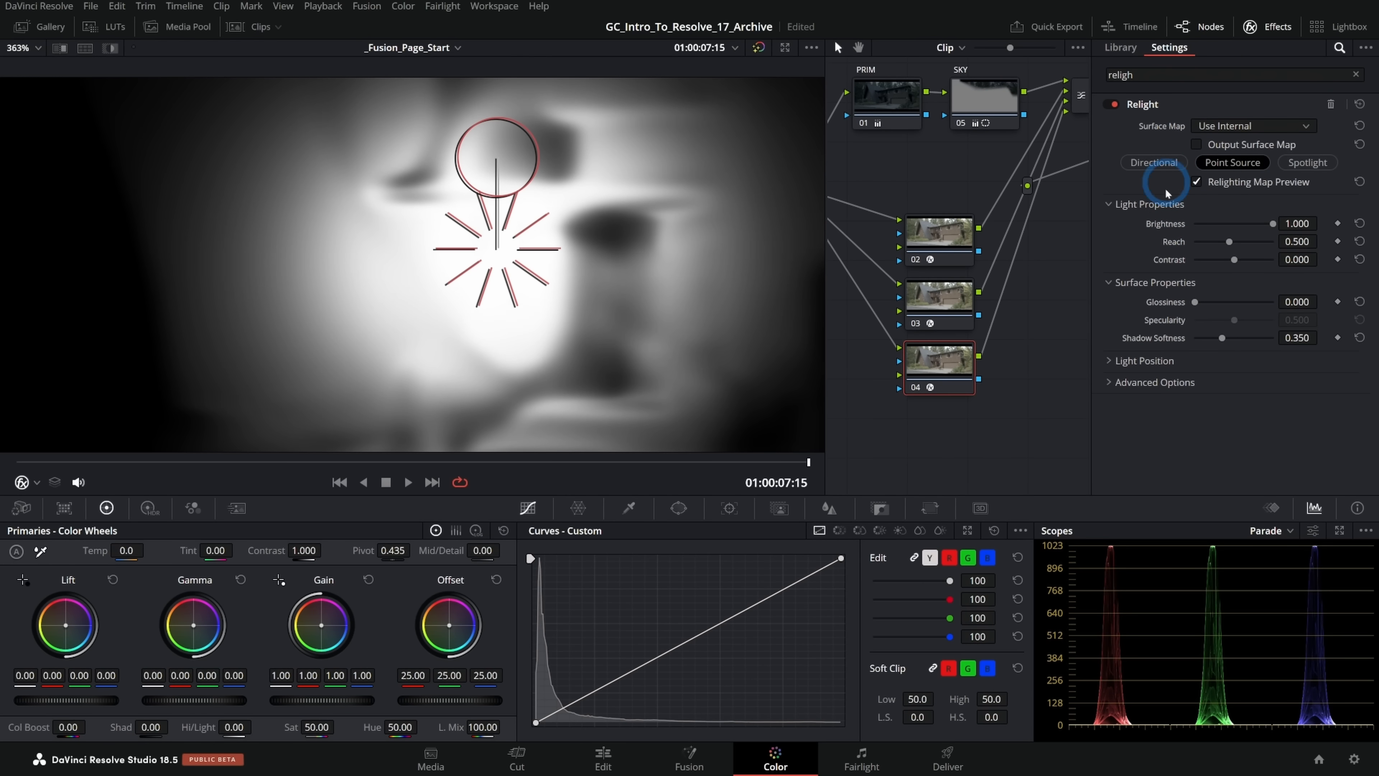
click(1196, 182)
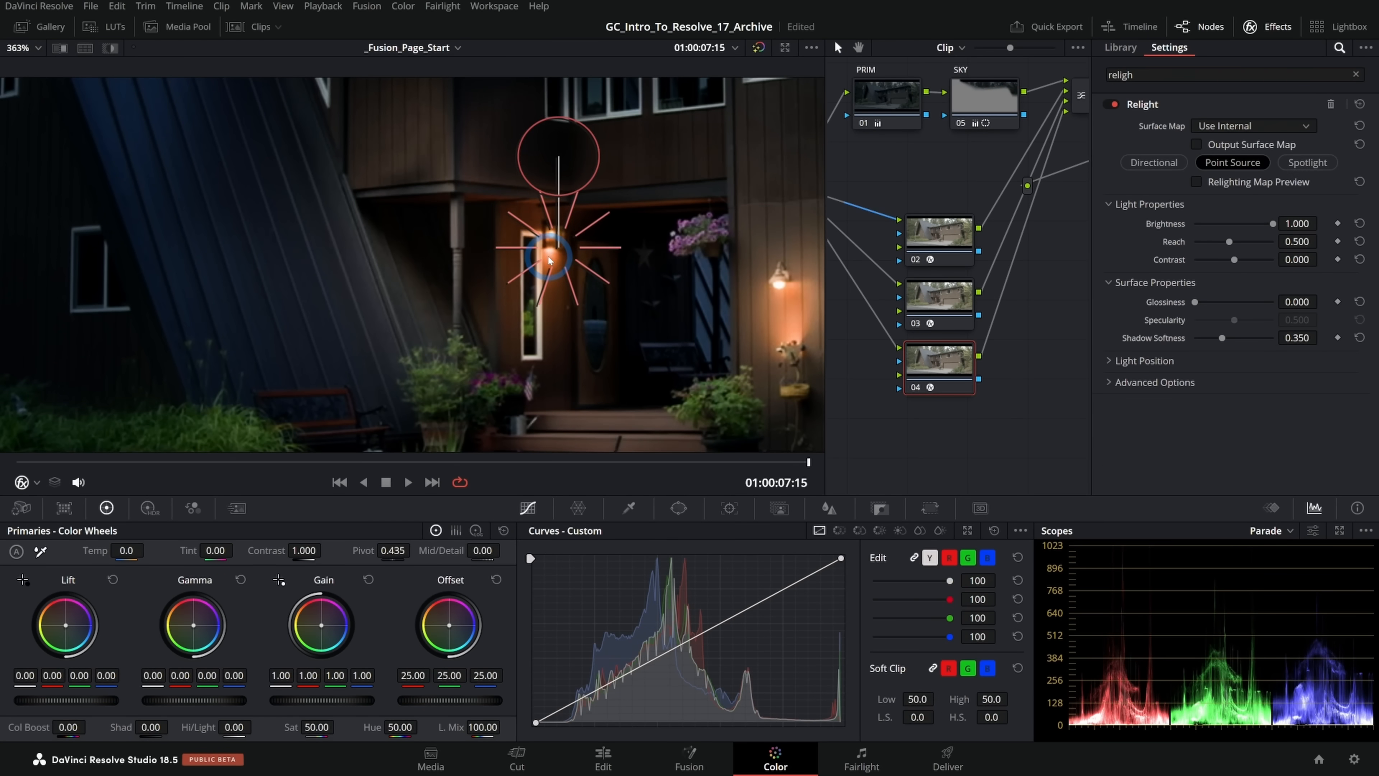
Step: Position the new point light over the lamp beside the front door
drag(549, 254, 556, 199)
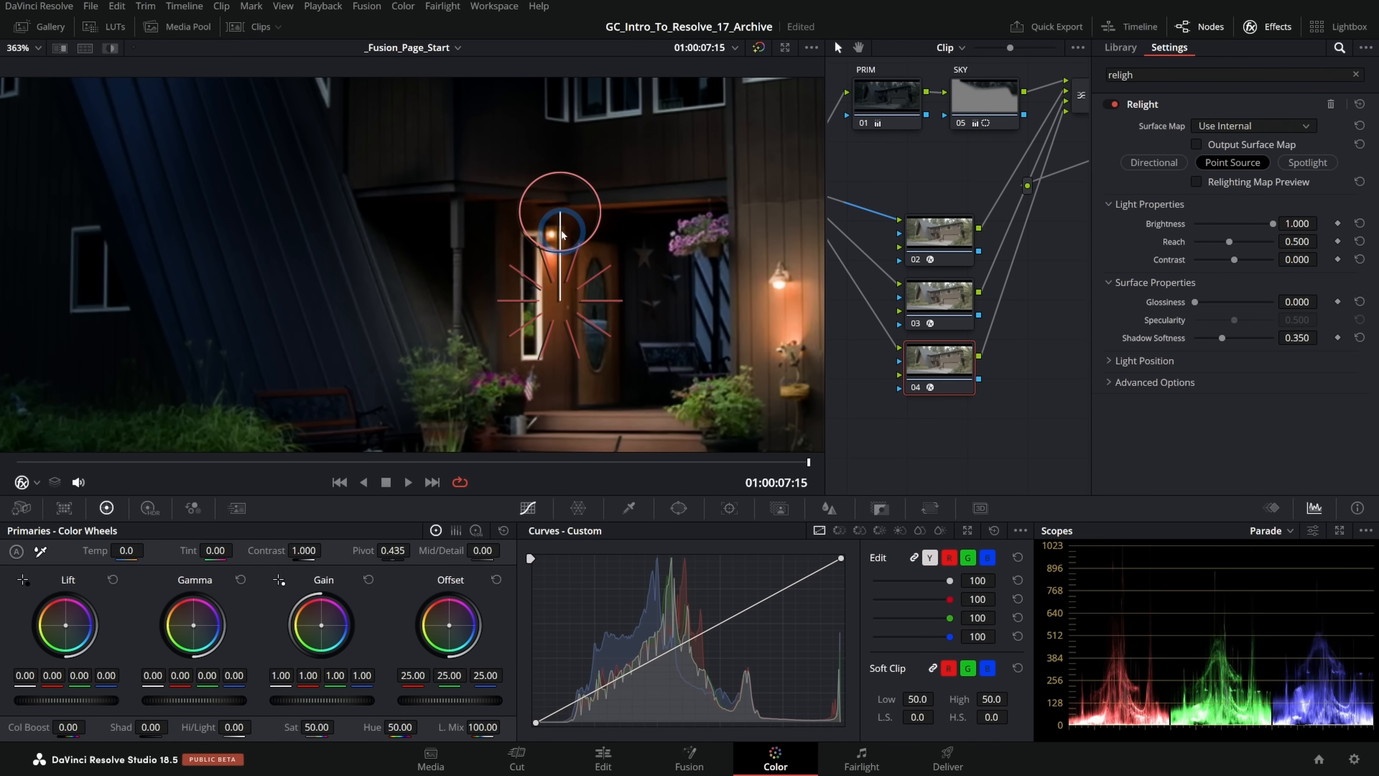
drag(560, 211, 552, 305)
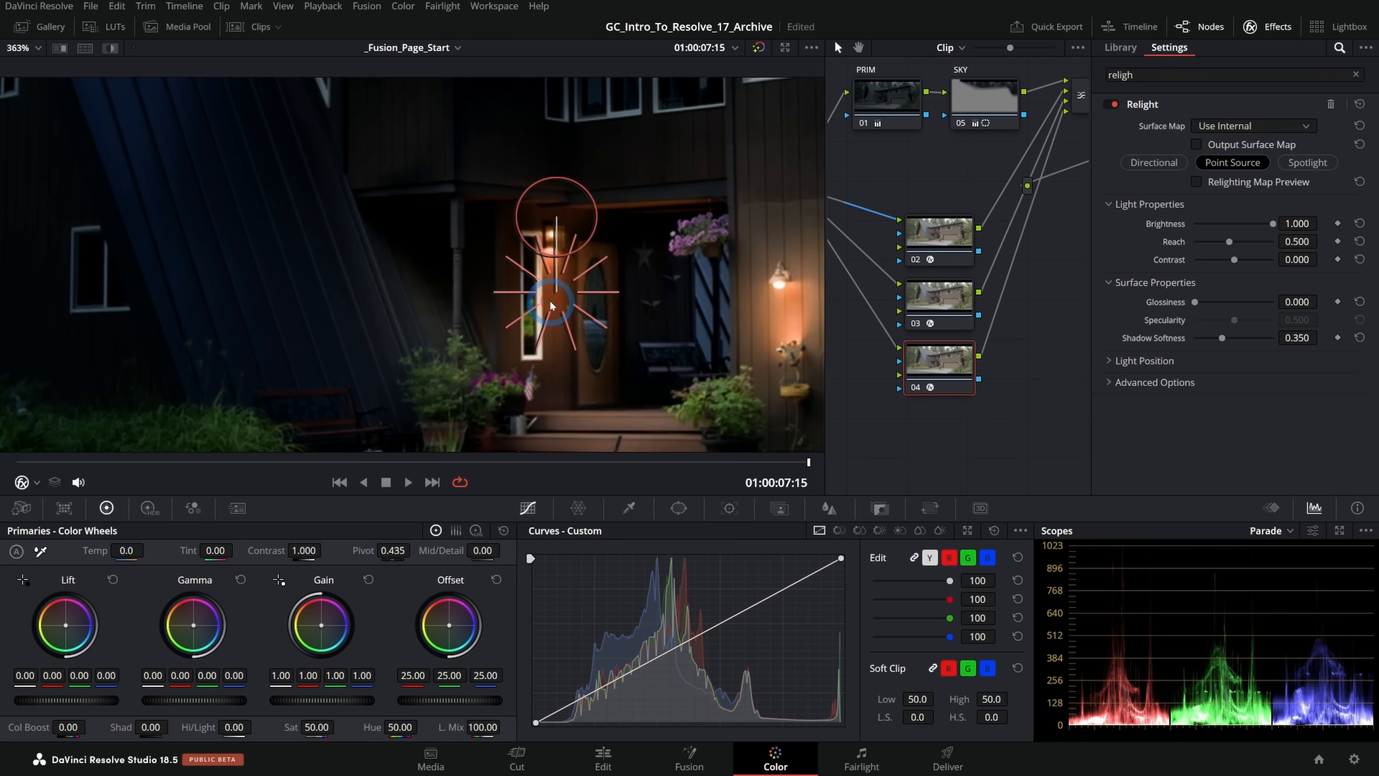